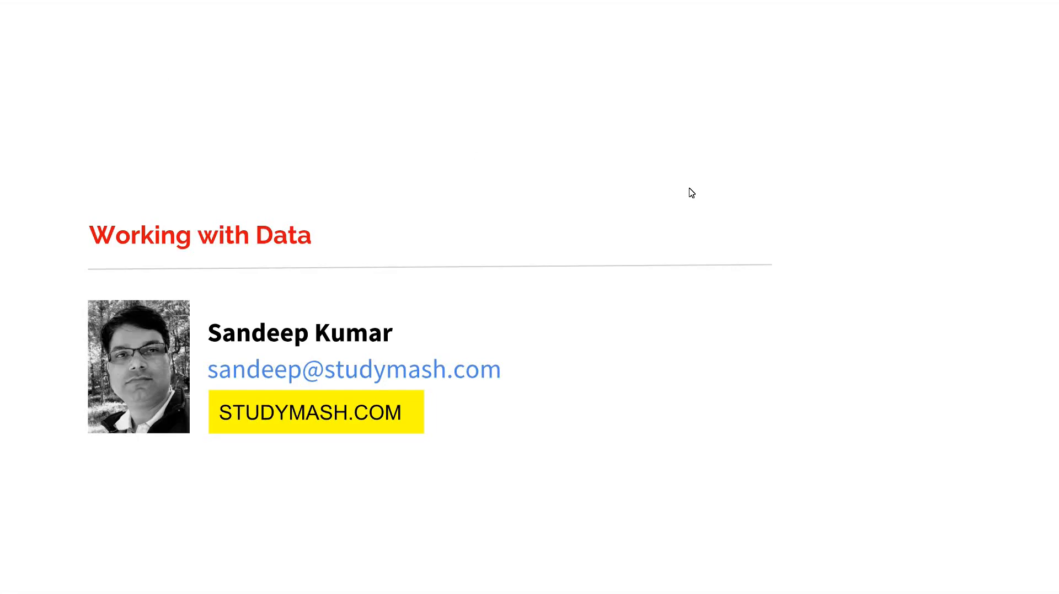
mouse_move(918, 246)
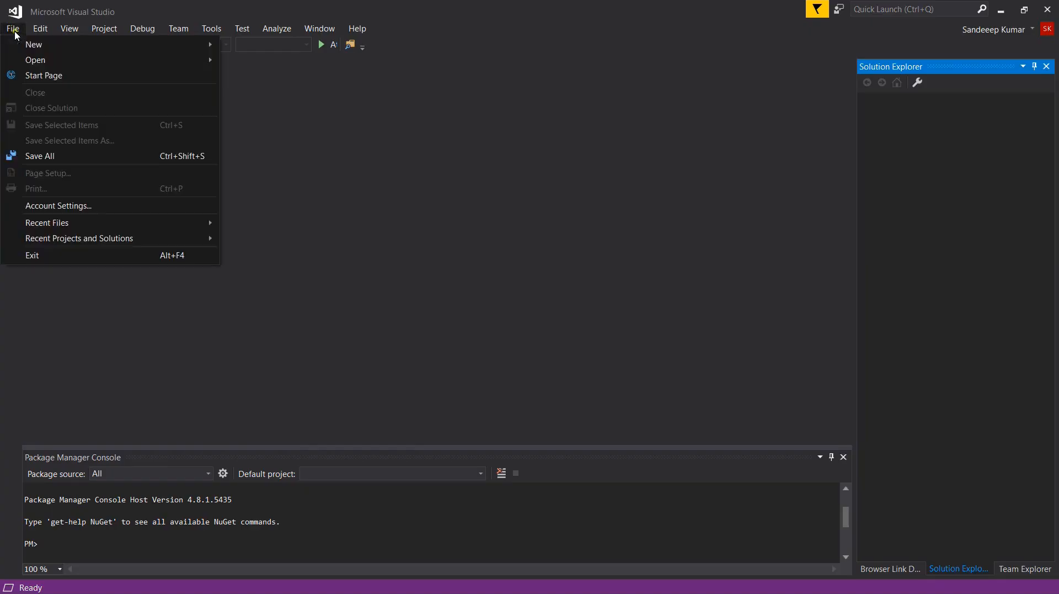
Start a new ASP.NET Core Web Application project named vroom in C:\projects
click(34, 44)
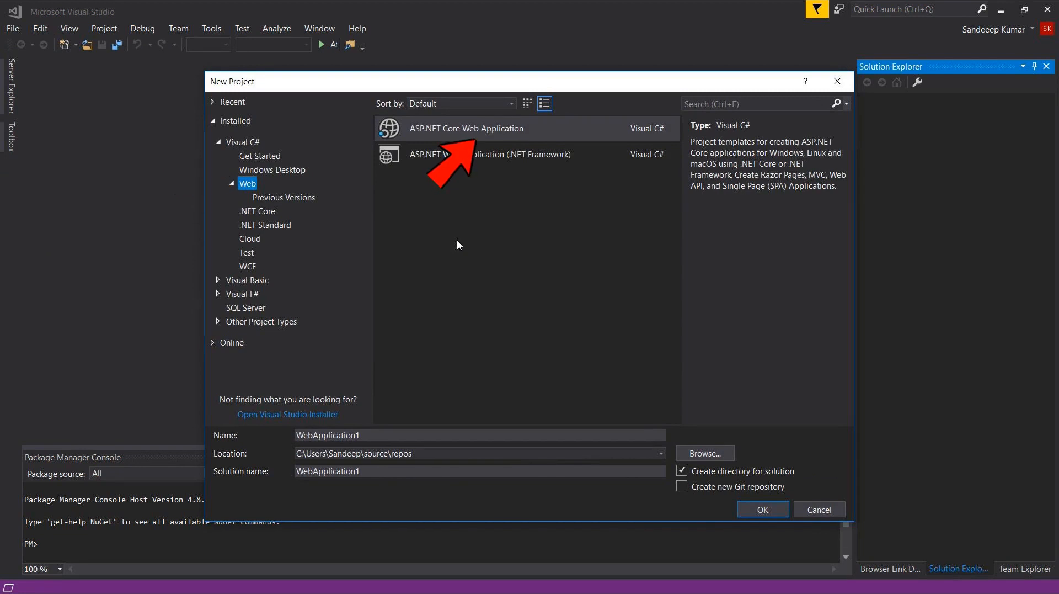
text(v)
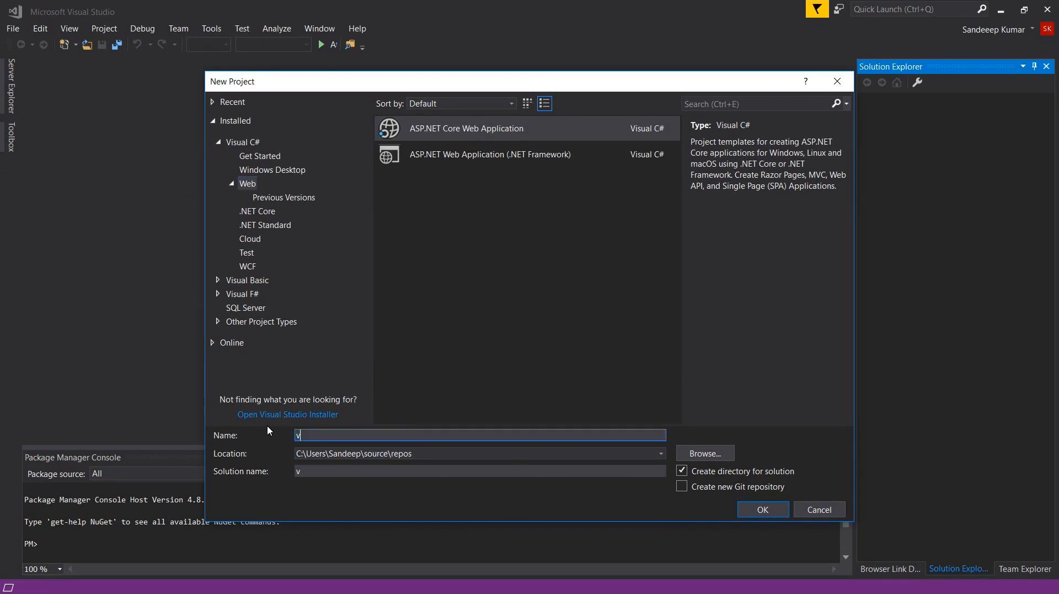
text(room)
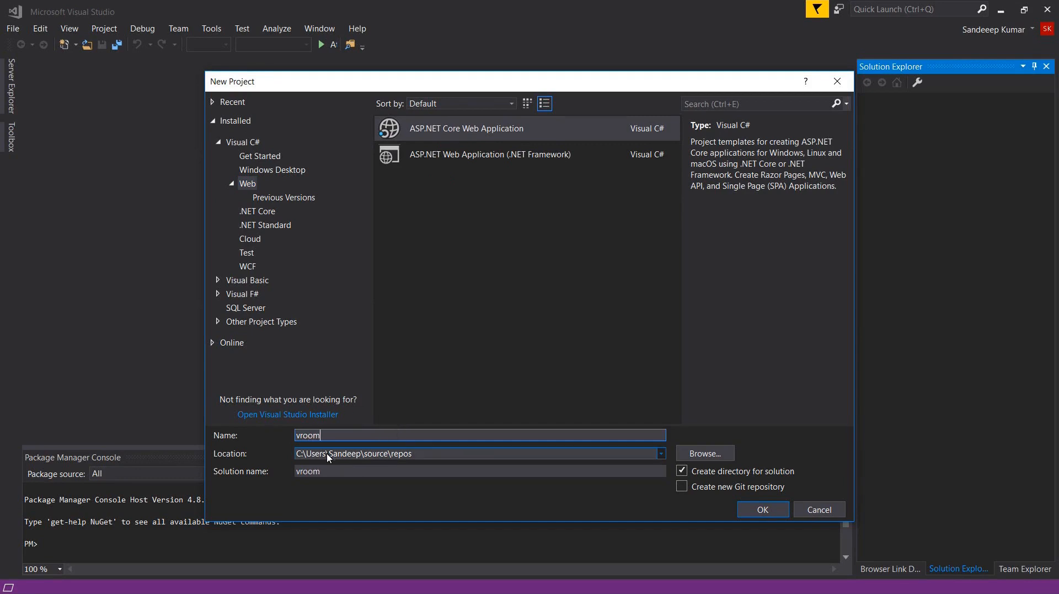
text(C:\projects)
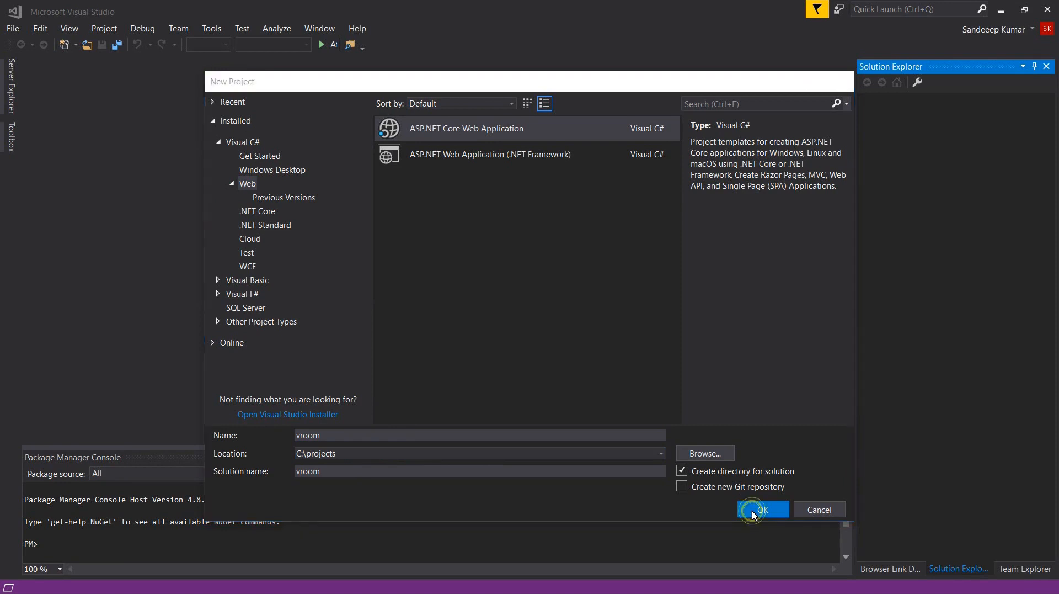
Confirm the project and create it with the ASP.NET Core 2.1 Web Application (MVC) template
click(762, 510)
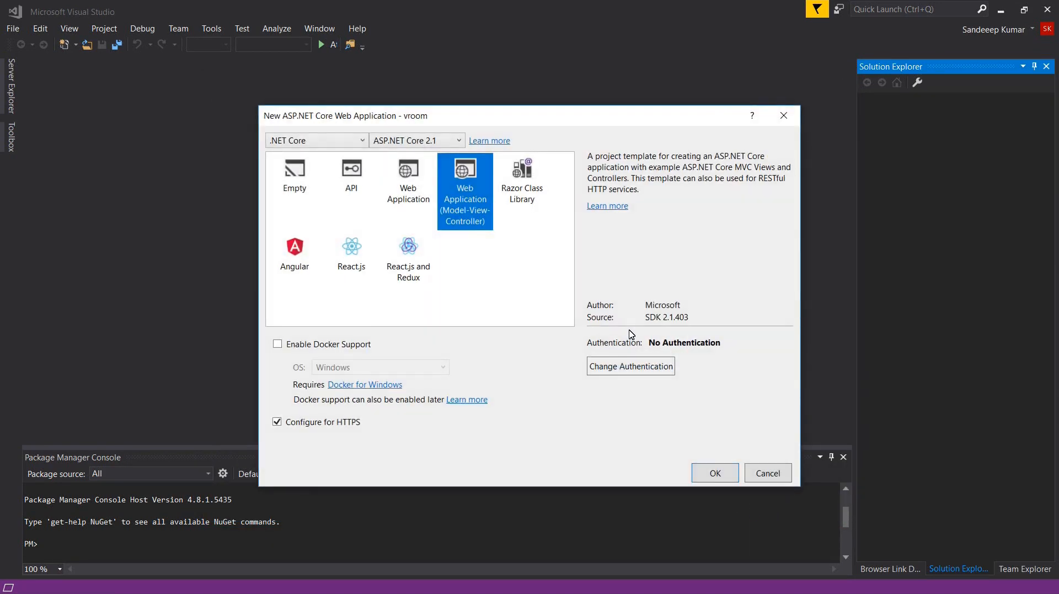
mouse_move(569, 403)
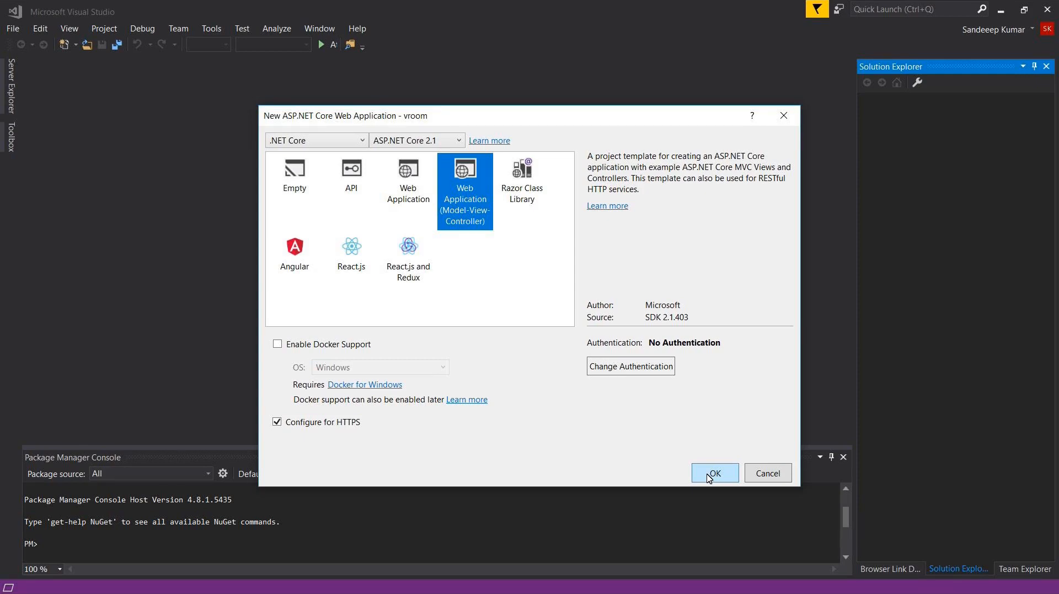
click(714, 473)
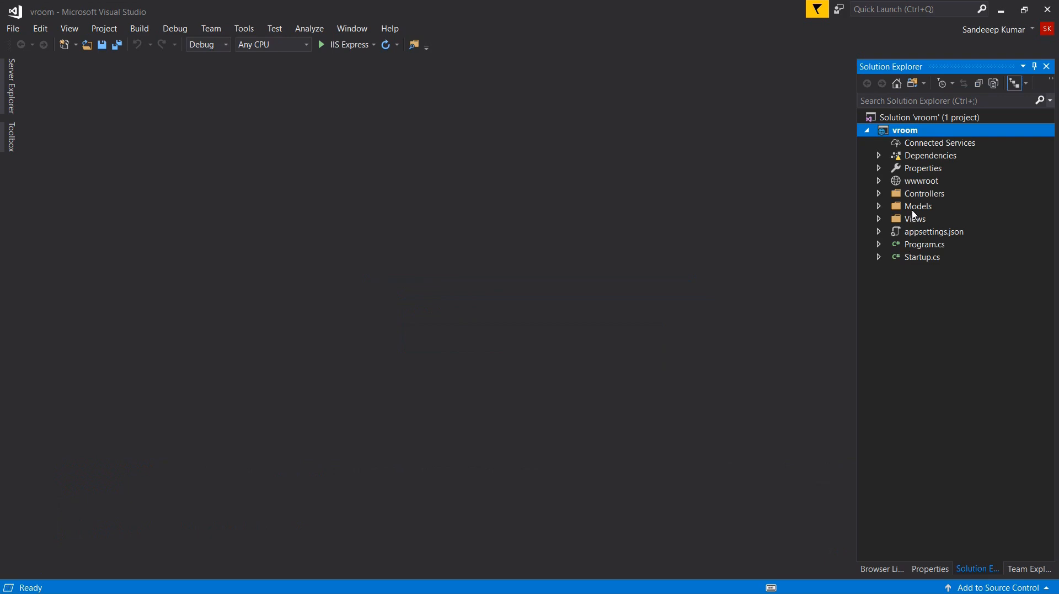
Add an empty Make.cs class to the vroom project's Models folder
click(919, 205)
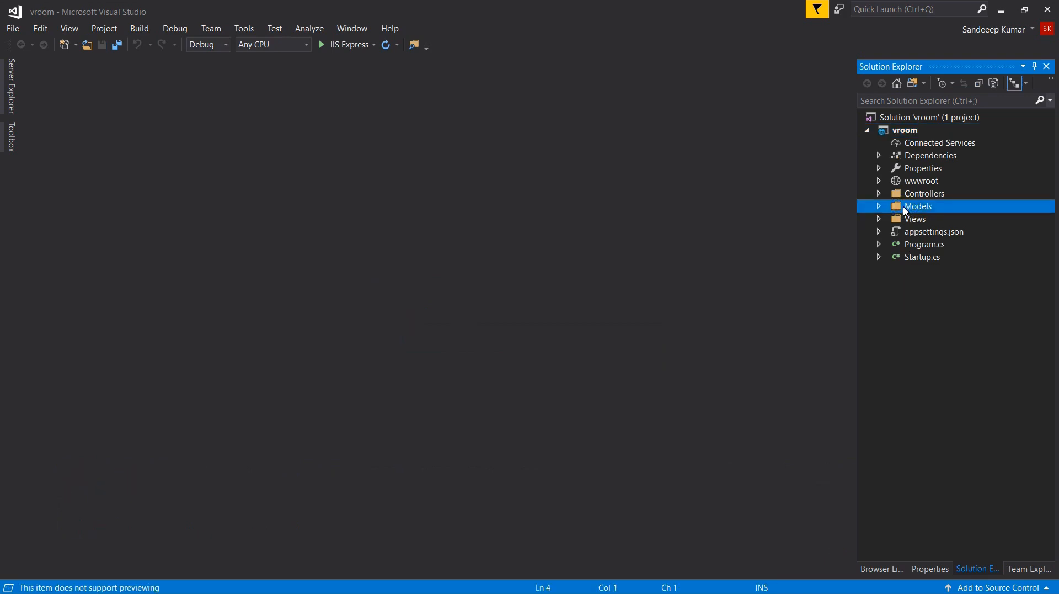
click(879, 206)
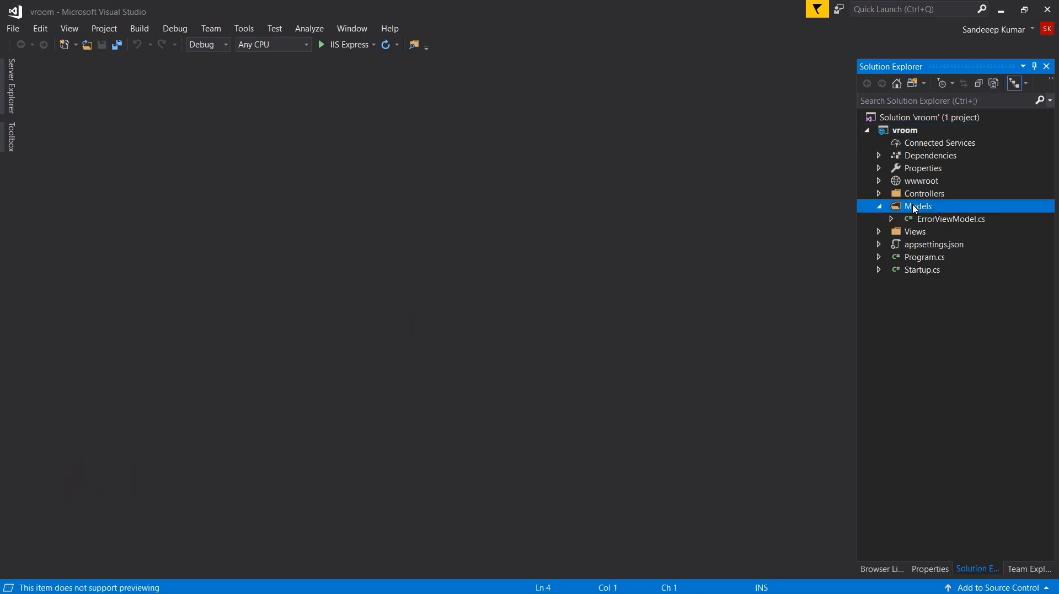
right_click(919, 205)
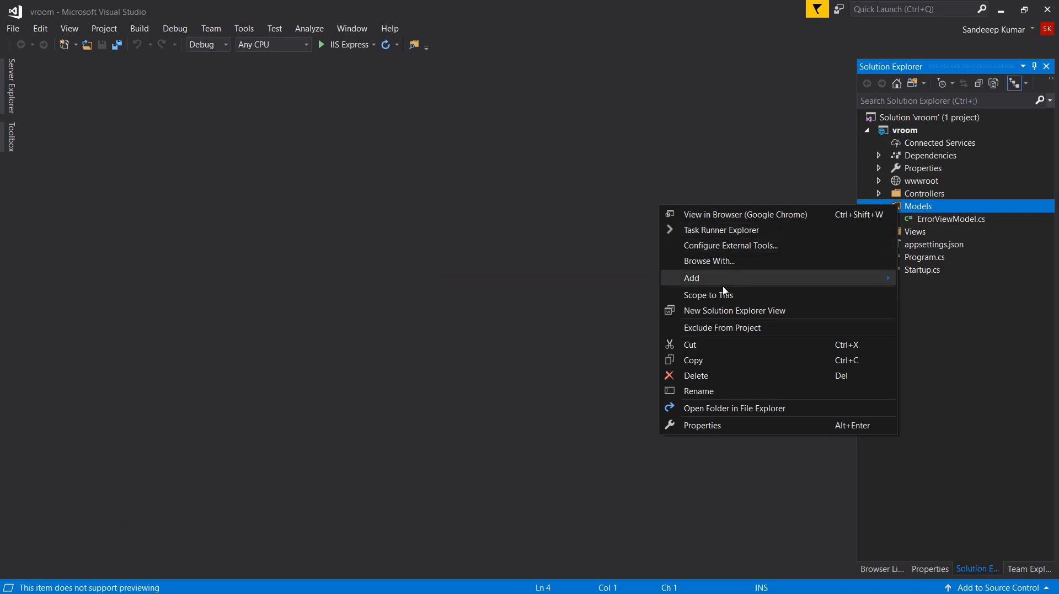
mouse_move(718, 287)
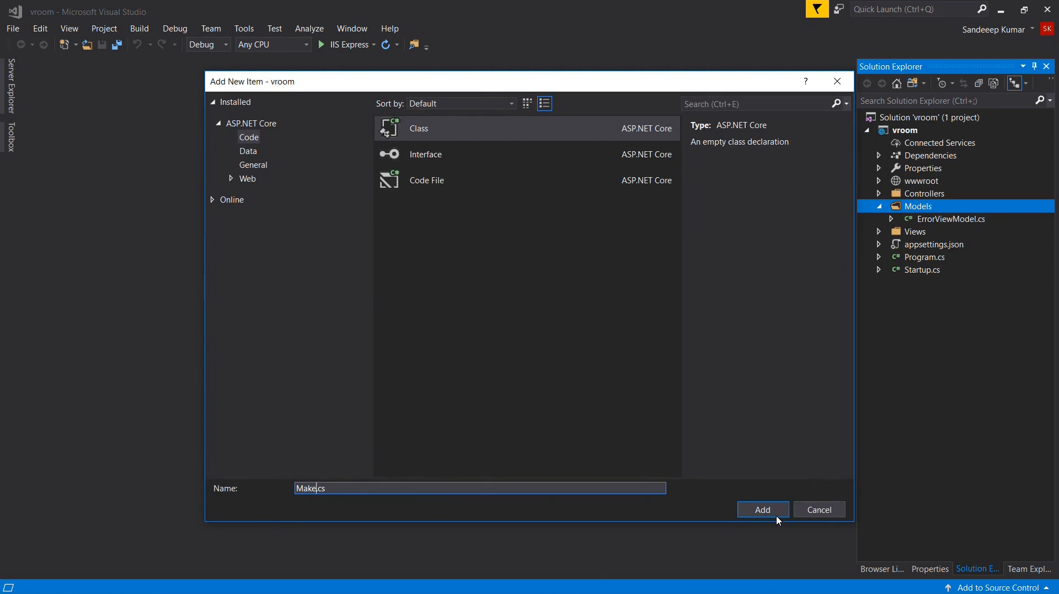
click(762, 509)
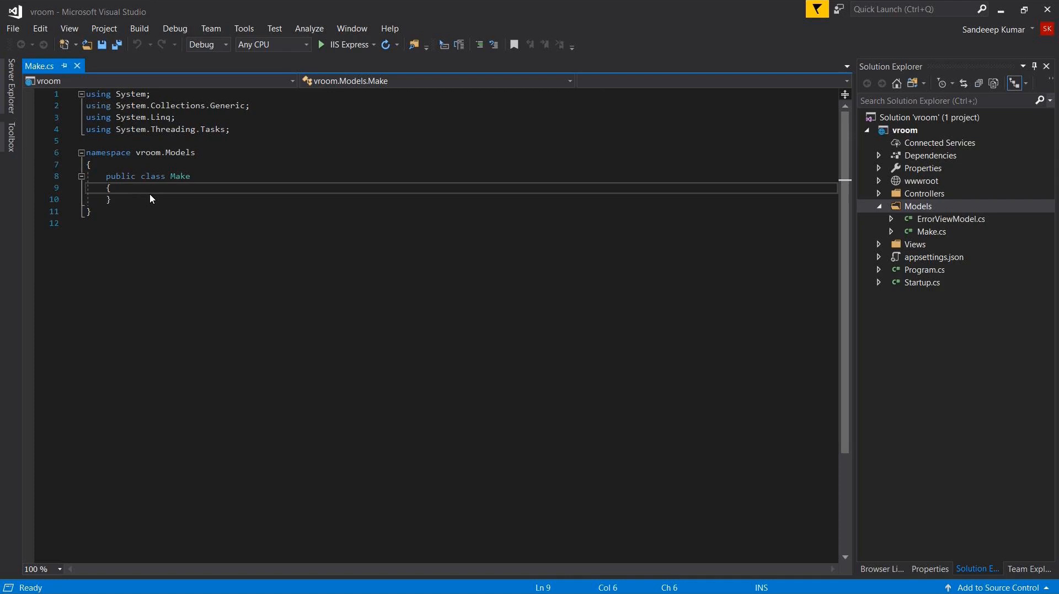
Add public int auto-properties Id and Name to the Make class using the prop snippet
key(enter)
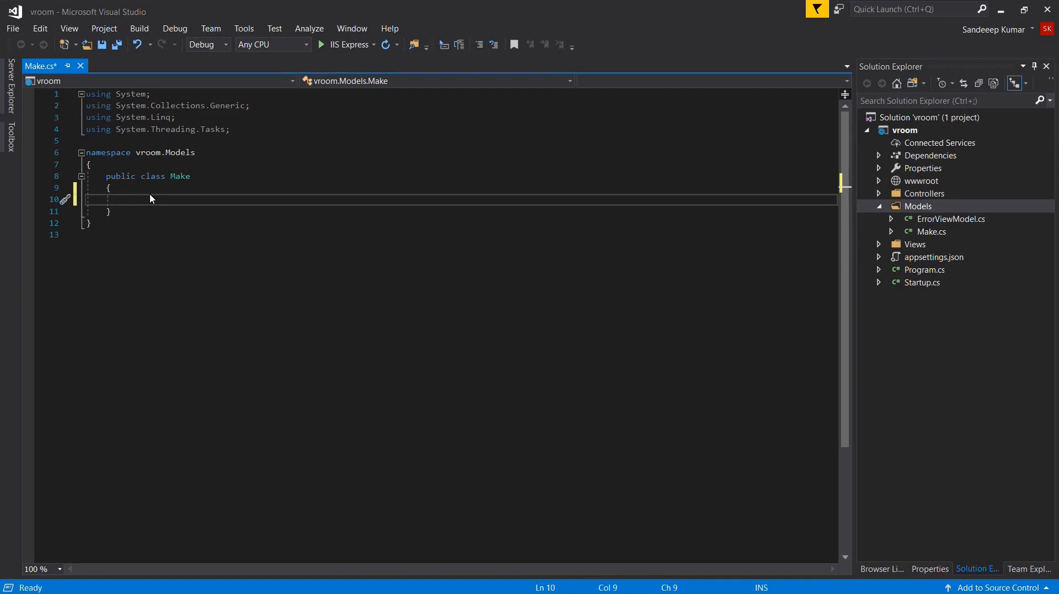
text(prop)
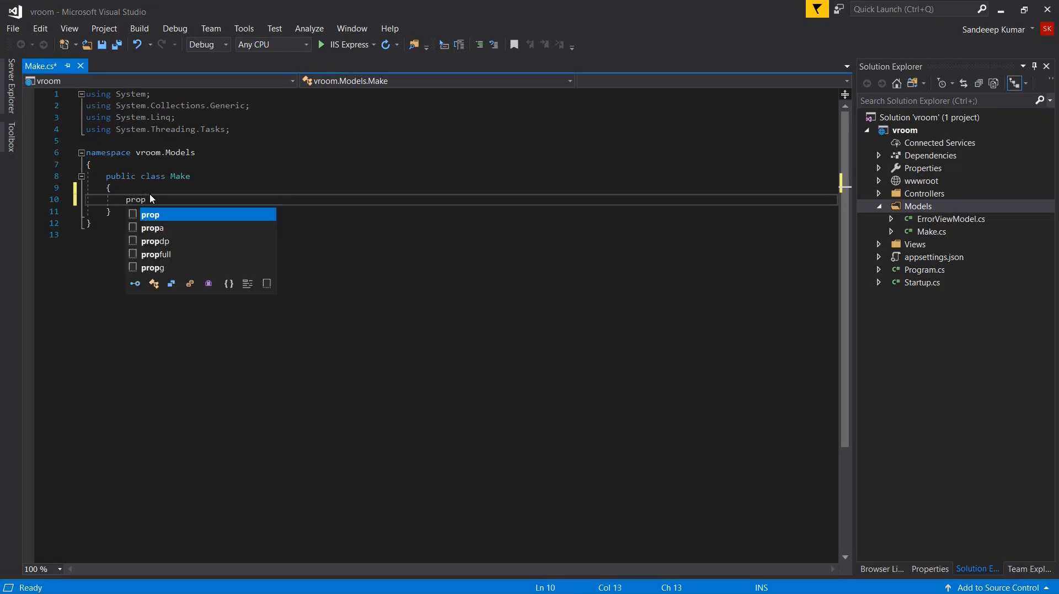
key(Tab)
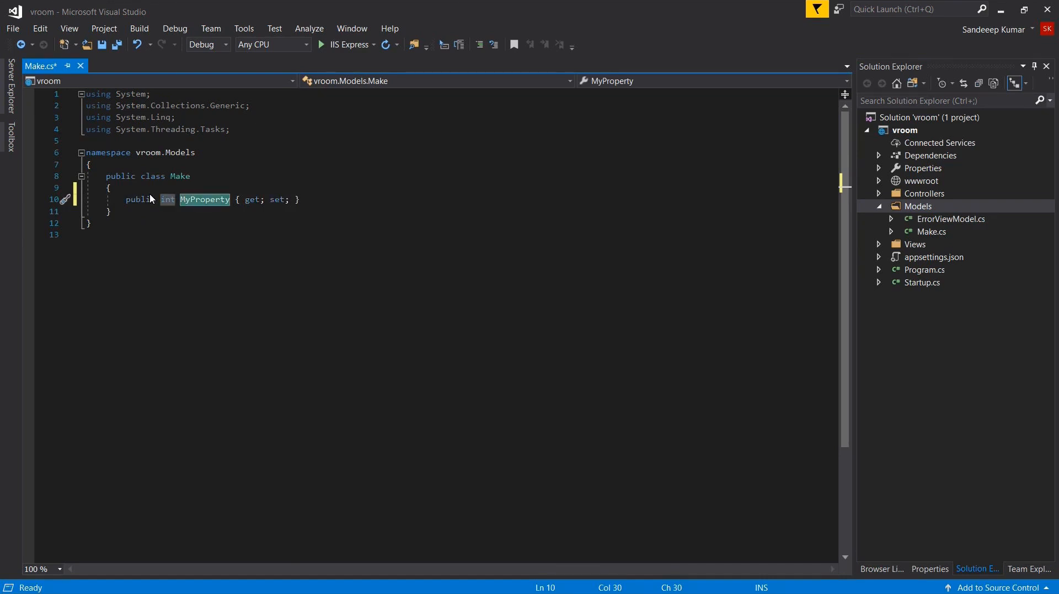
text(Id)
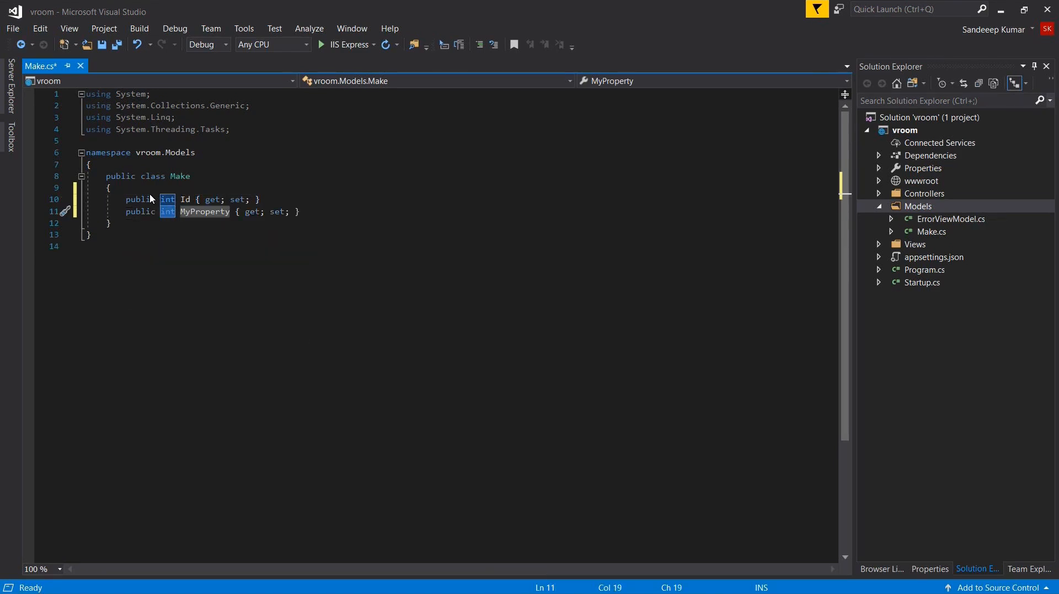
double_click(204, 211)
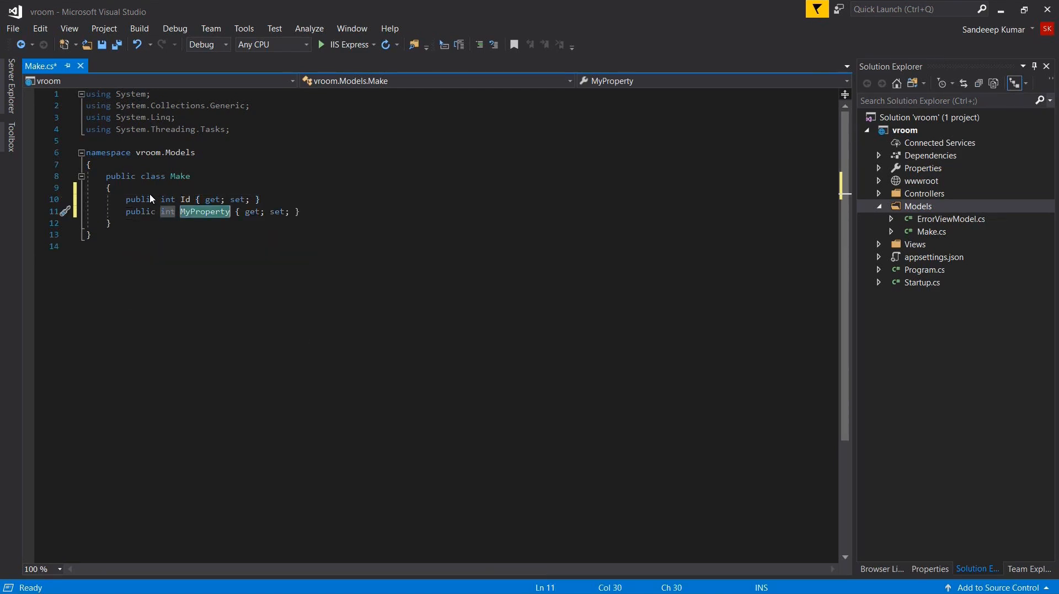
text(Name)
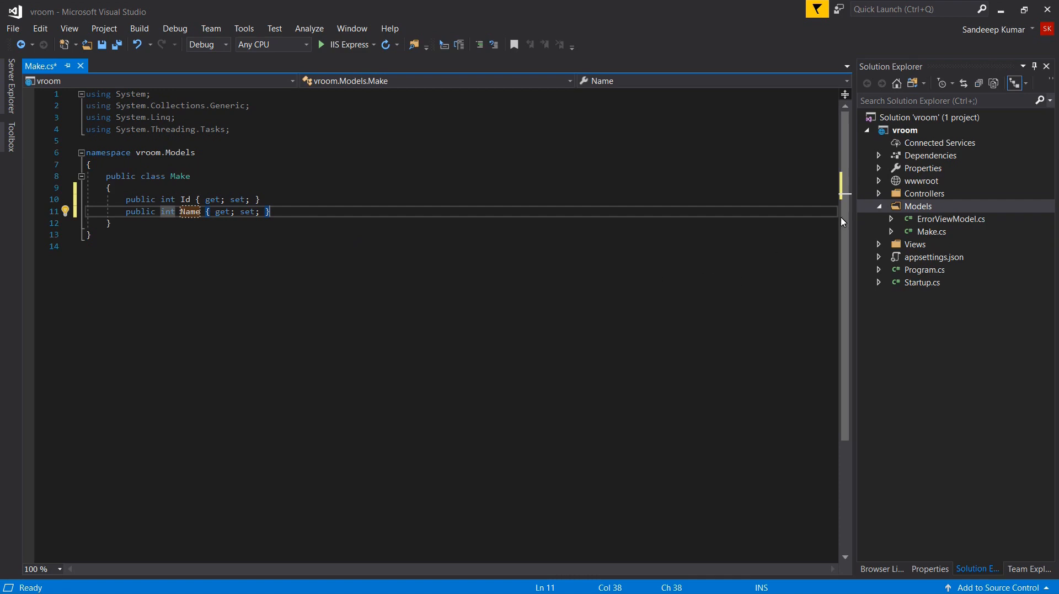
click(918, 205)
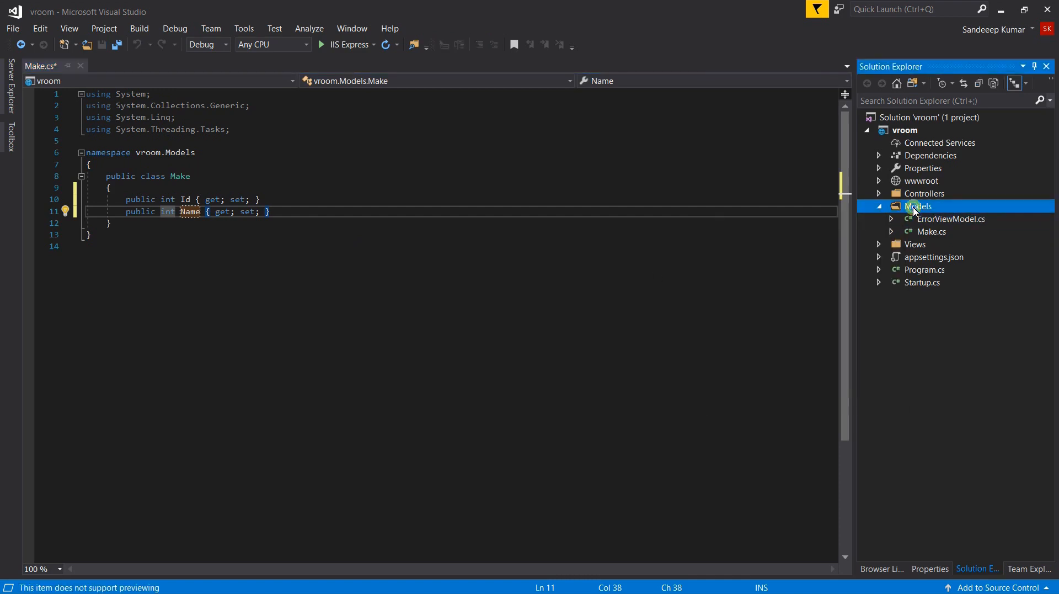
Add a new Model.cs class to the Models folder
right_click(917, 206)
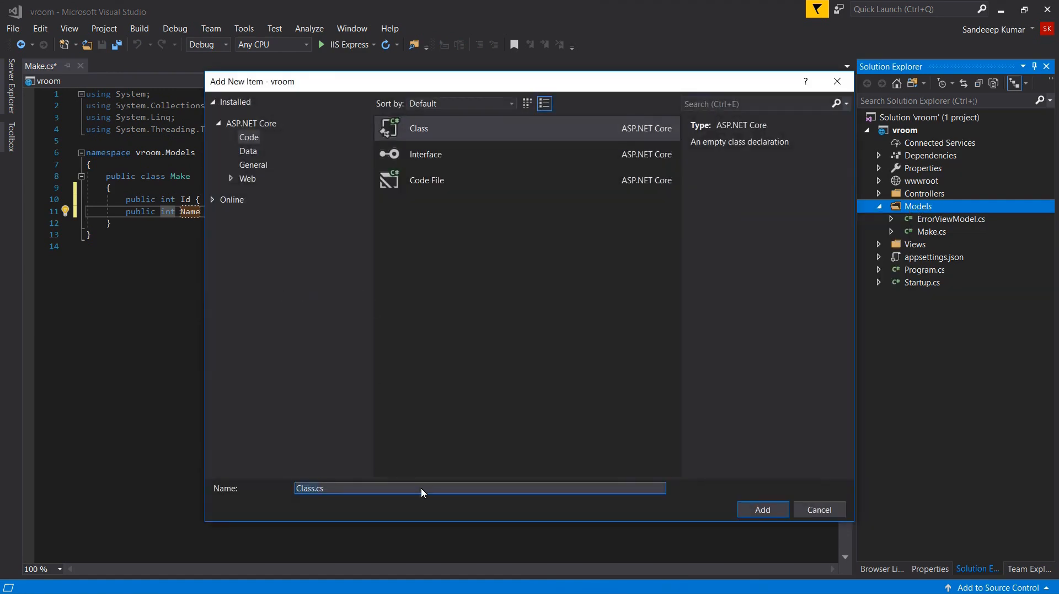
text(Modelcs)
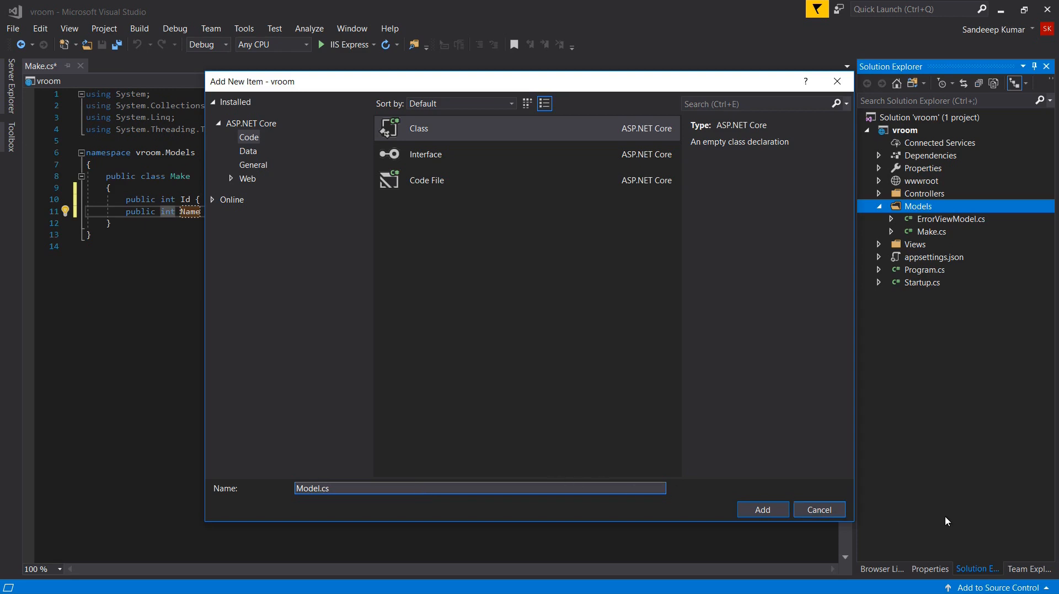
click(762, 509)
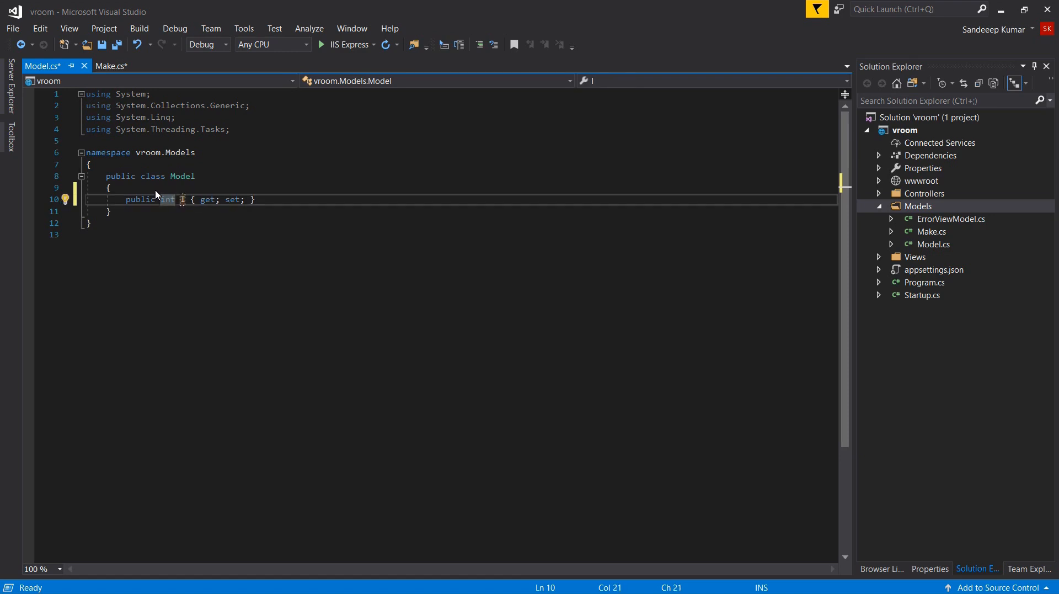
Finish the int Id property and add a string Name property to the Model class
text(d)
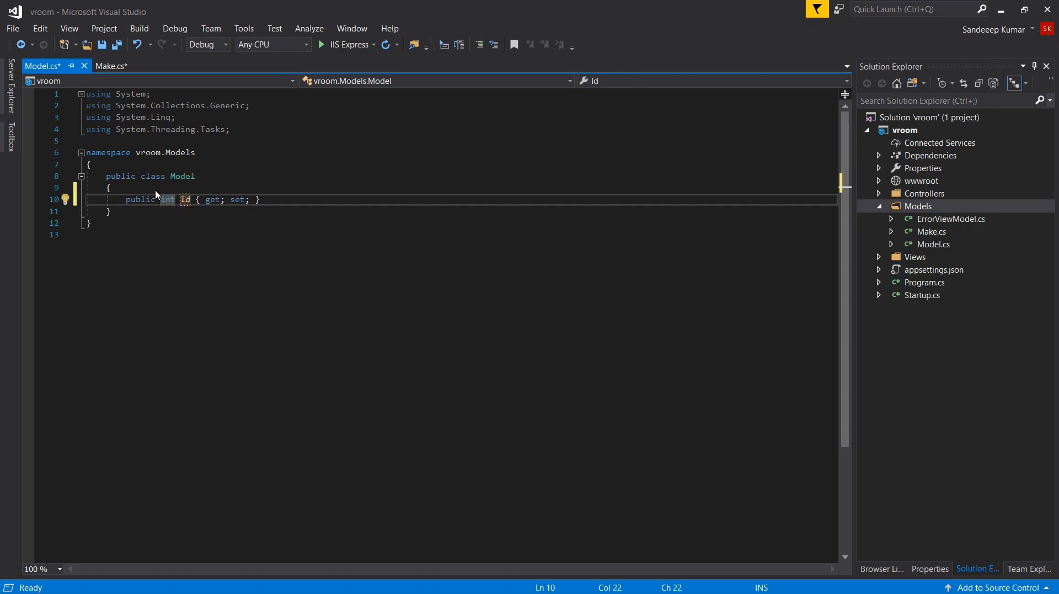
text(prop)
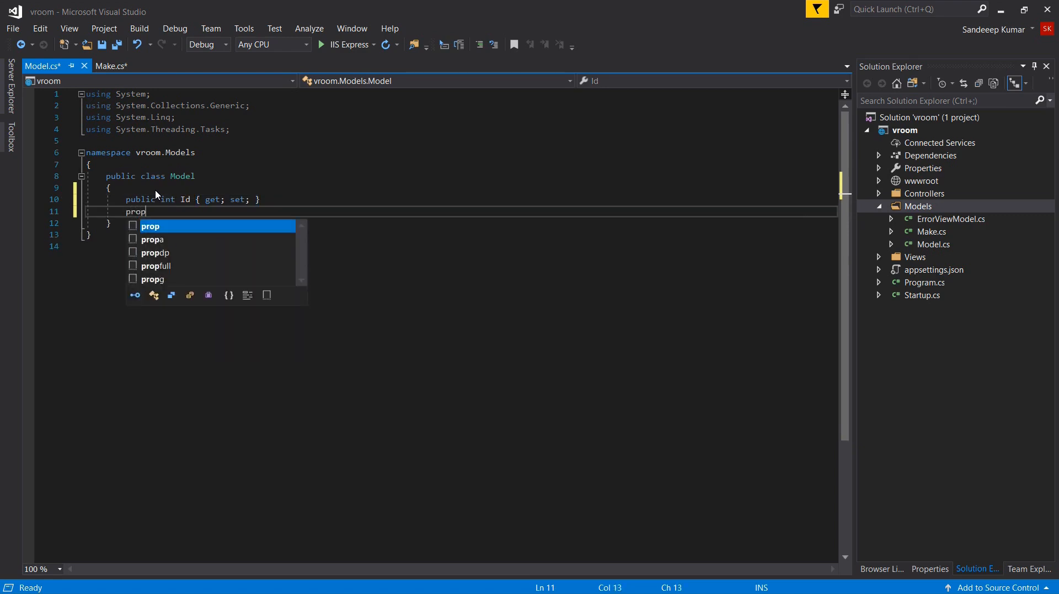
key(Tab)
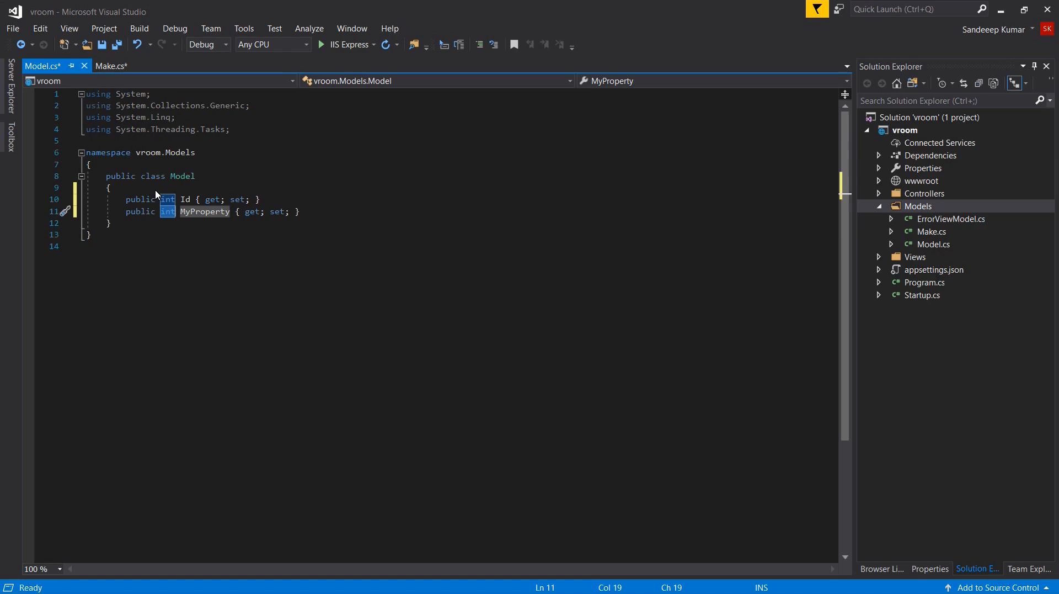
text(stri)
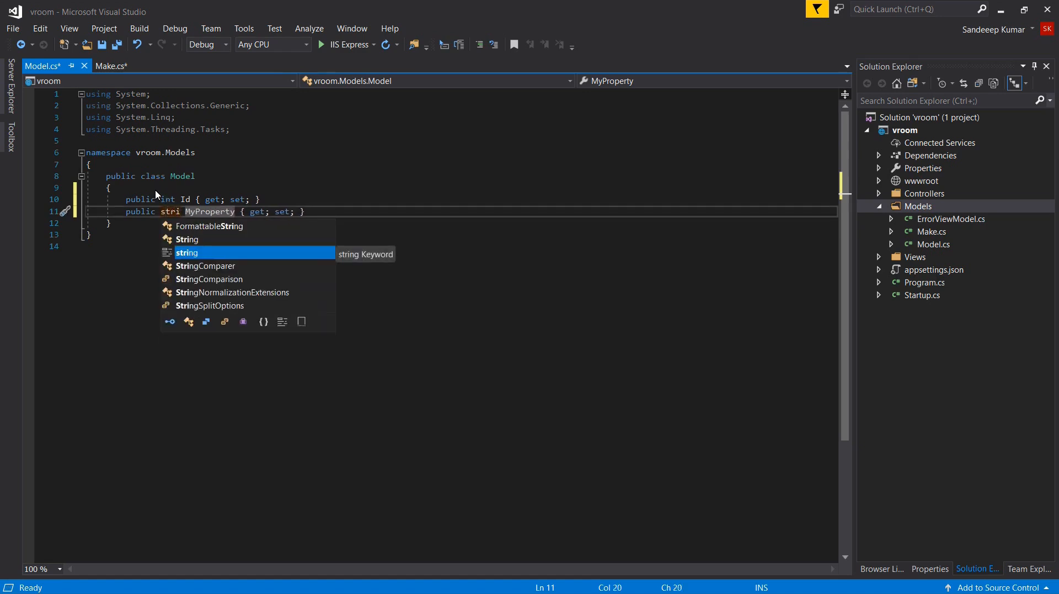
key(Tab)
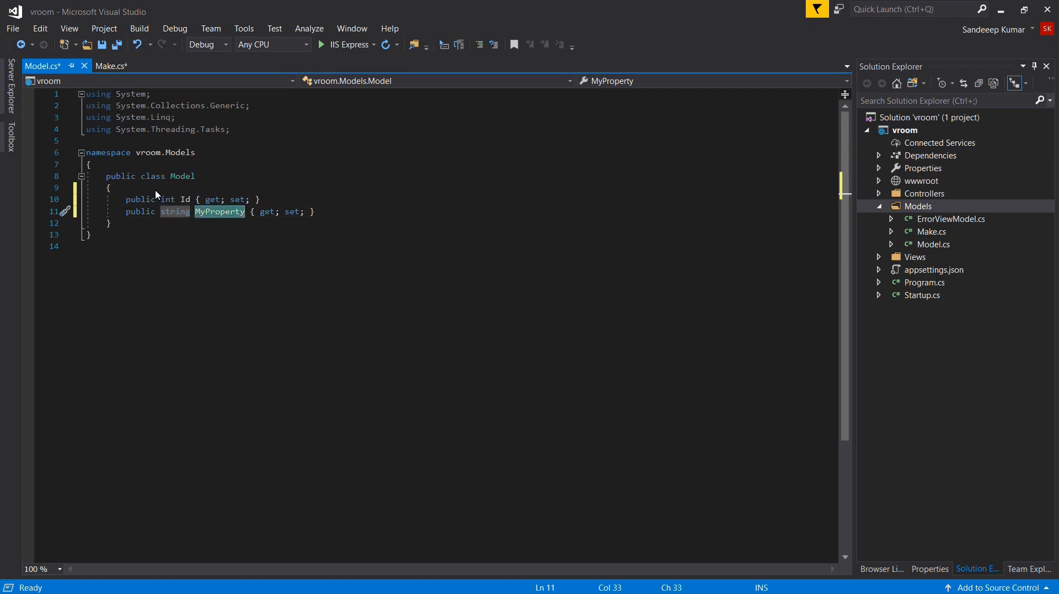
text(Name)
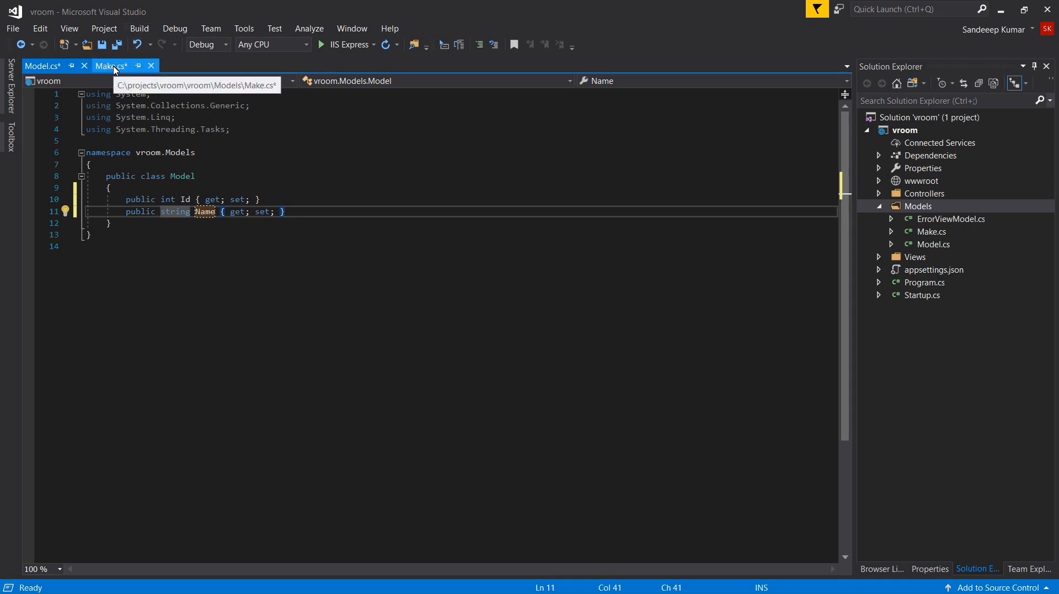
In Make.cs, change the Name property's type from int to string
click(110, 66)
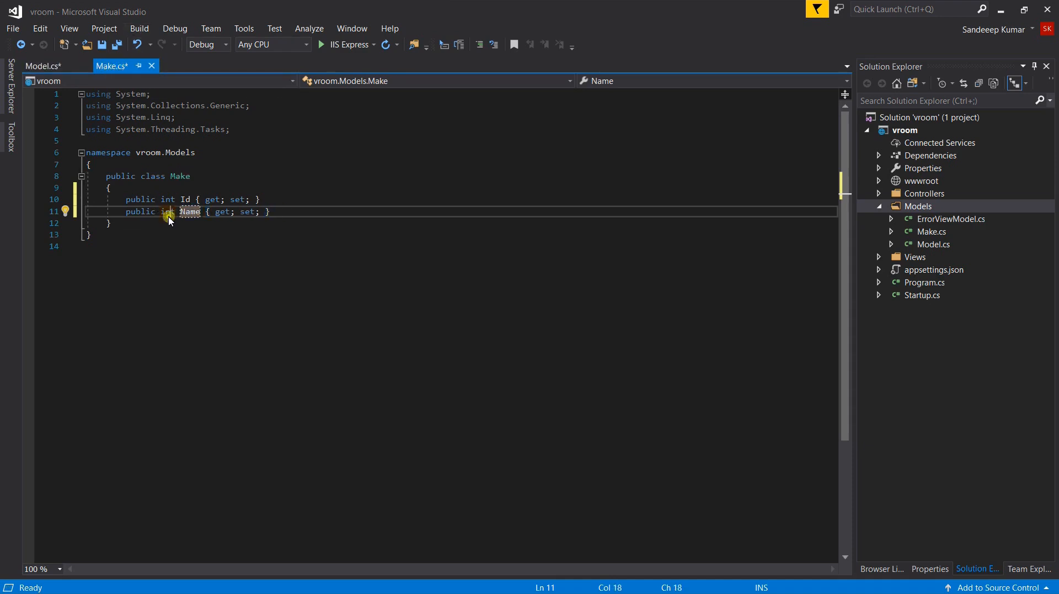
text(tring)
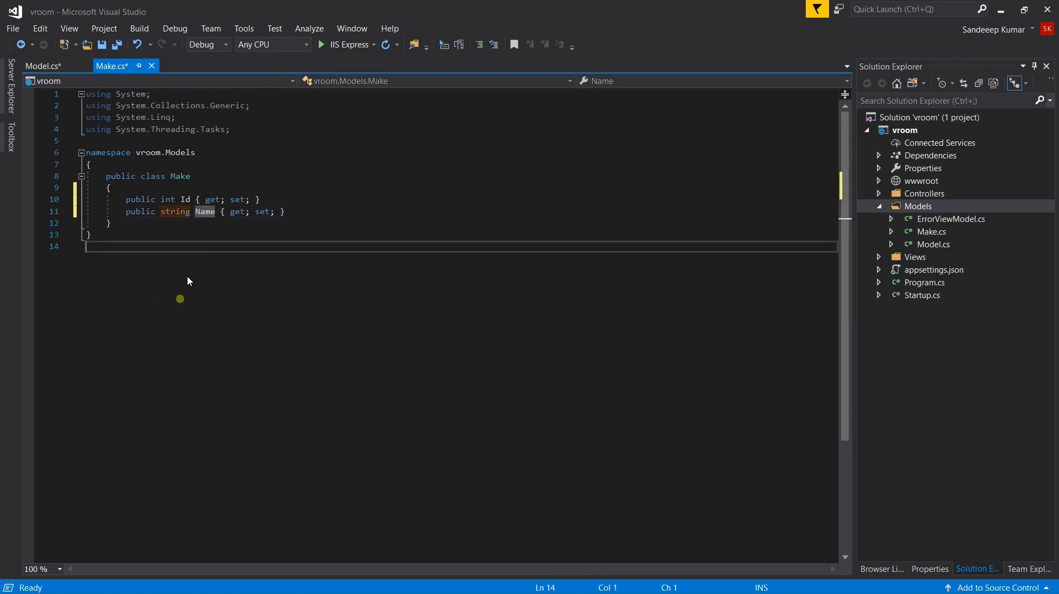
In Model.cs, add a Make property of type Make and begin an int MakeID property
click(42, 65)
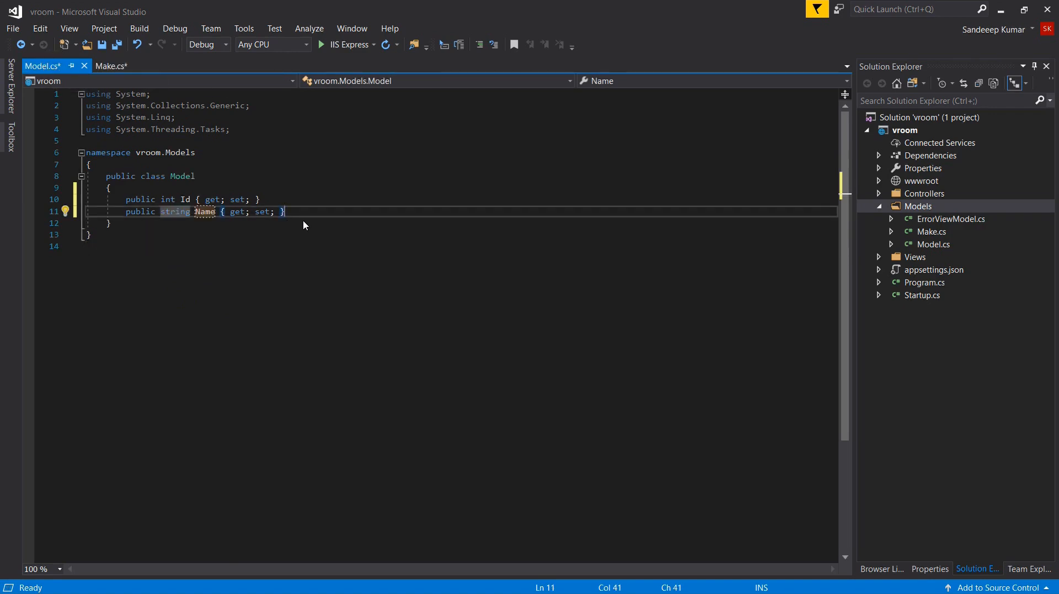
mouse_move(299, 217)
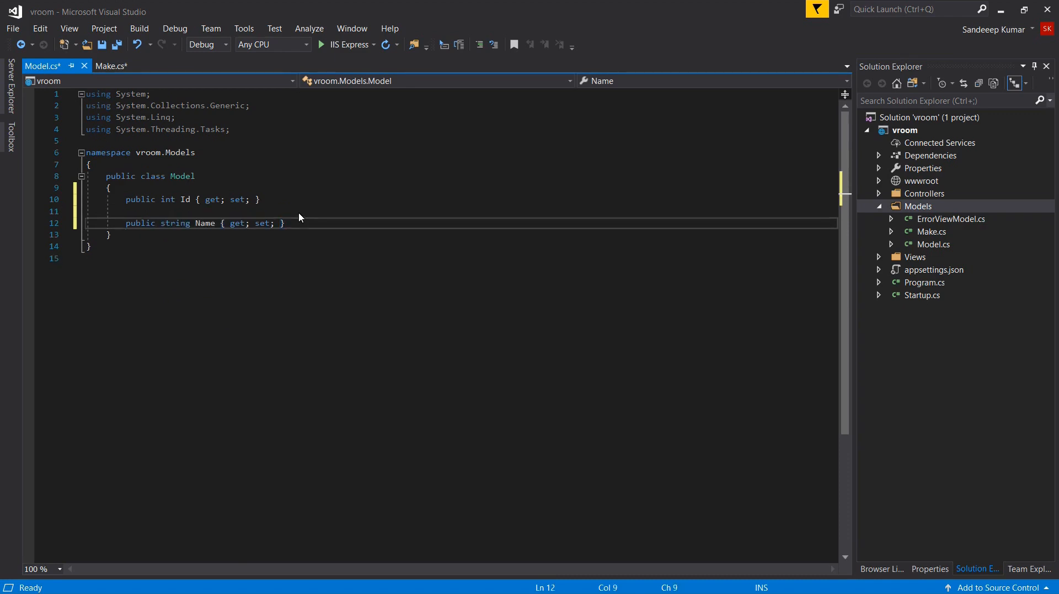
key(enter)
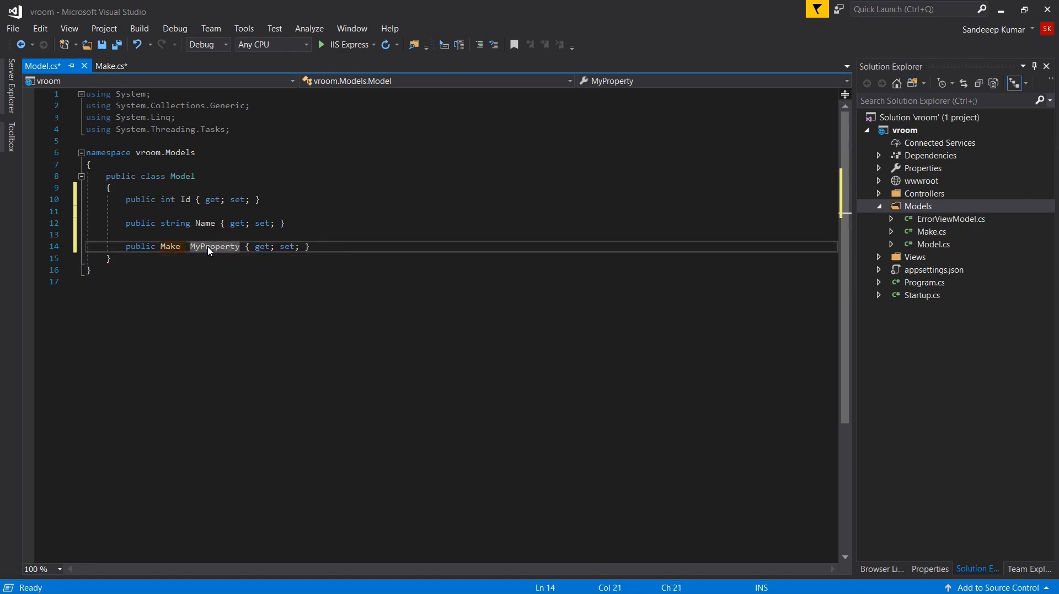
text(Make)
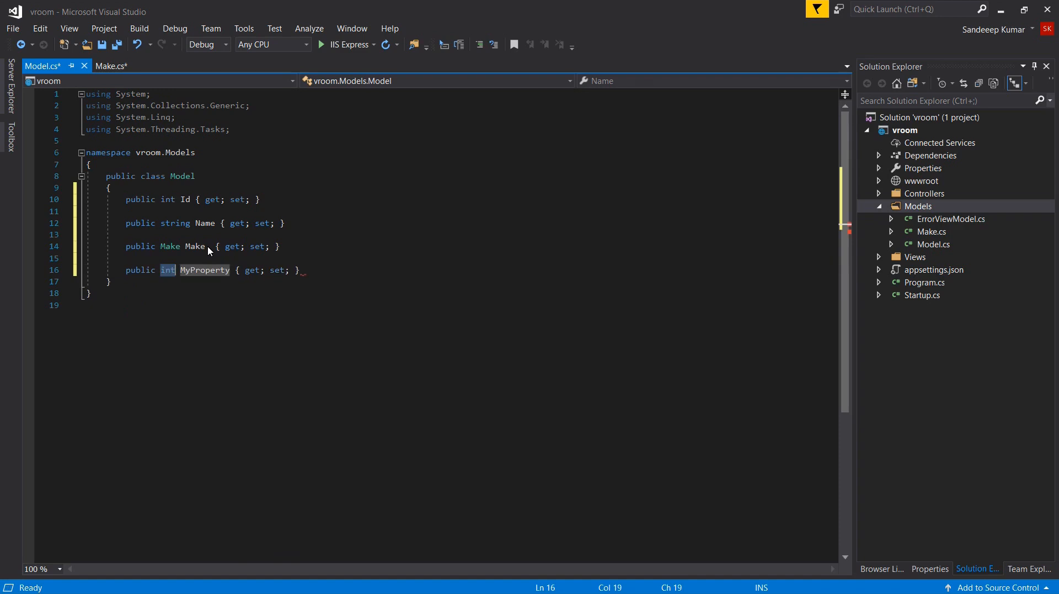
text(MakeID)
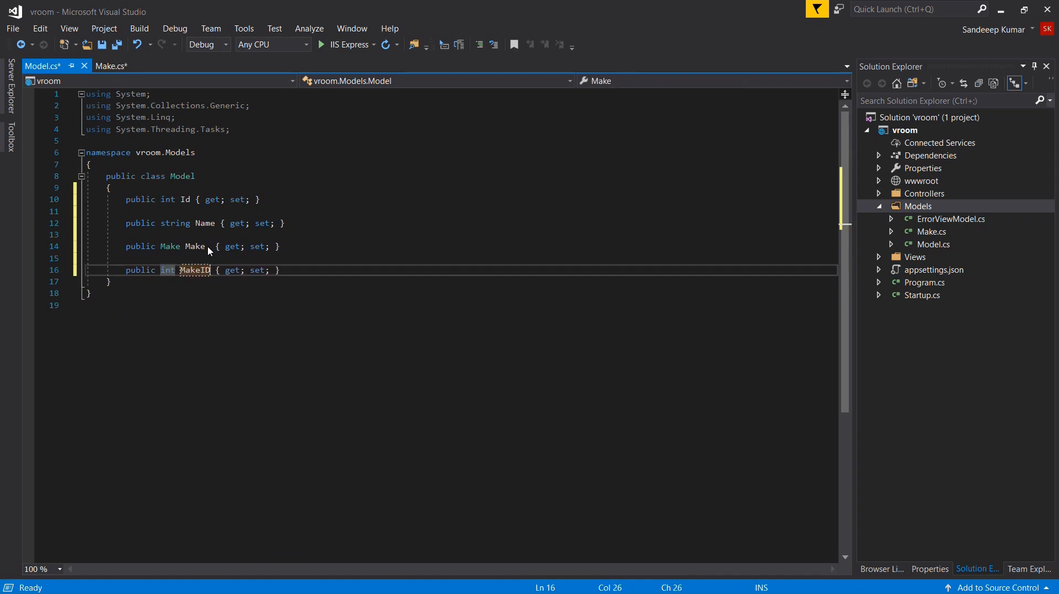
click(277, 269)
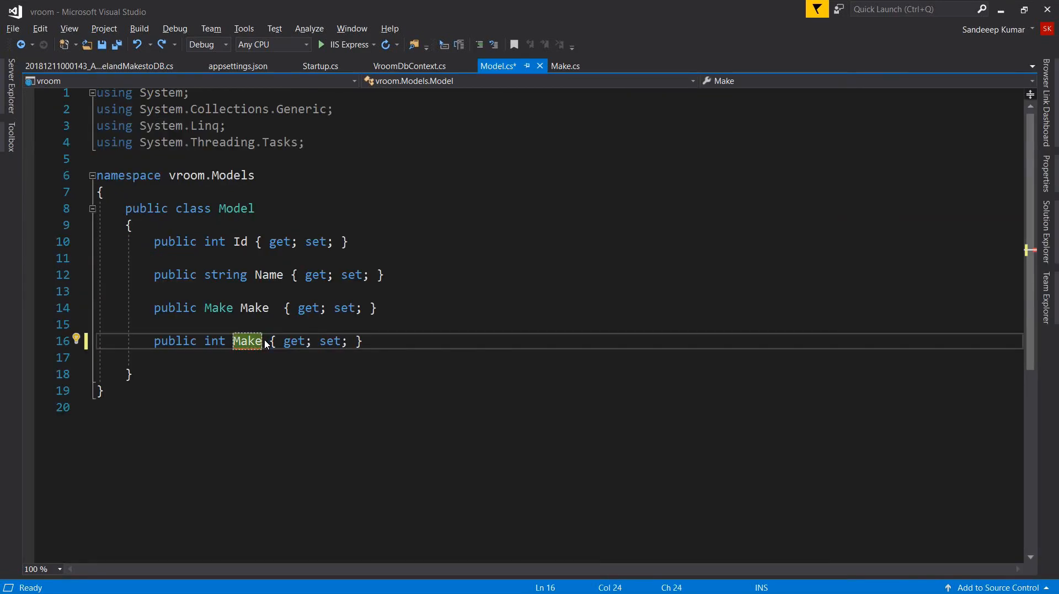
Name the int property MakeID and annotate it with [ForeignKey("Make")]
text(ID)
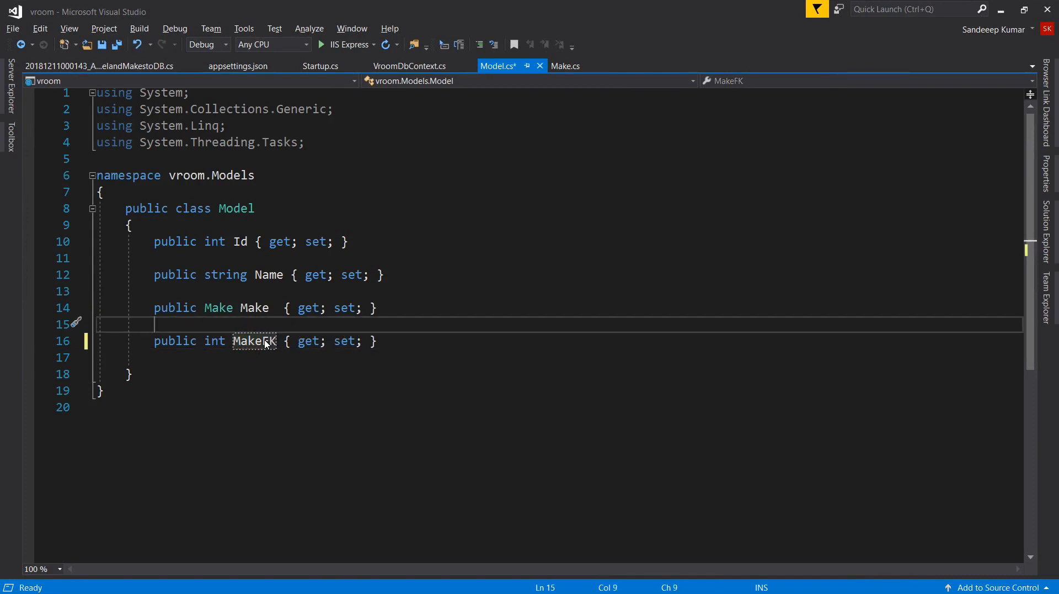
text([])
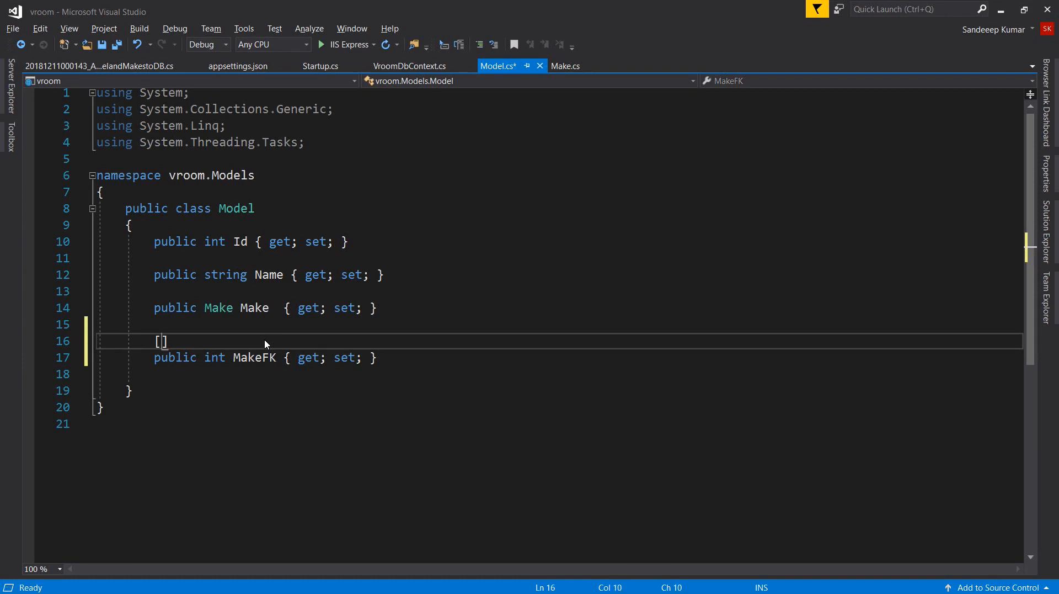
text(ForeignKey(")
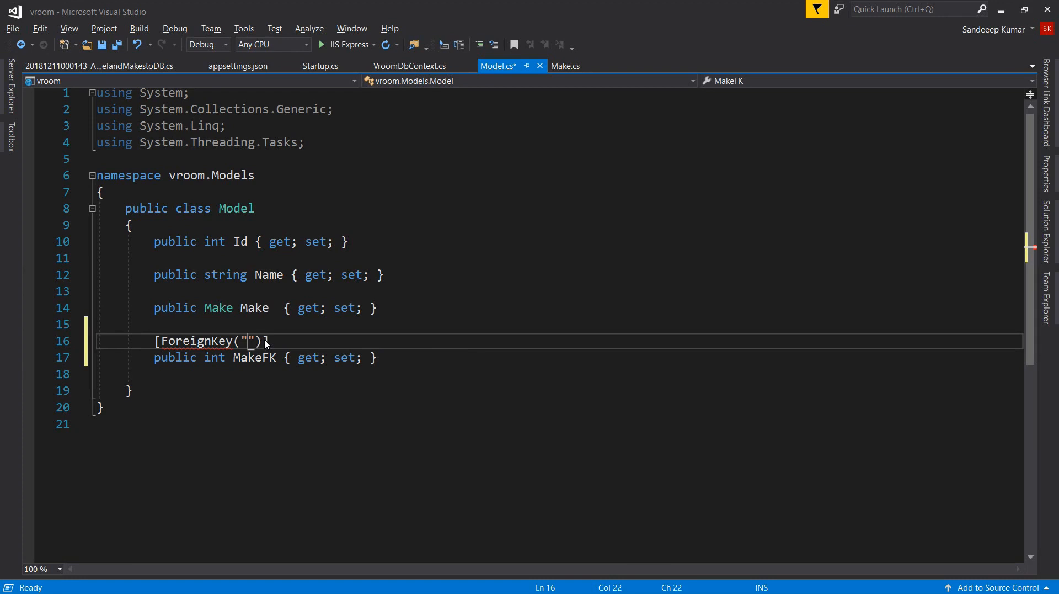
text(Ma)
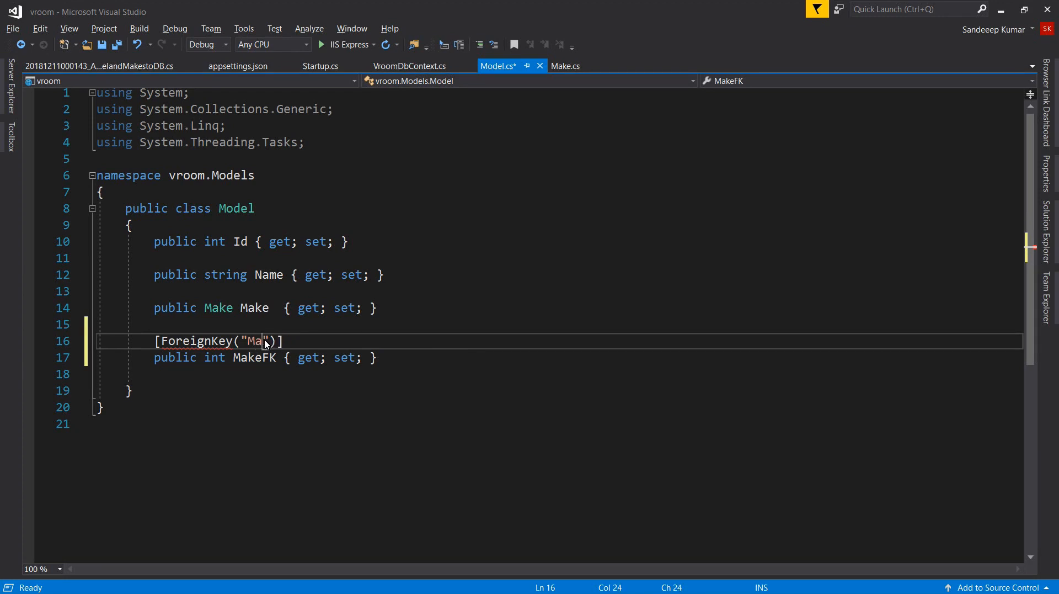
text(ke)
click(265, 357)
text(ID)
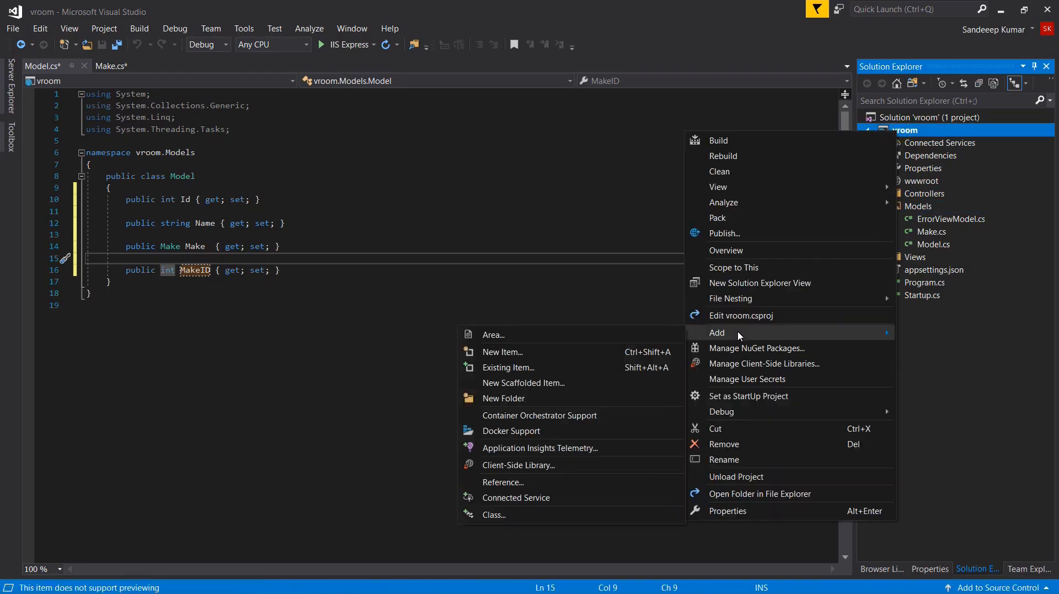
mouse_move(539, 415)
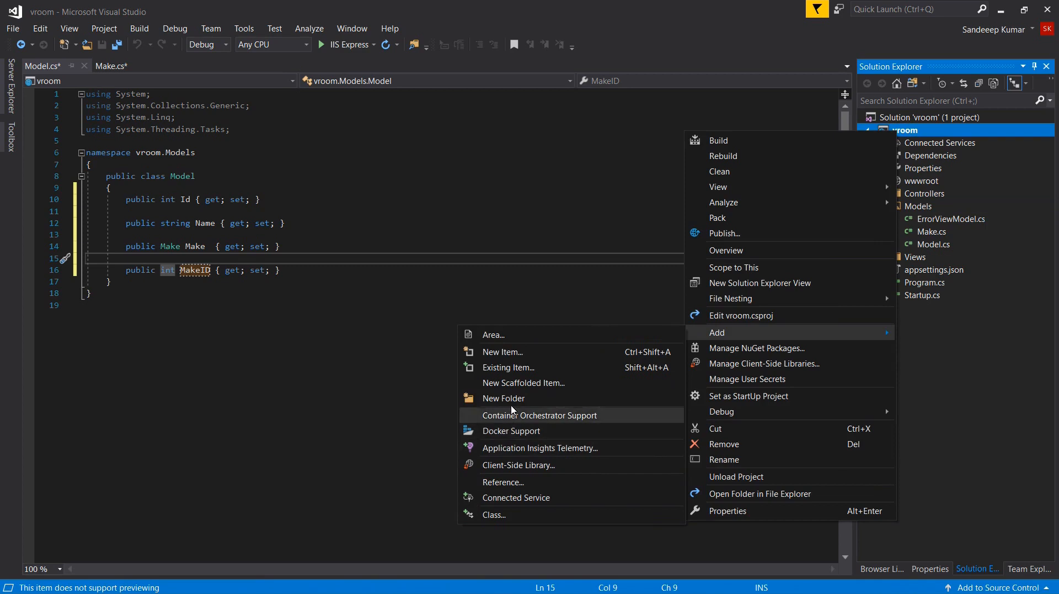
Create a new folder in the vroom project and name it AppDbContext
click(504, 398)
text(AppDBcon)
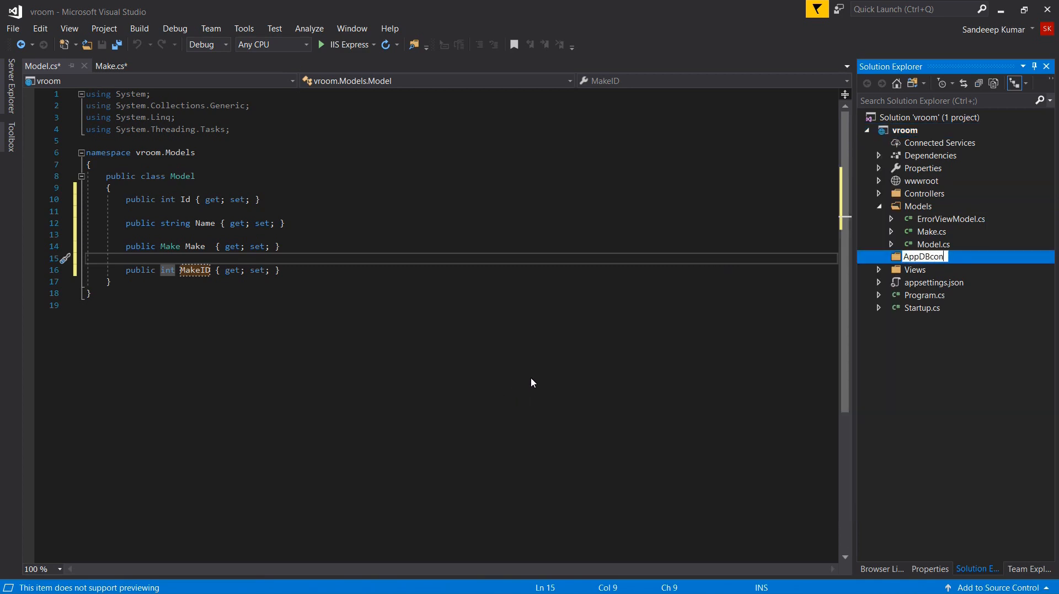
key(BackSpace)
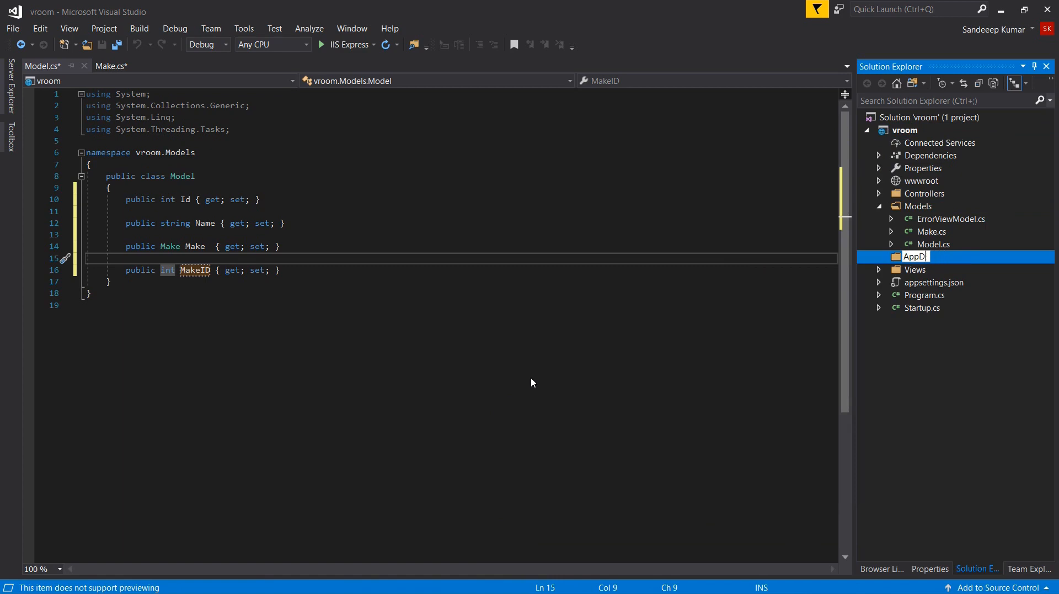
text(bContext)
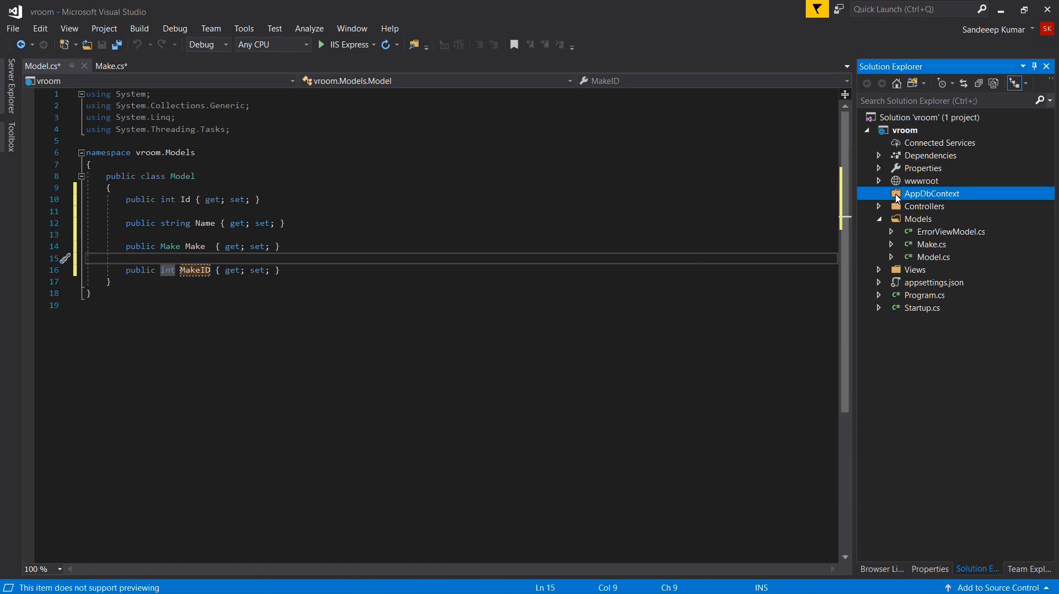
right_click(932, 193)
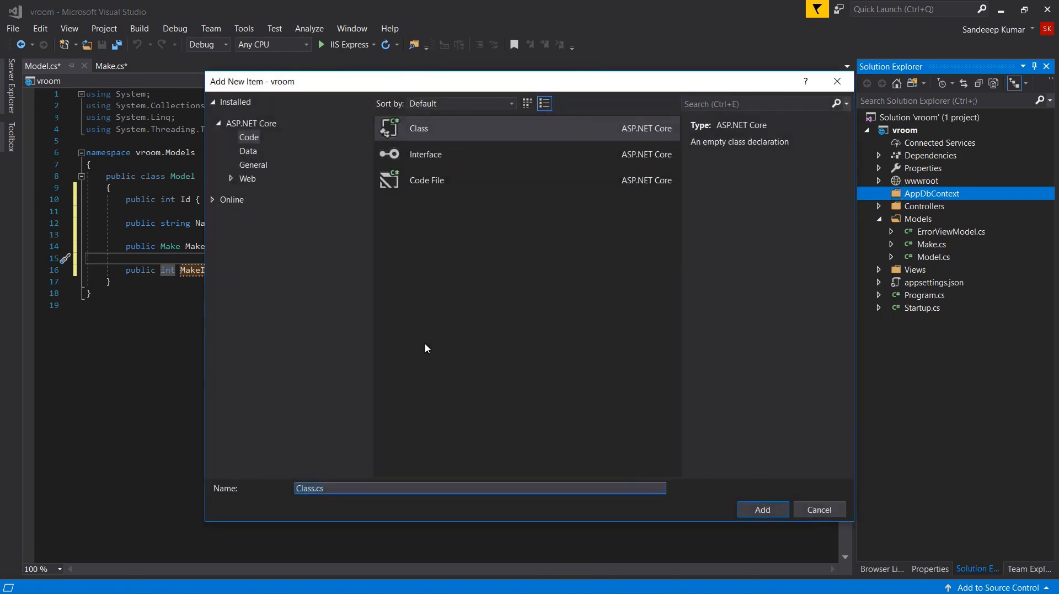
Add a new class file named VroomDbContext.cs to the AppDbContext folder
click(314, 487)
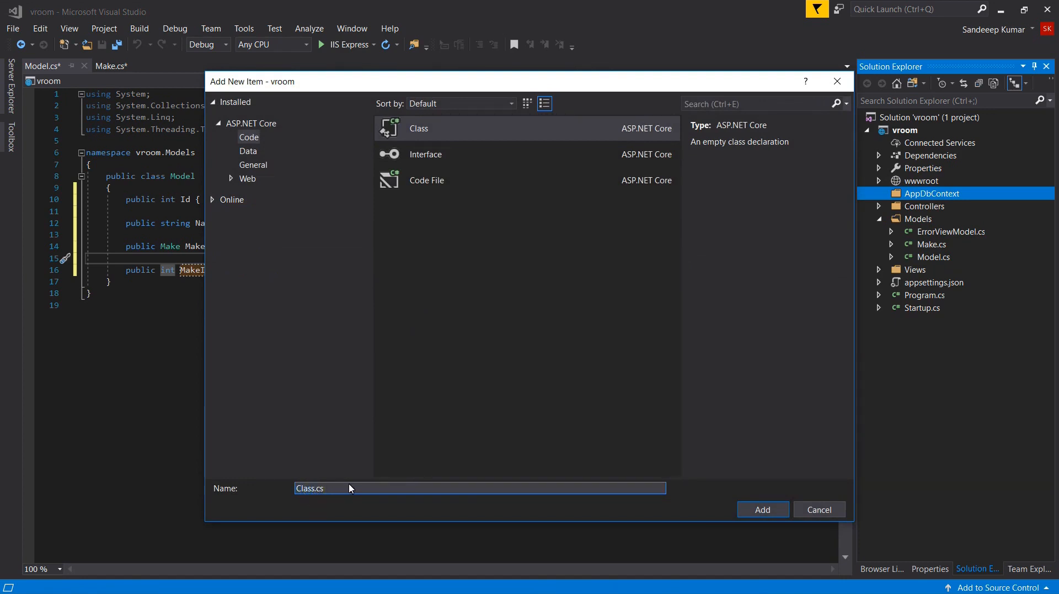
text(VroomDb)
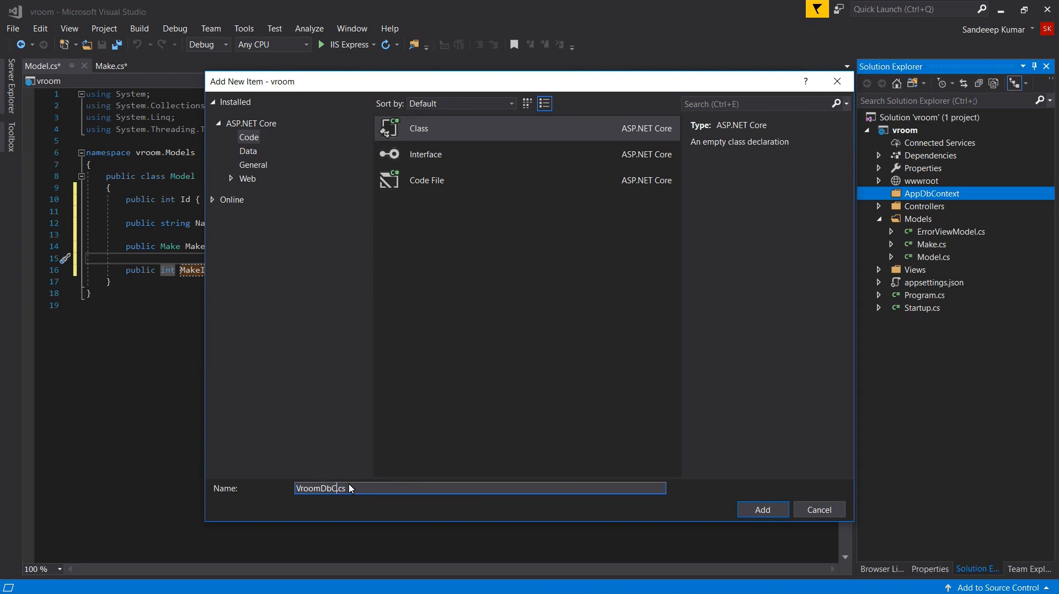
click(762, 509)
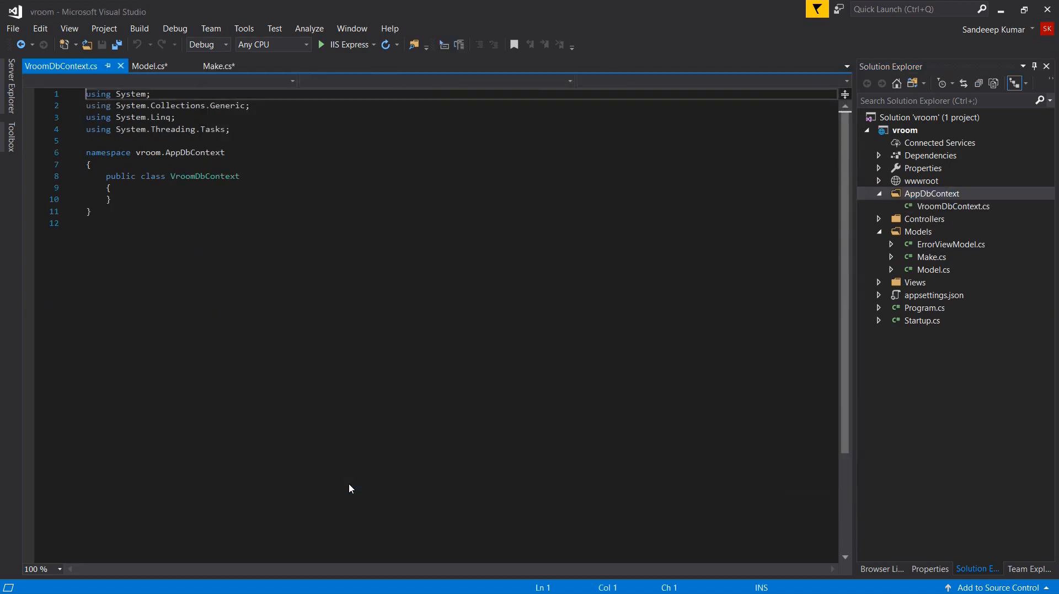
Make VroomDbContext inherit DbContext and import Microsoft.EntityFrameworkCore via Quick Actions
double_click(204, 175)
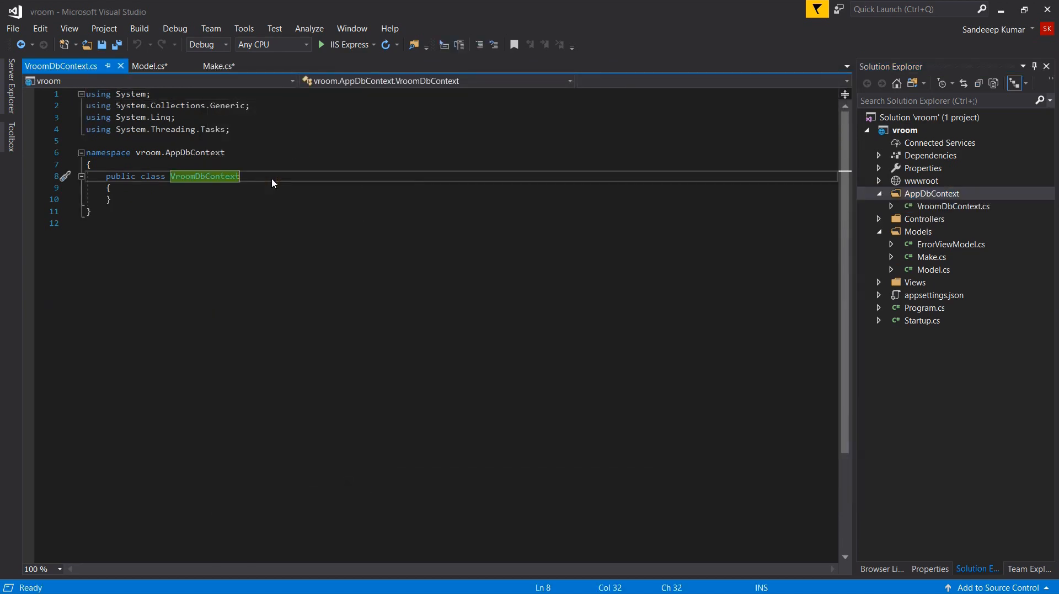
text(:D)
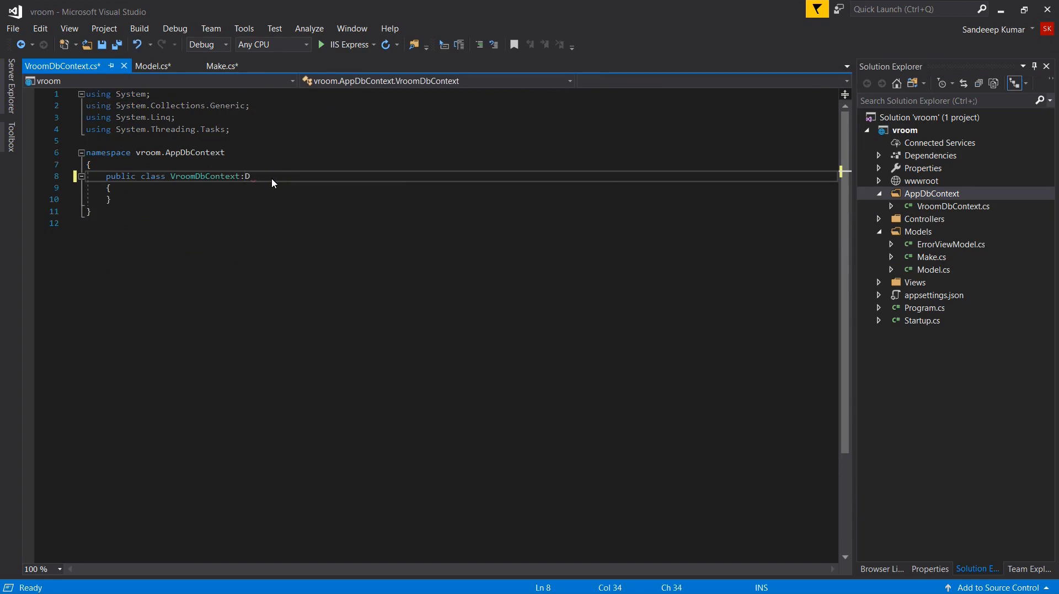
text(bcont)
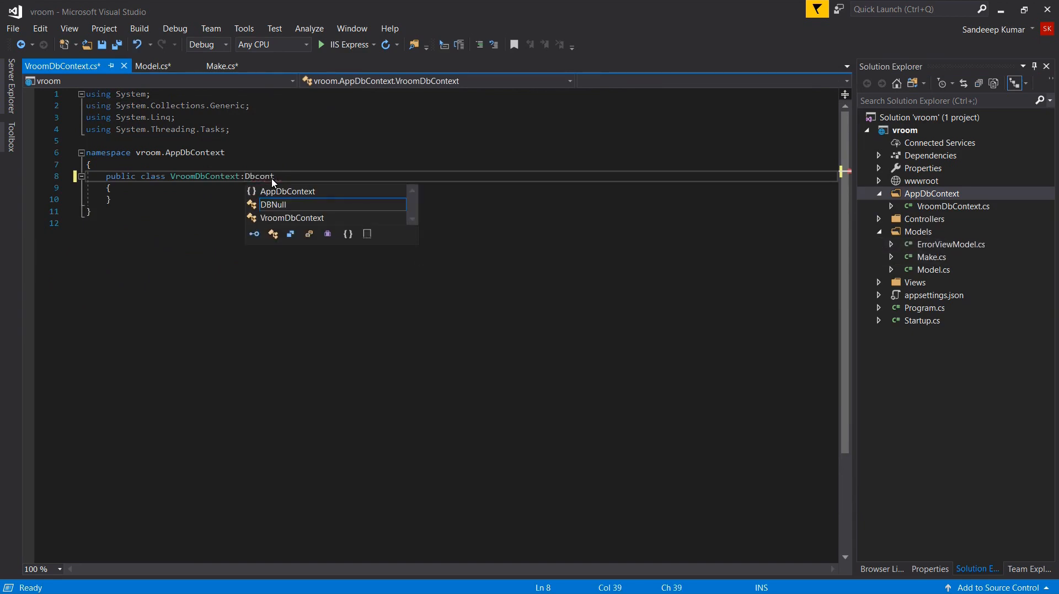
text(ex)
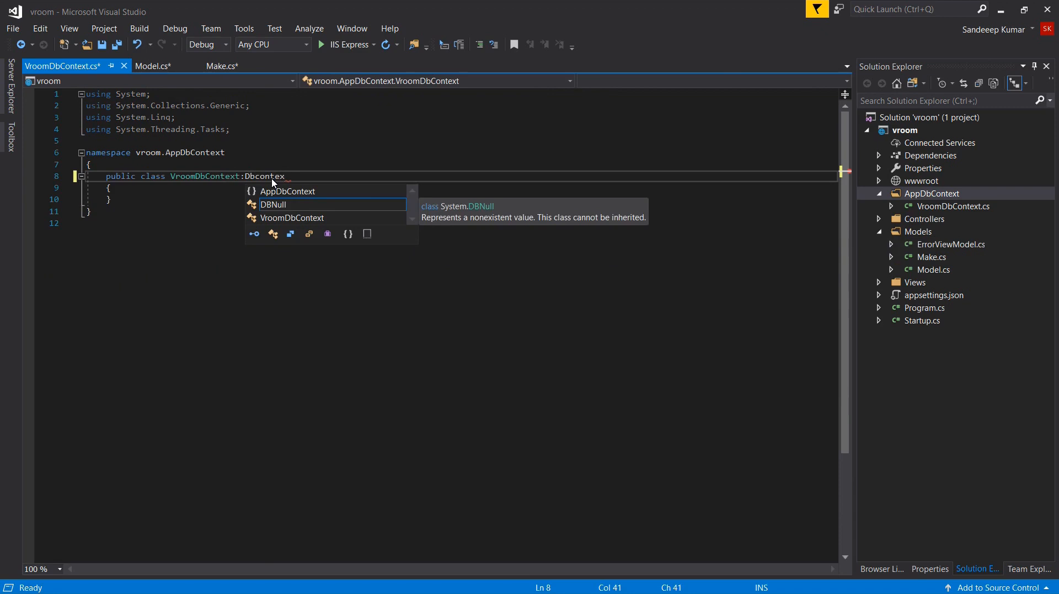
key(BackSpace)
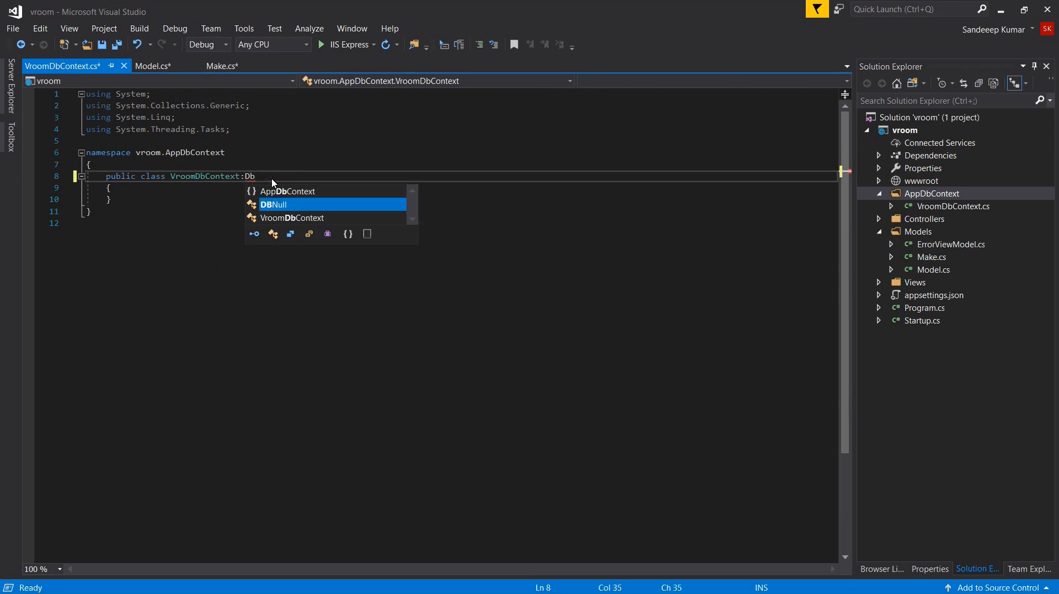
text(Context)
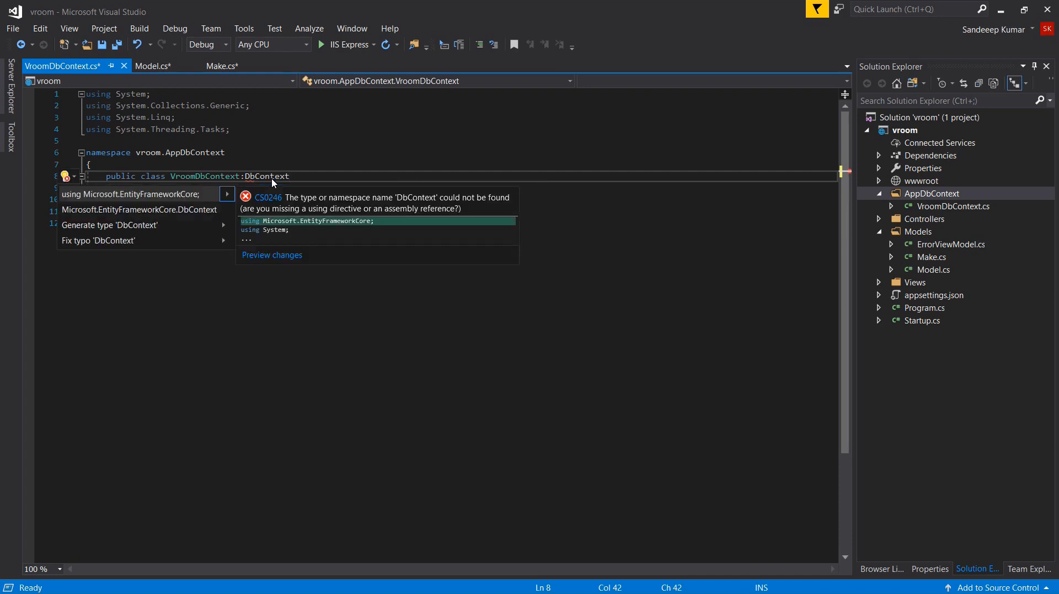
mouse_move(174, 197)
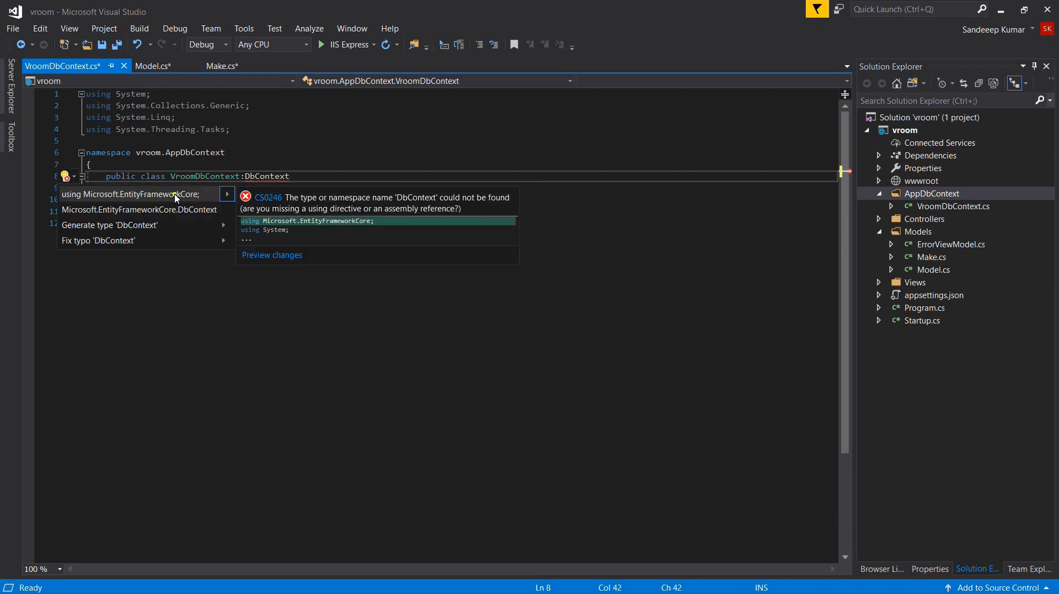
click(130, 194)
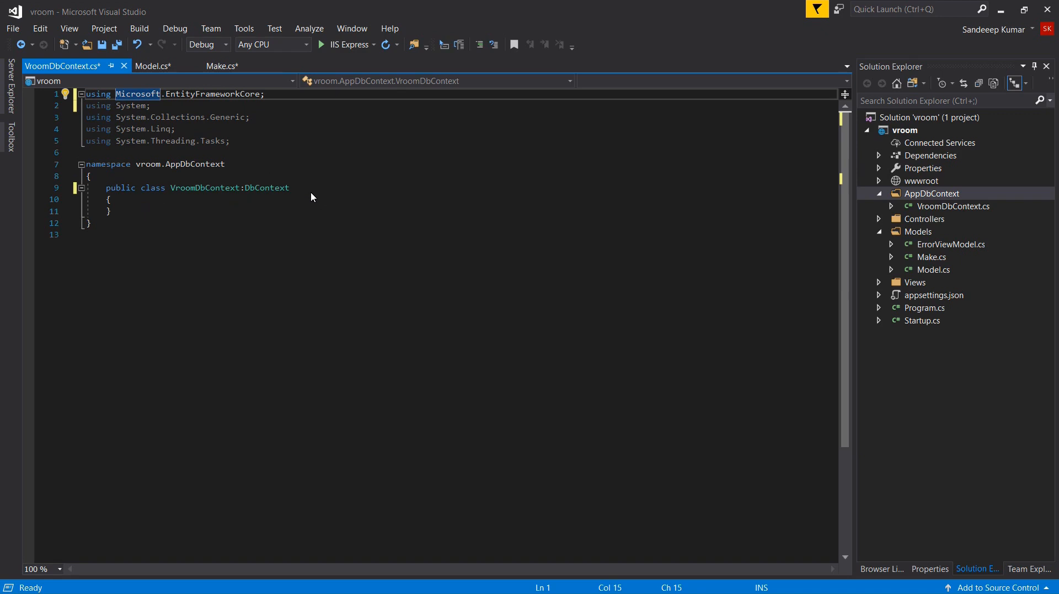
text(c VroomDbContext()
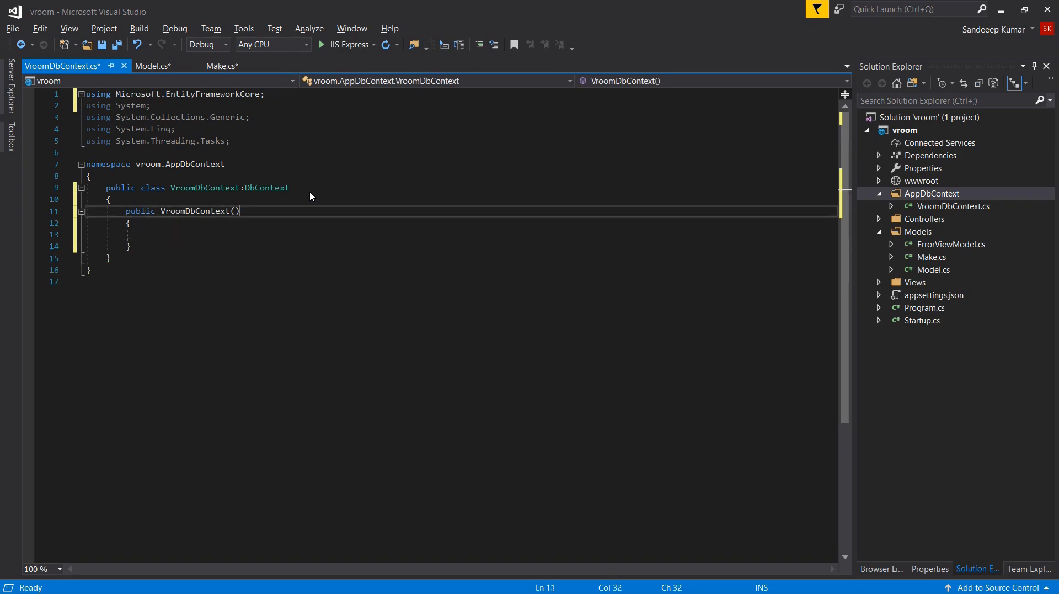
Write the constructor taking DbContextOptions<VroomDbContext> options and calling base(options)
text(D)
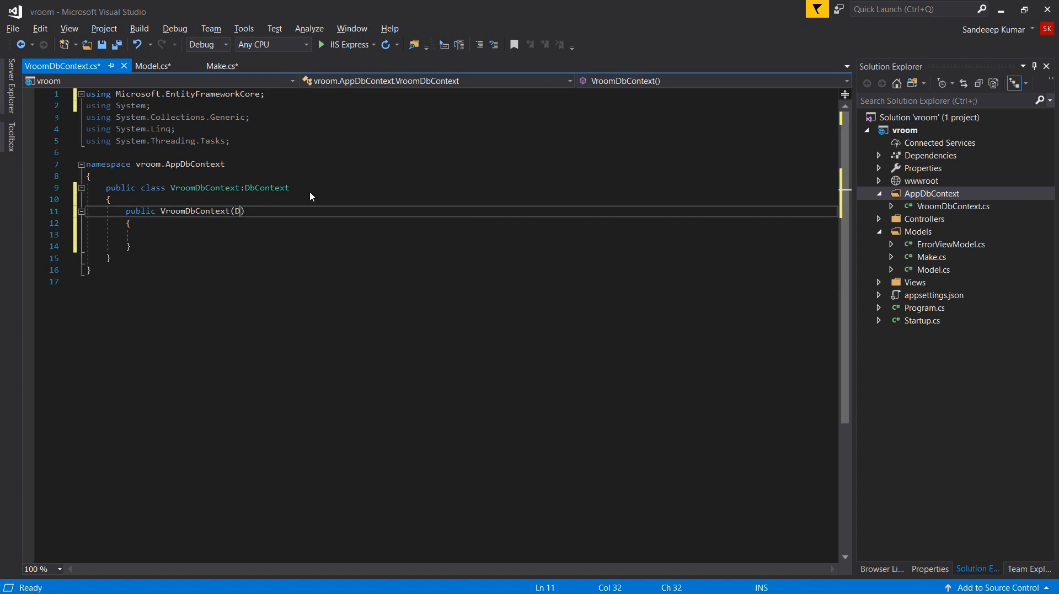
text(B)
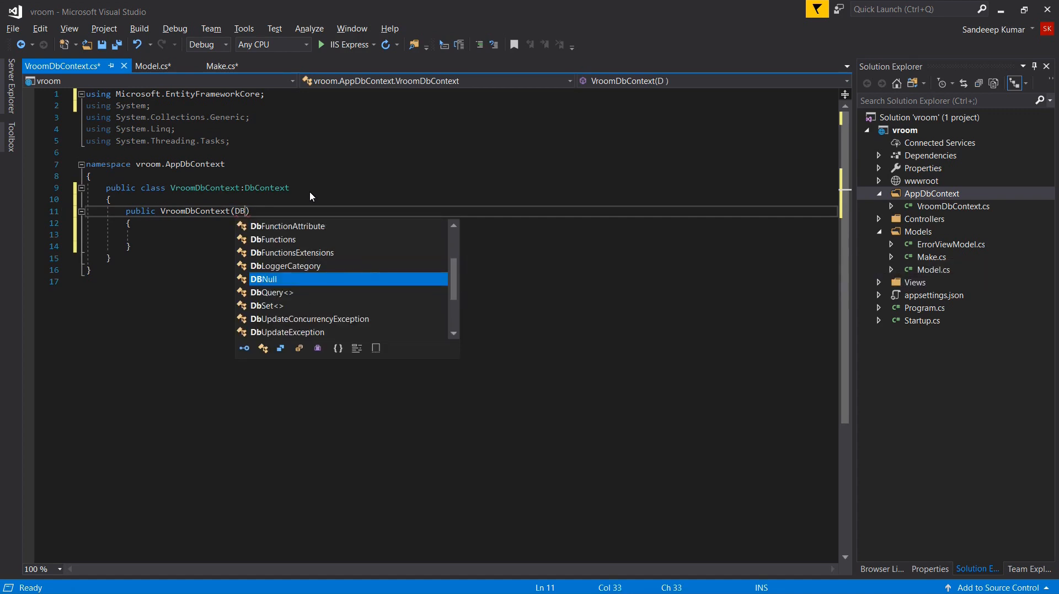
text(CONT)
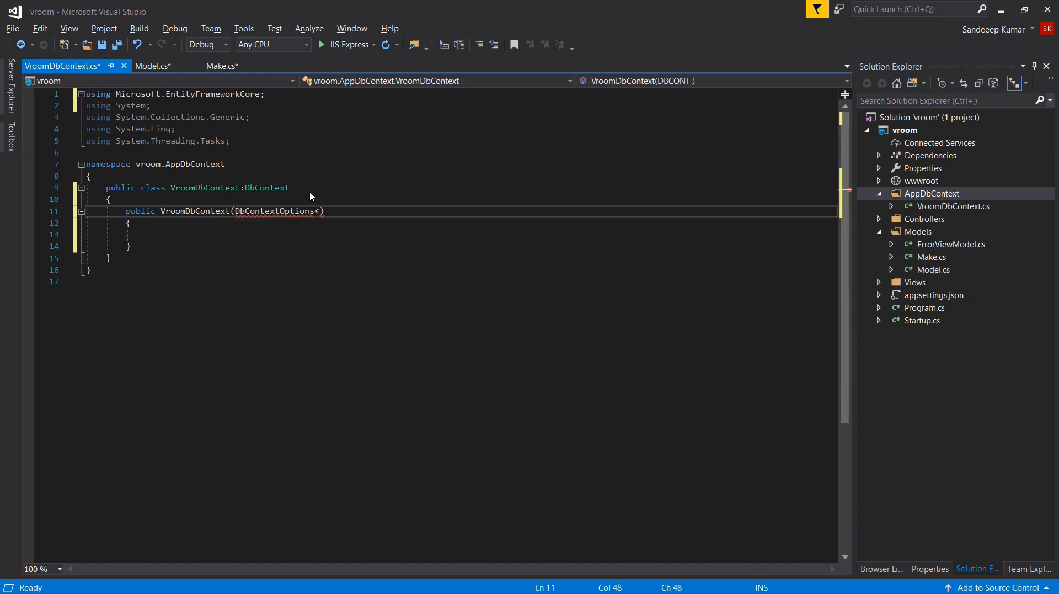
text(>)
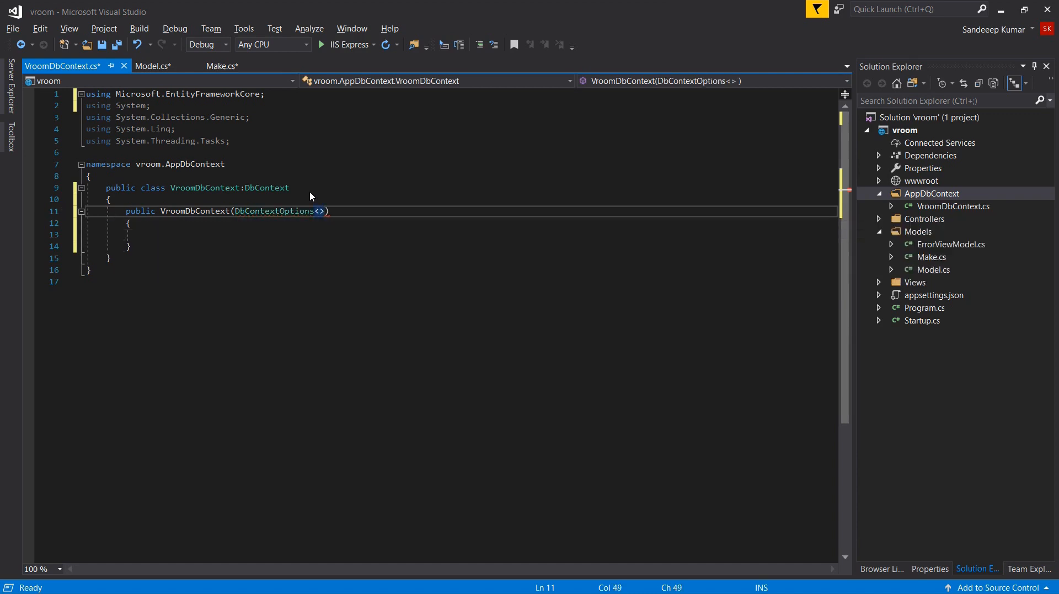
text(TContext)
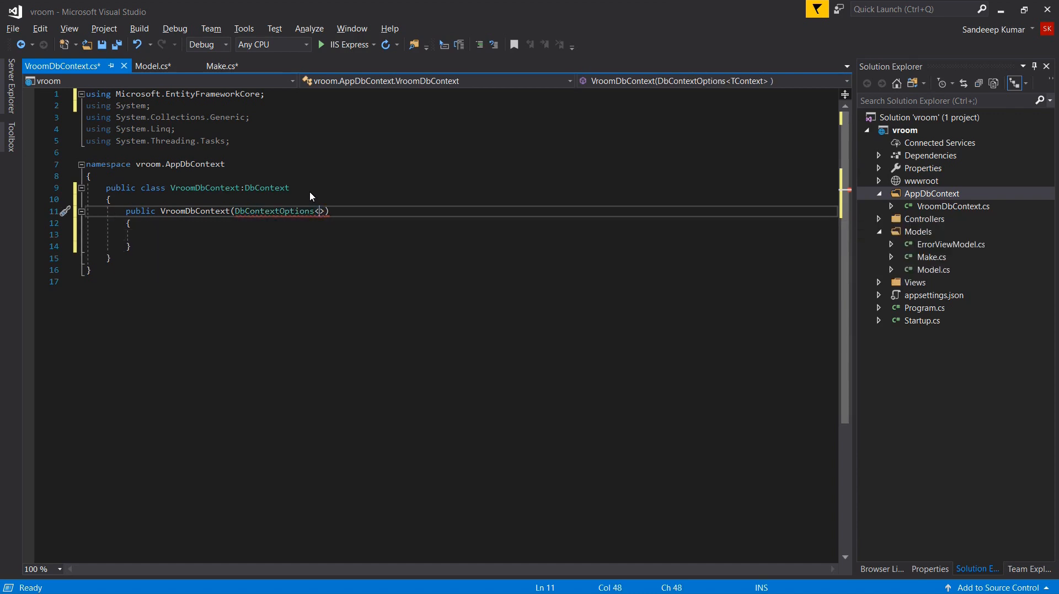
text(VroomDbContext> options)
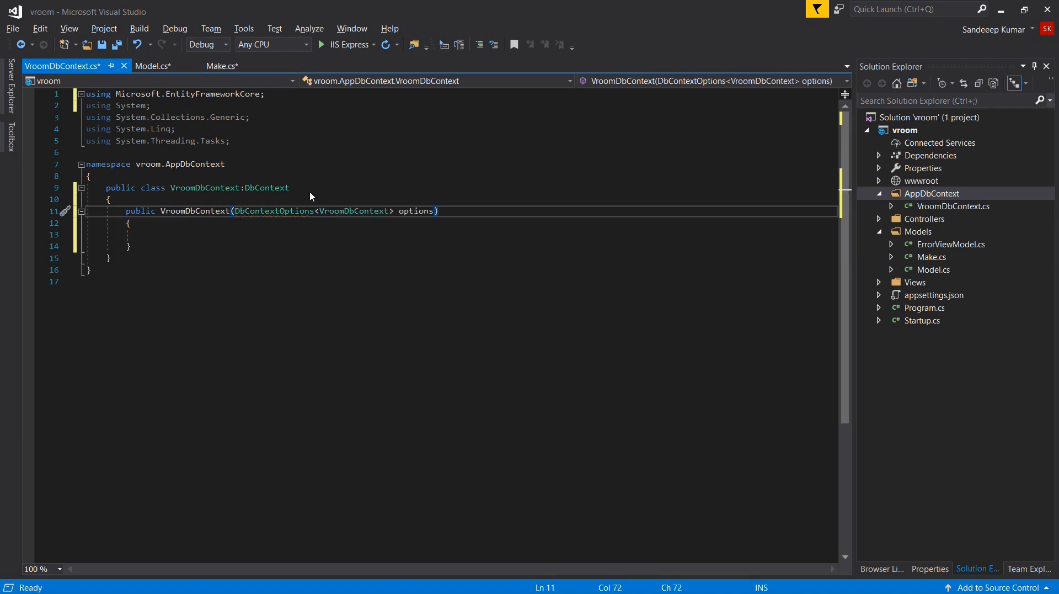
text(:)
text(base)
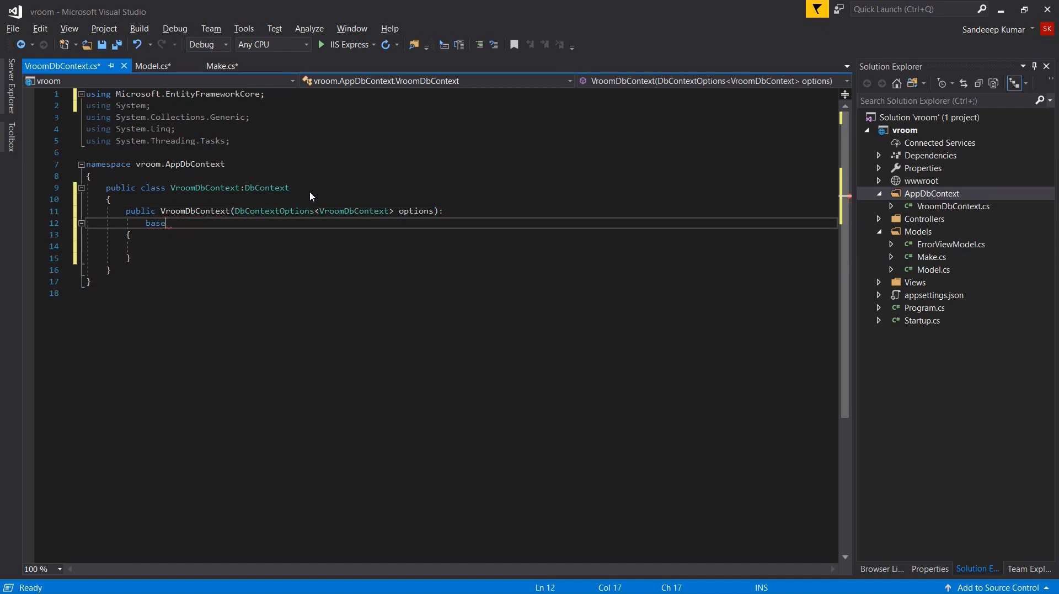
text(()
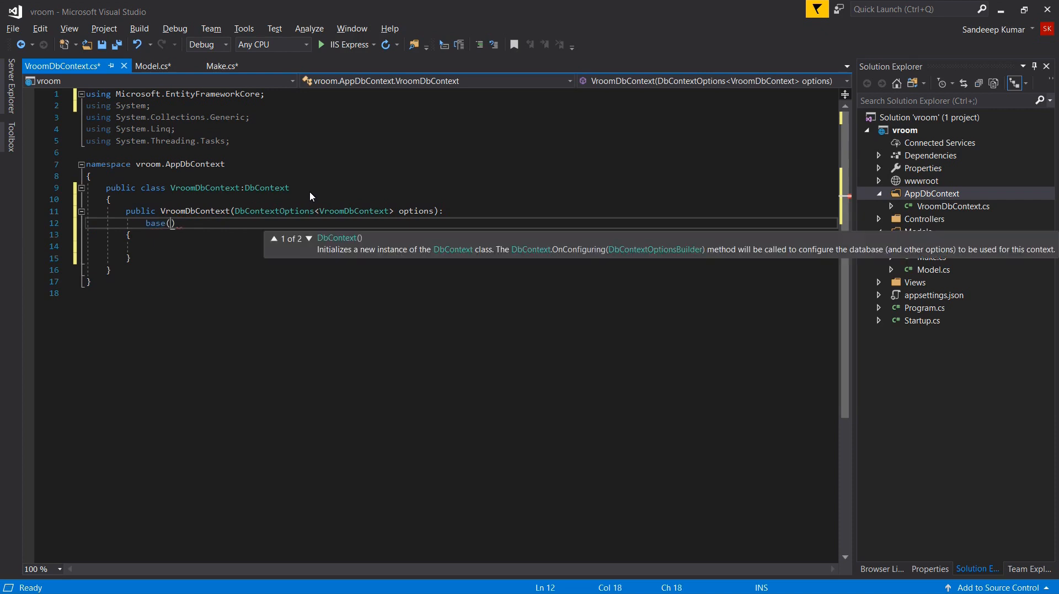
text(opt)
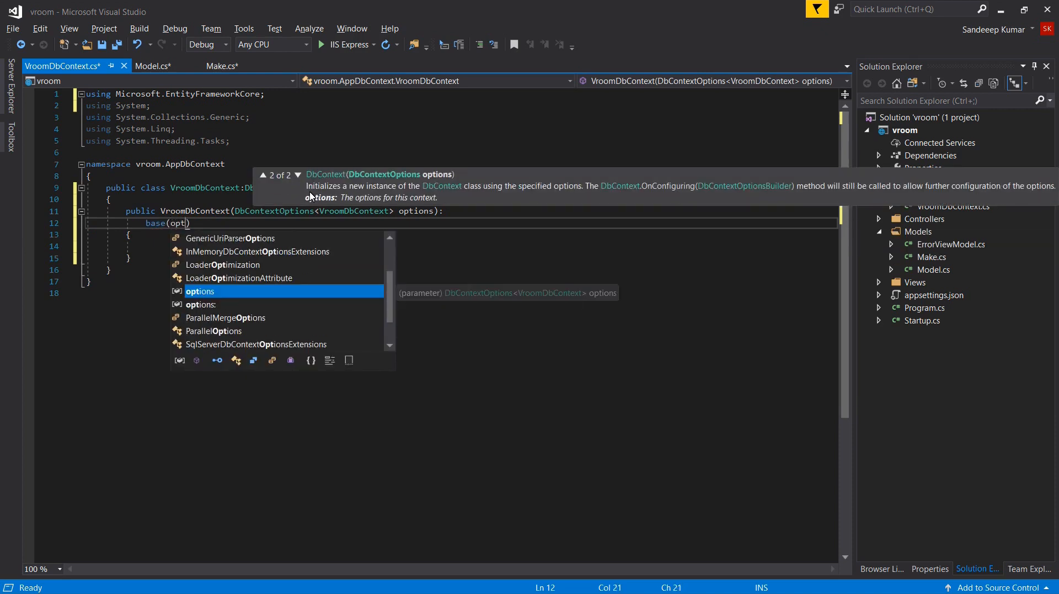
key(Tab)
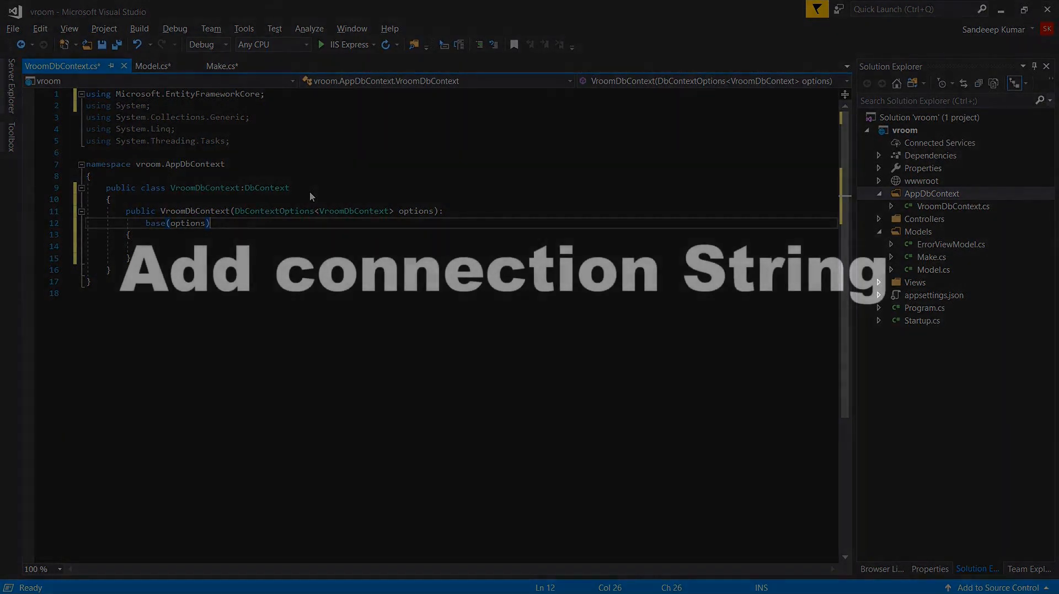
Open appsettings.json from Solution Explorer
double_click(923, 320)
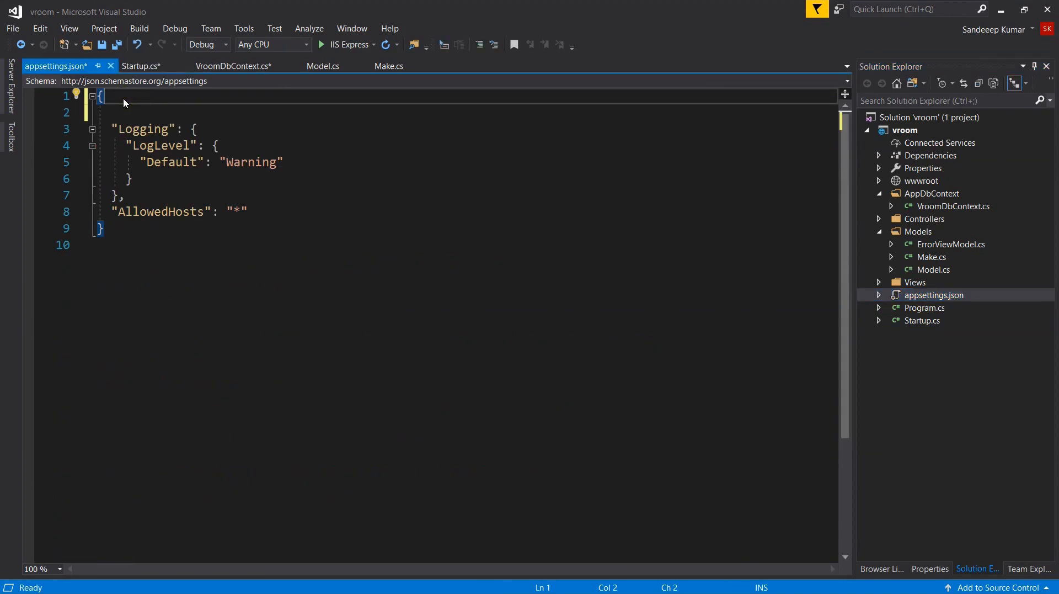
Add a ConnectionStrings section with a Default entry in appsettings.json
text(Connection")
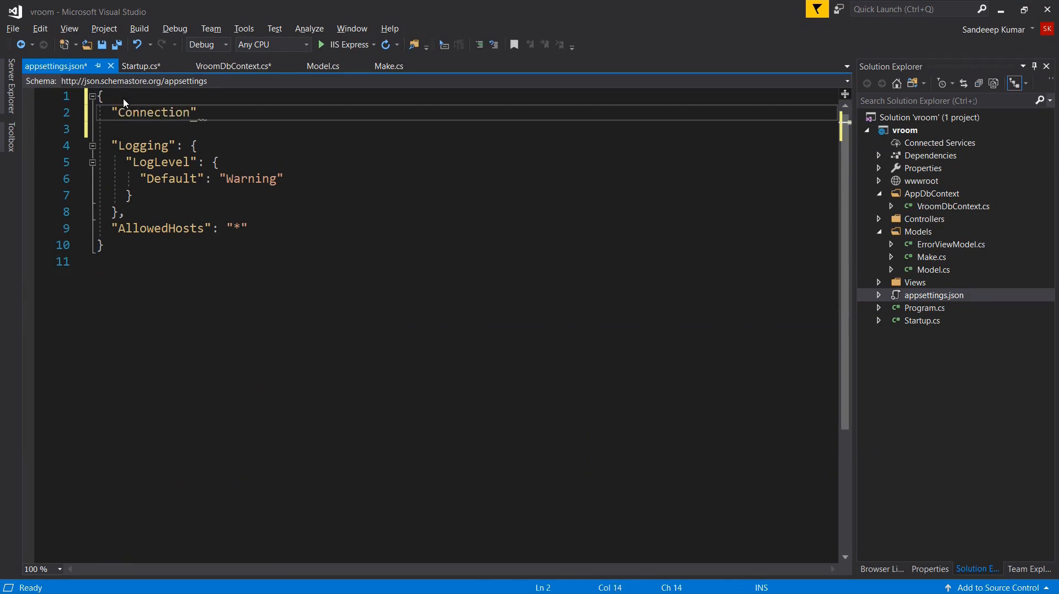
text(Strings)
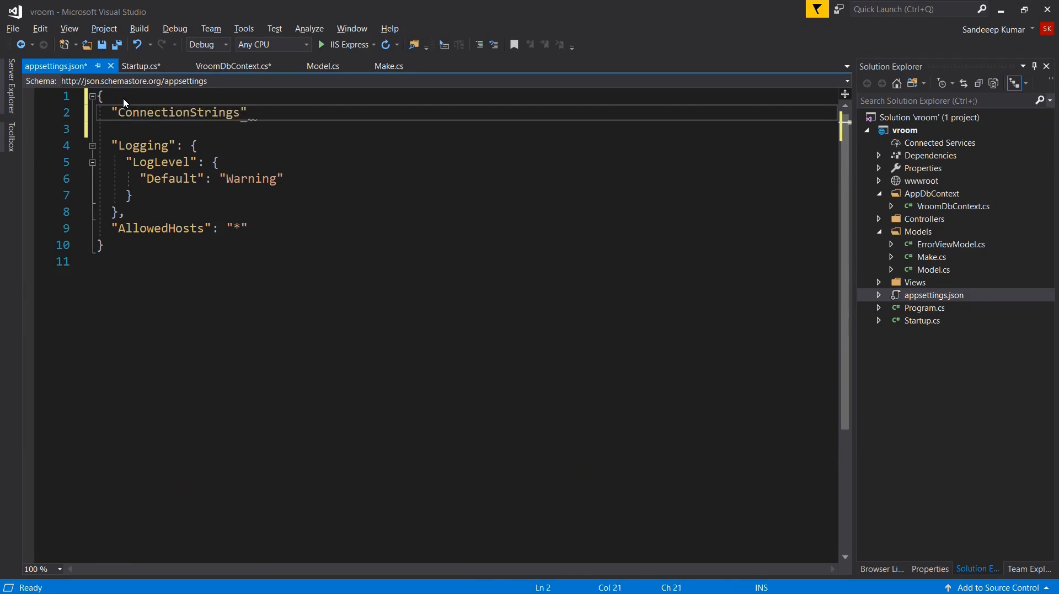
text(:)
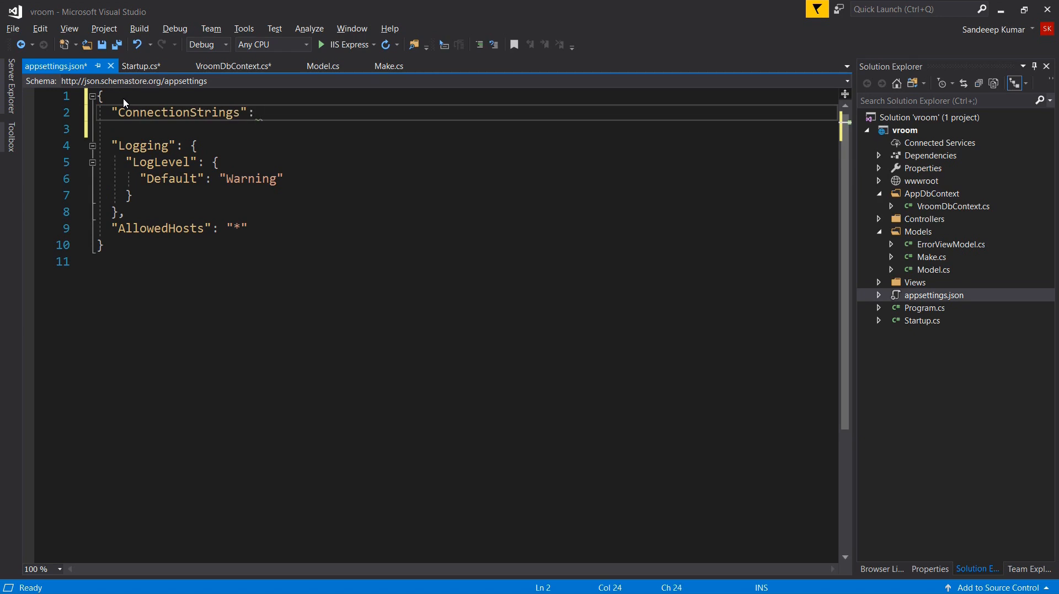
text({)
click(460, 128)
text("Def)
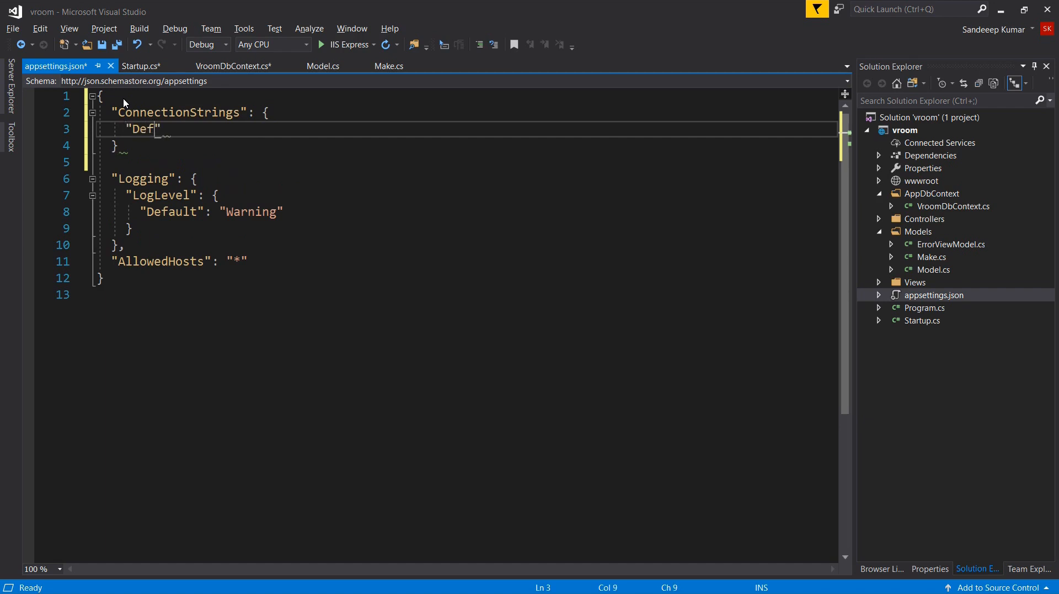
text(ault)
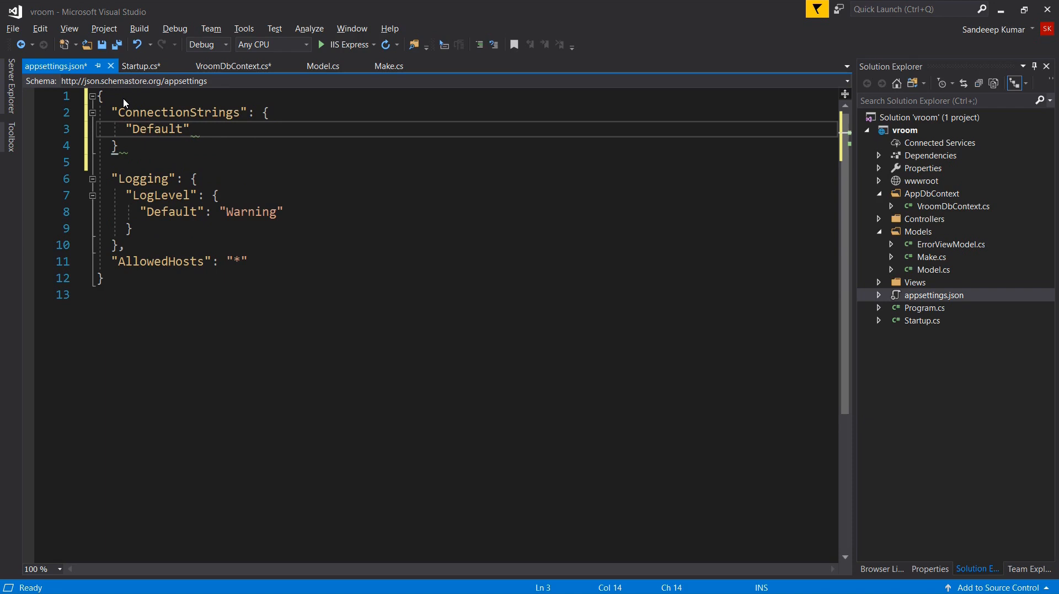
text(: "s)
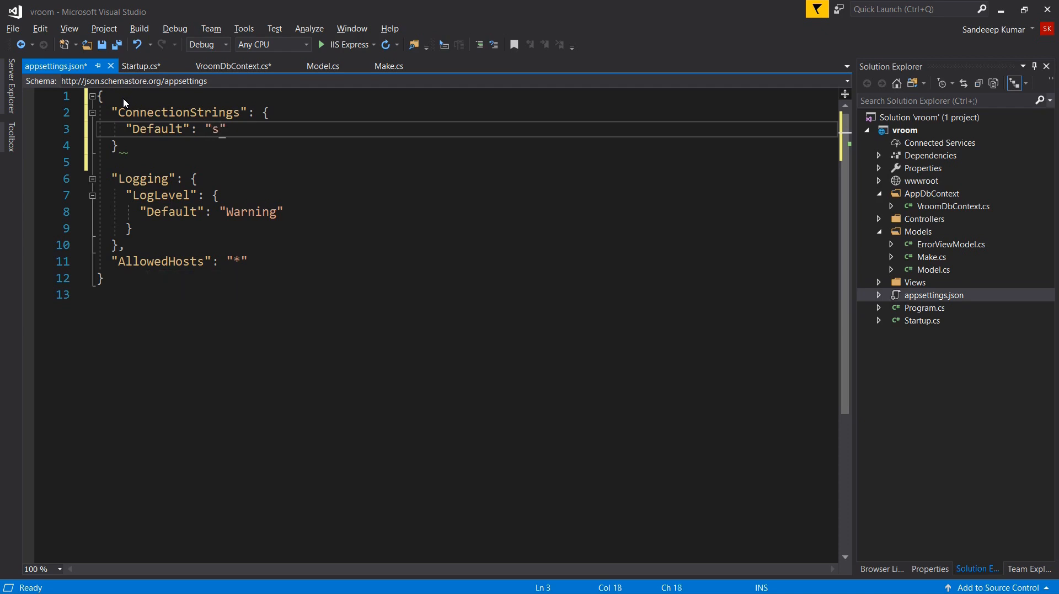
text(erver=local)
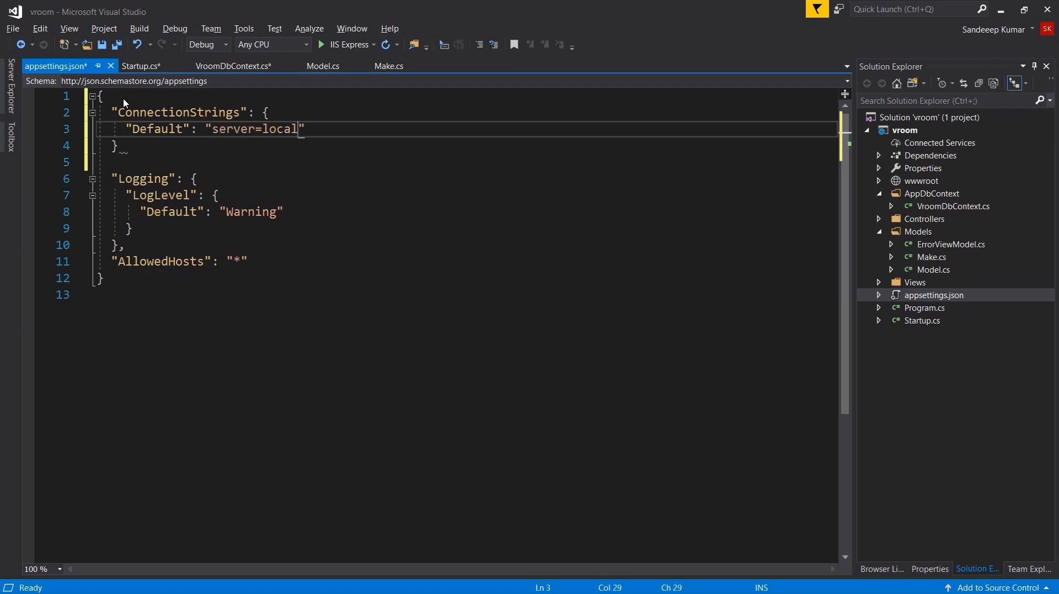
text(host;)
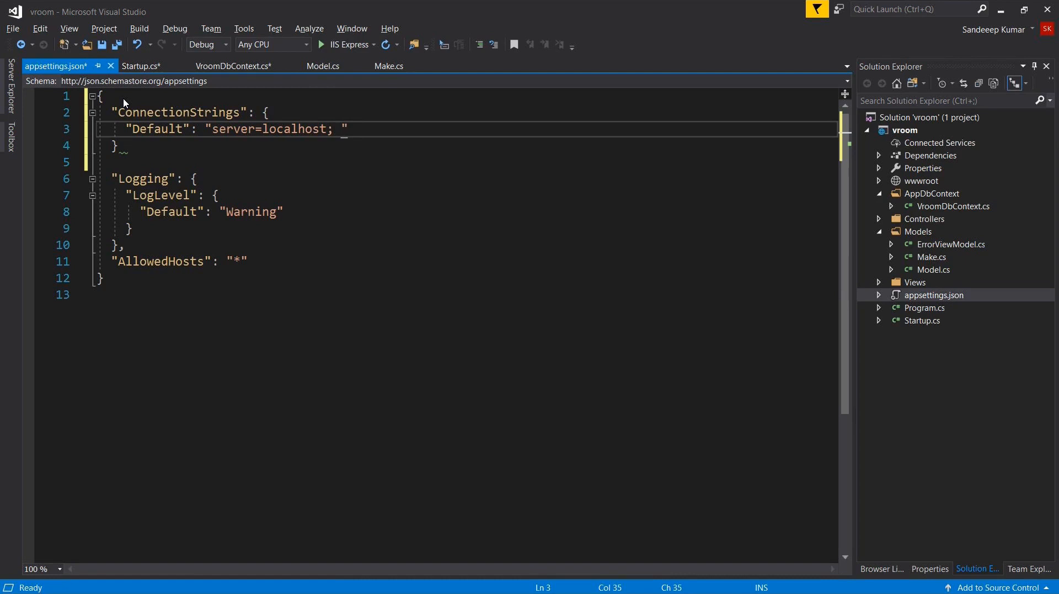
text(database)
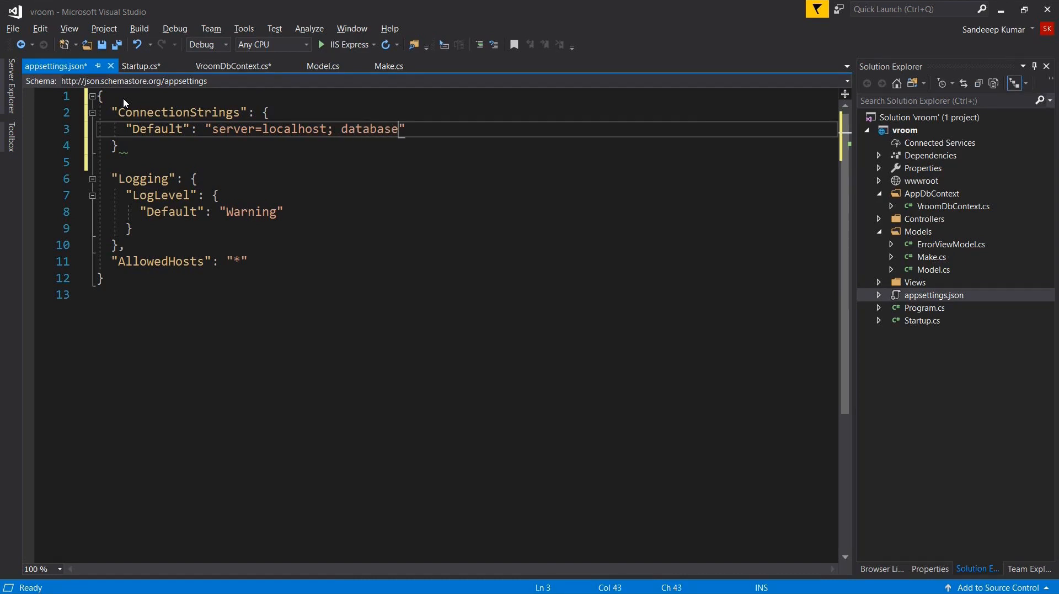
text(=vroom;)
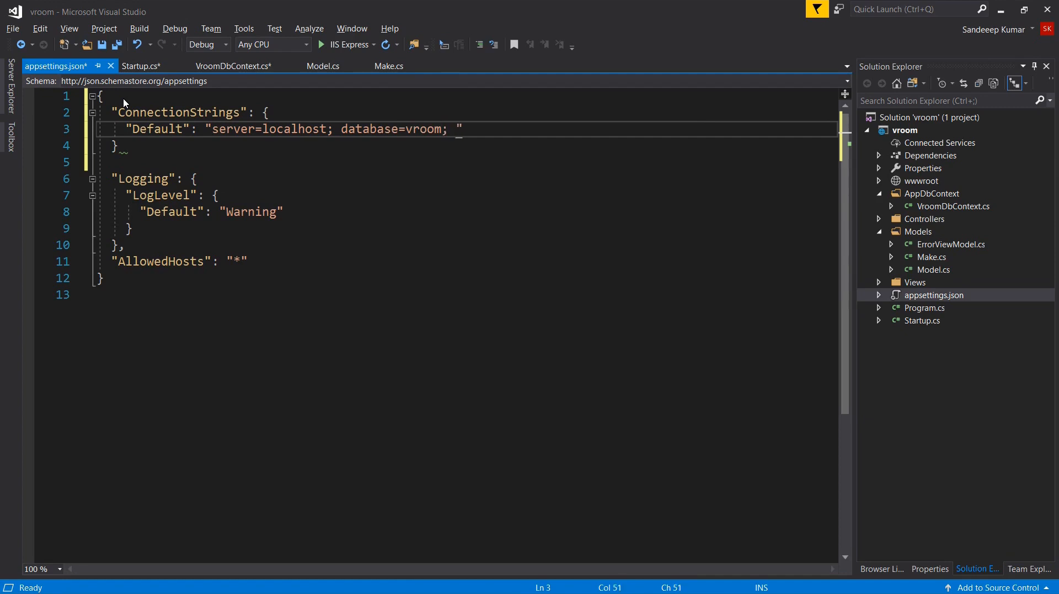
text(user id)
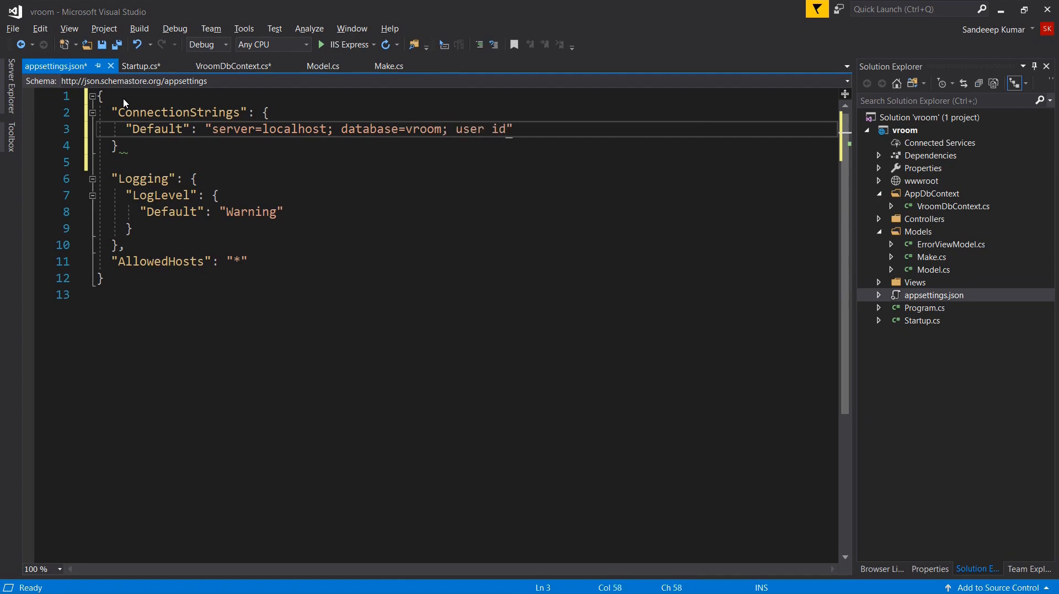
text(sa; passwo)
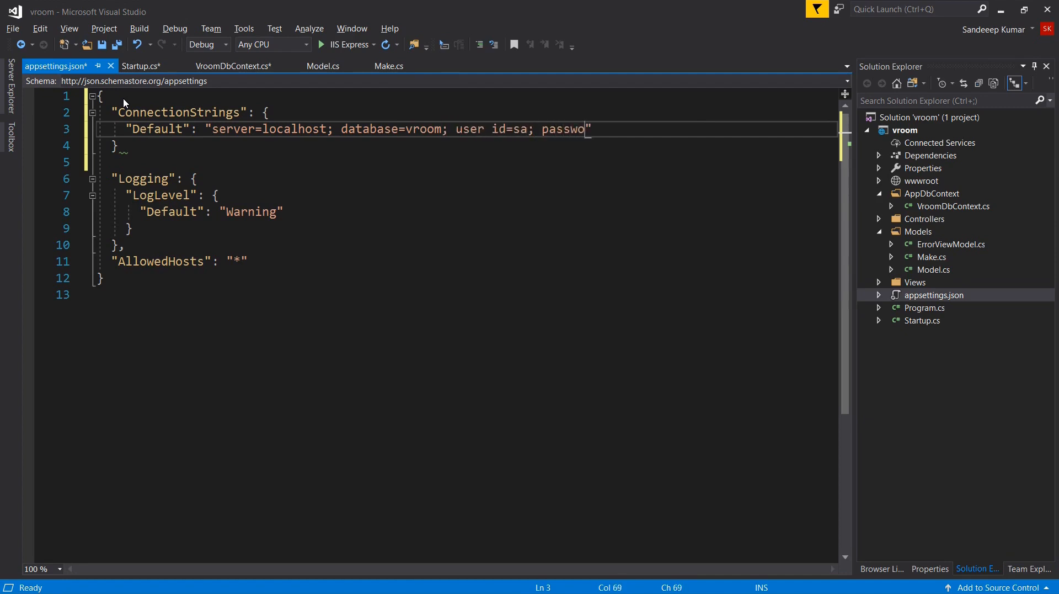
text(rd=)
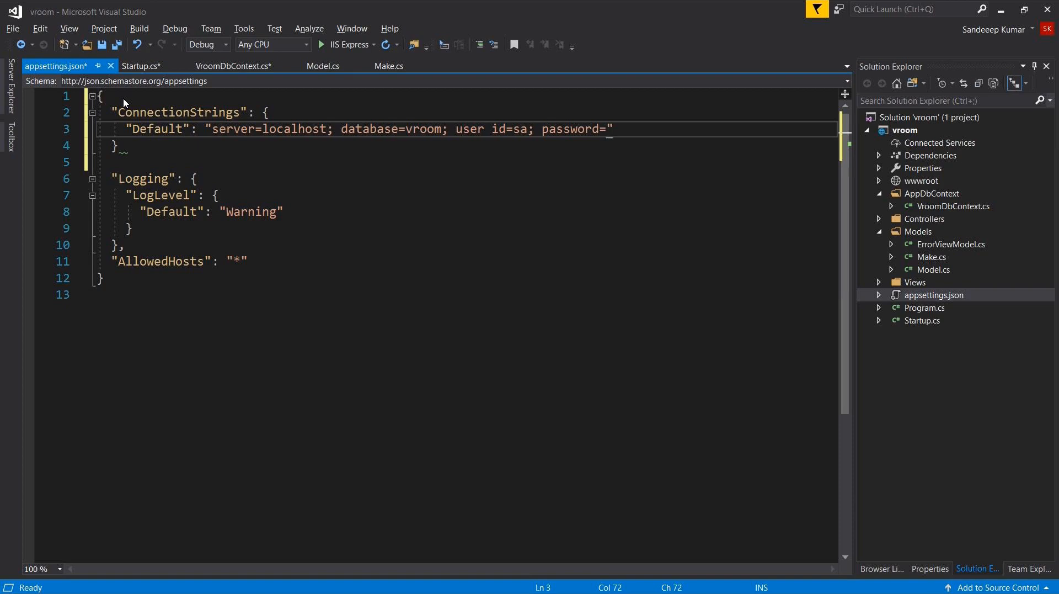
text(sa)
click(466, 145)
text(,)
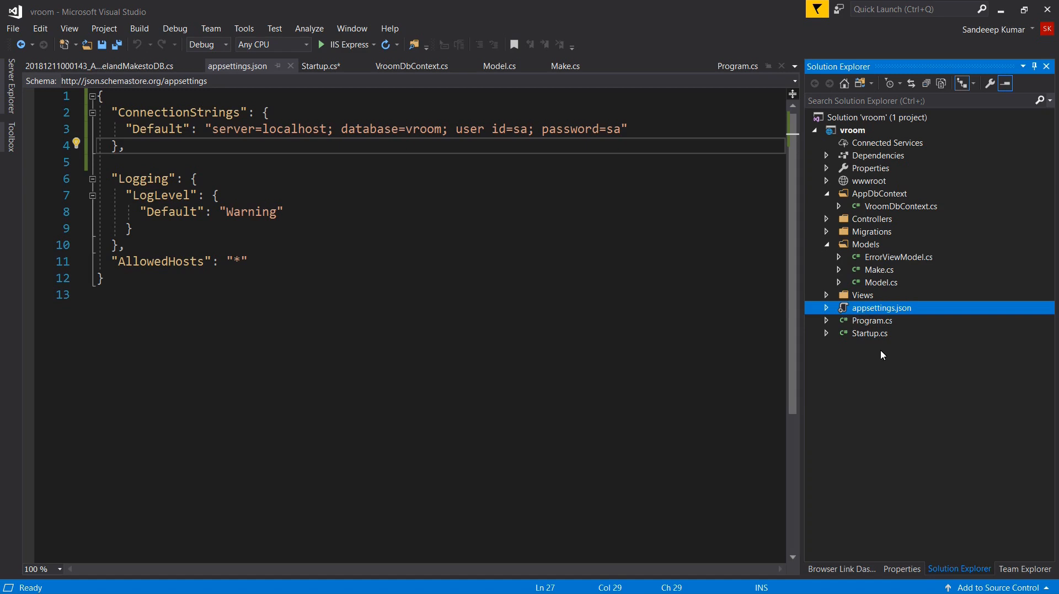
mouse_move(858, 342)
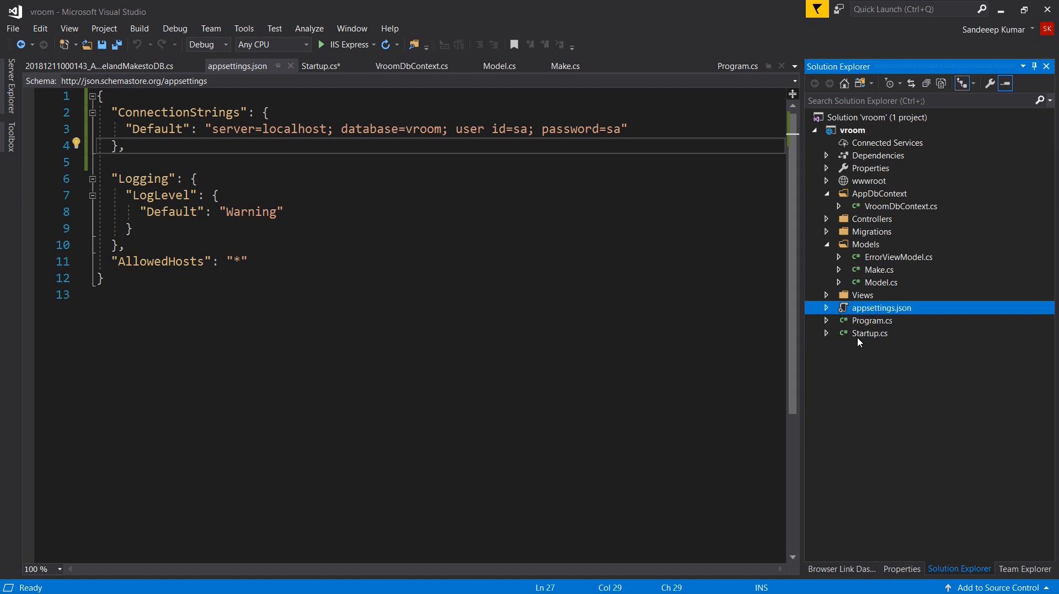
In Startup.cs, add AddDbContext<VroomDbContext> using UseSqlServer with GetConnectionString("Default")
double_click(870, 333)
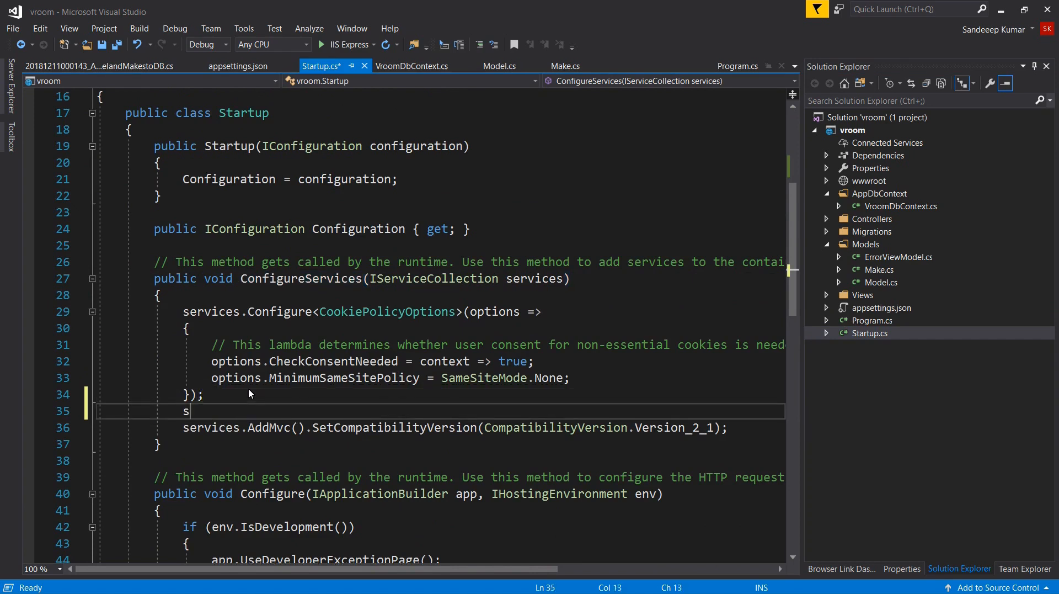
text(ervices.AddDbContext<>)
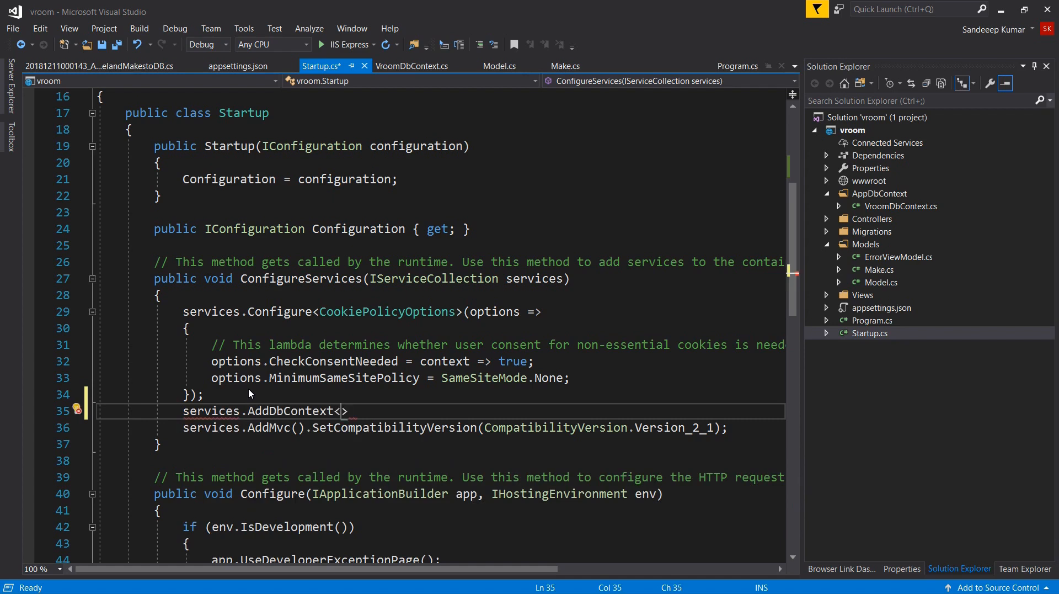
text(v)
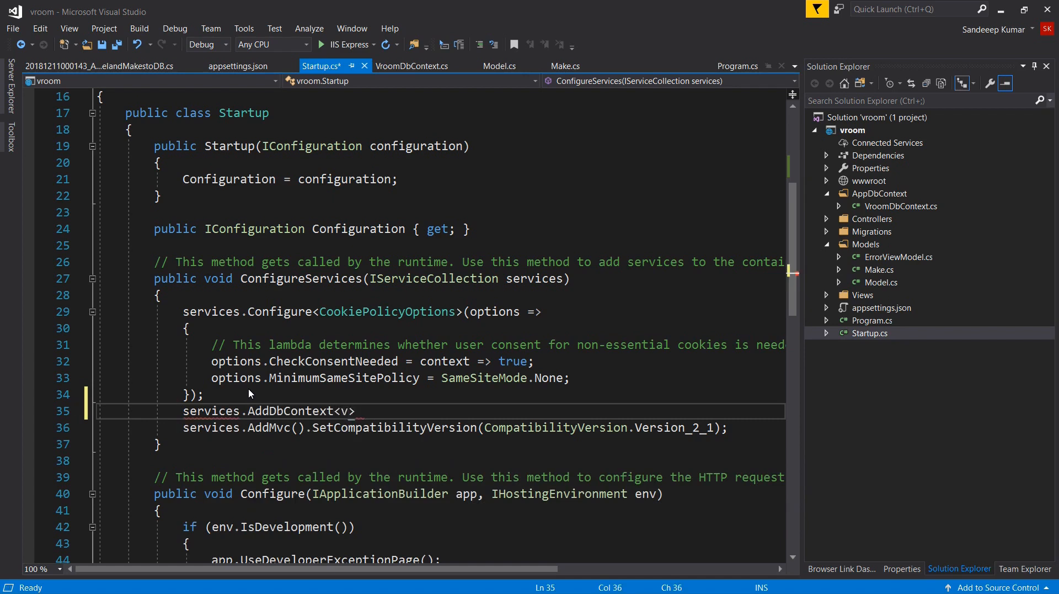
text(VroomDbContext)
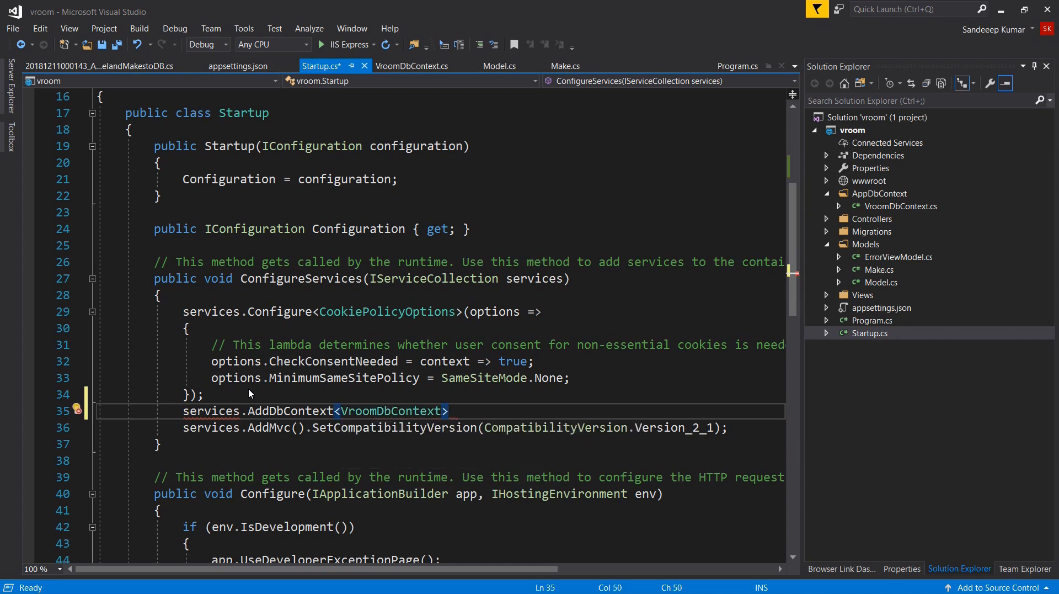
text((options => options)
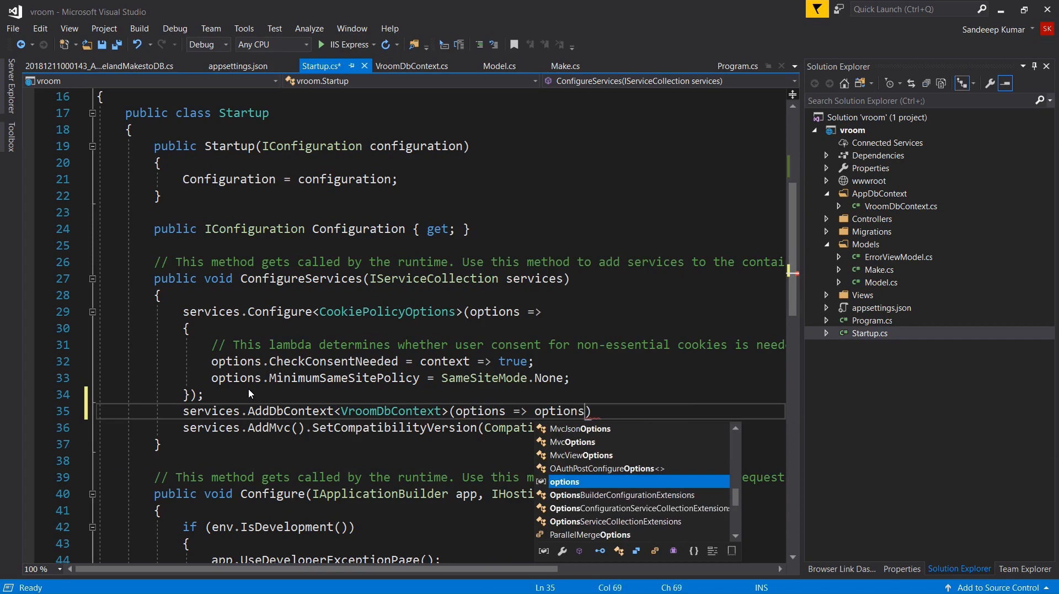
text(.UseSqlServer()
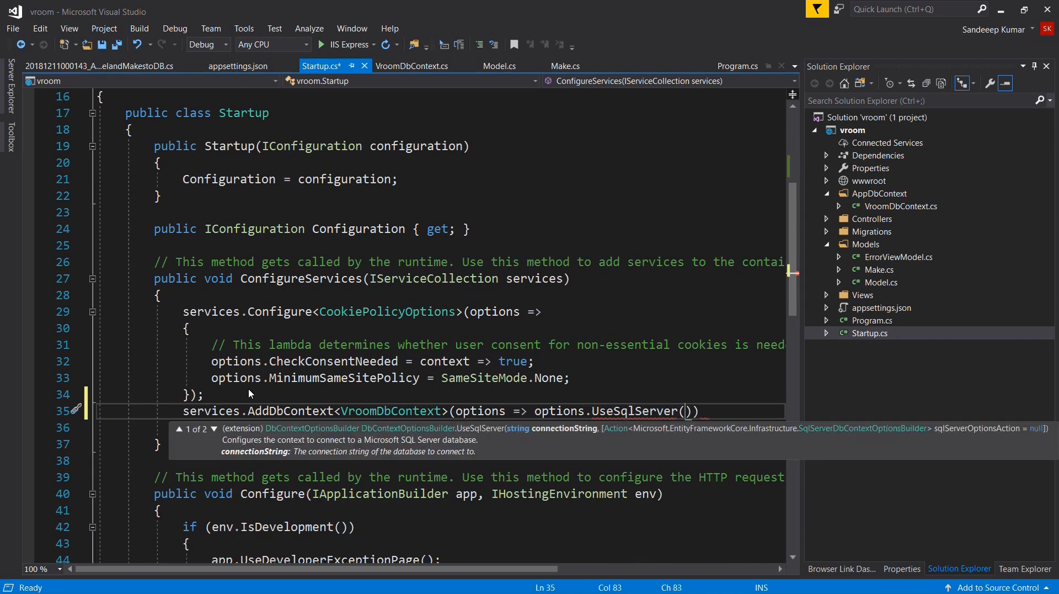
text(Configuration.)
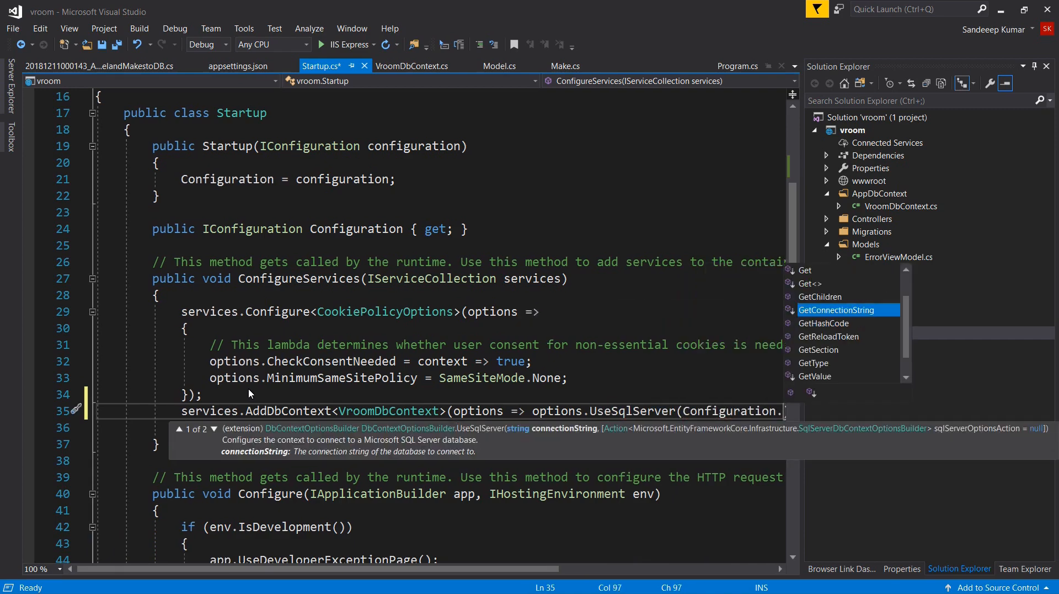
text(GetConnectionString("Default")));)
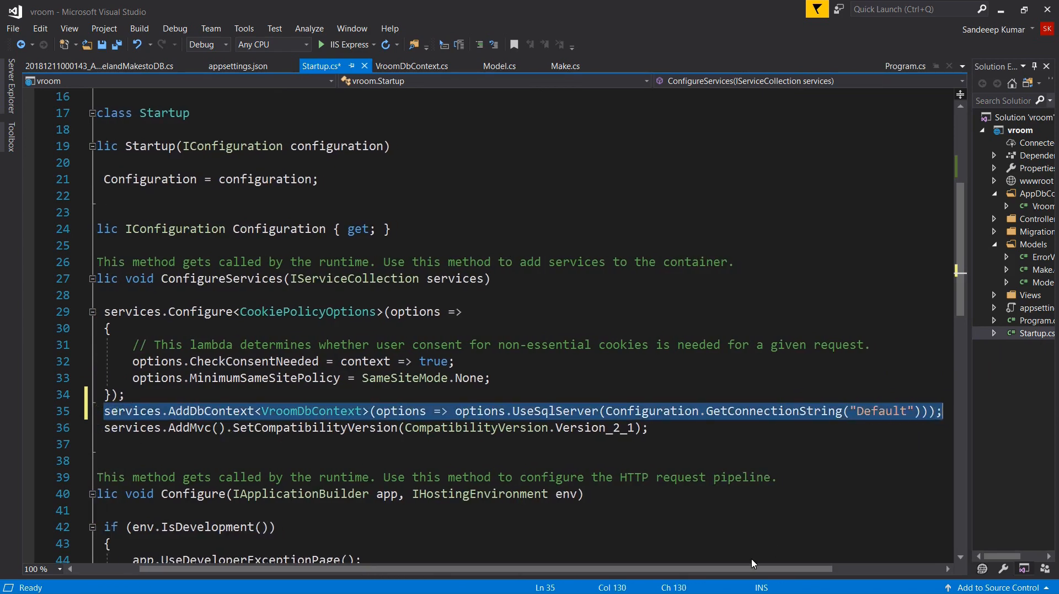
Add DbSet<Make> Makes and start DbSet<Model> Models properties in VroomDbContext
click(412, 66)
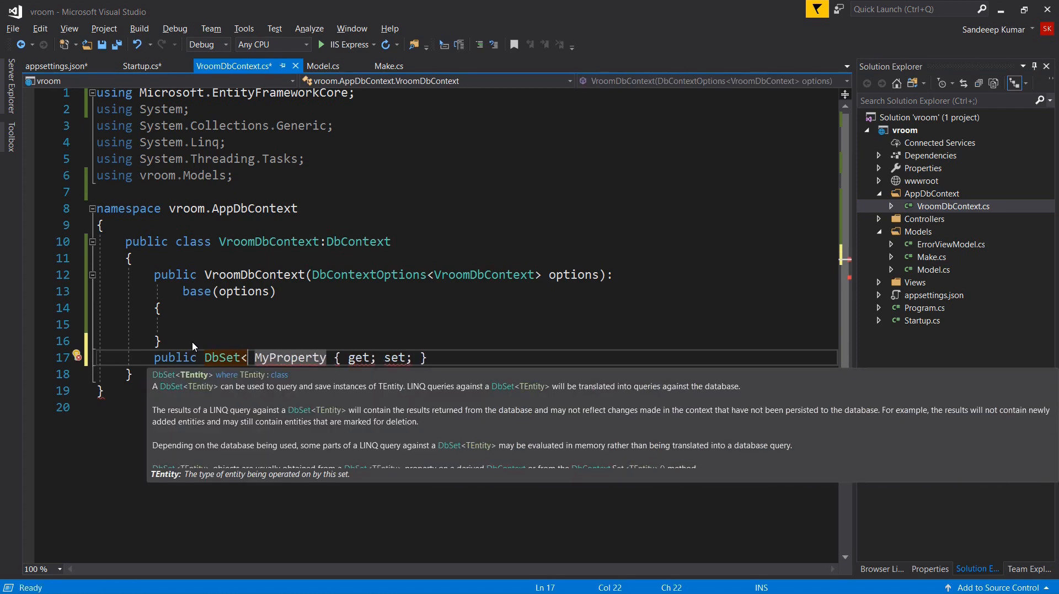
text(M)
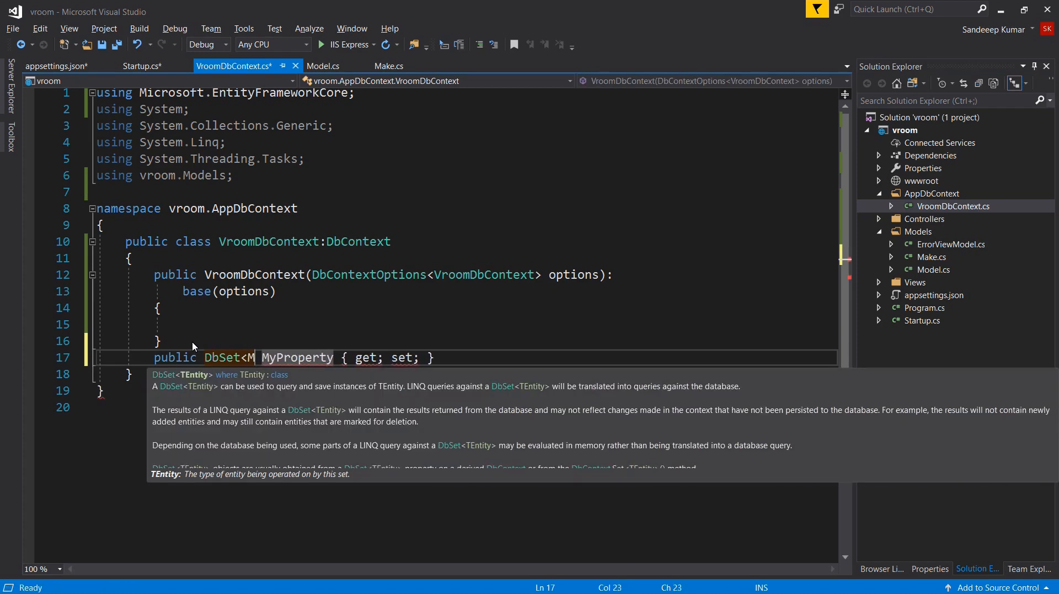
text(ake)
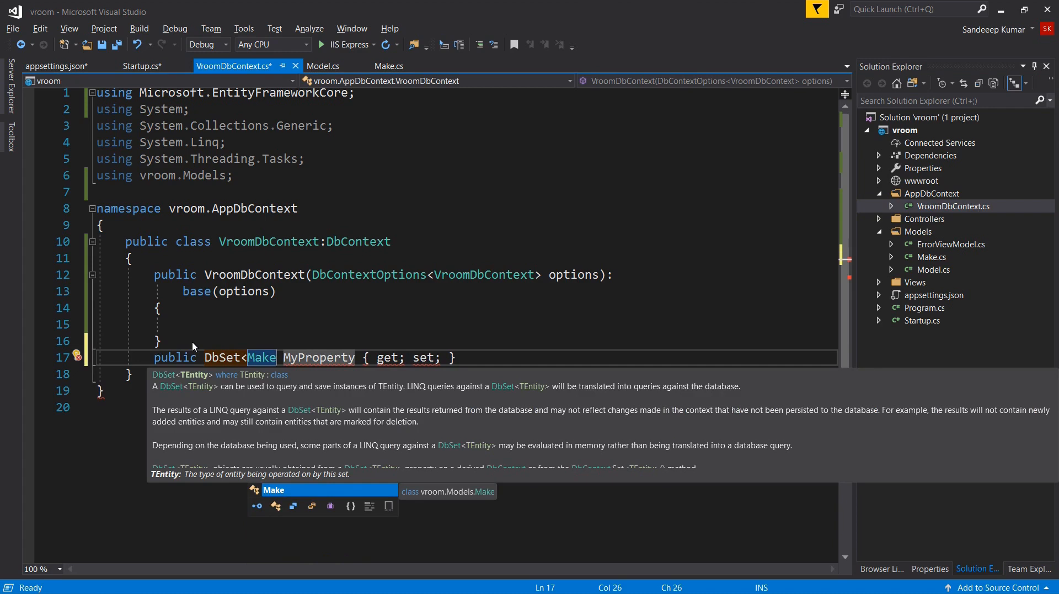
text(ma)
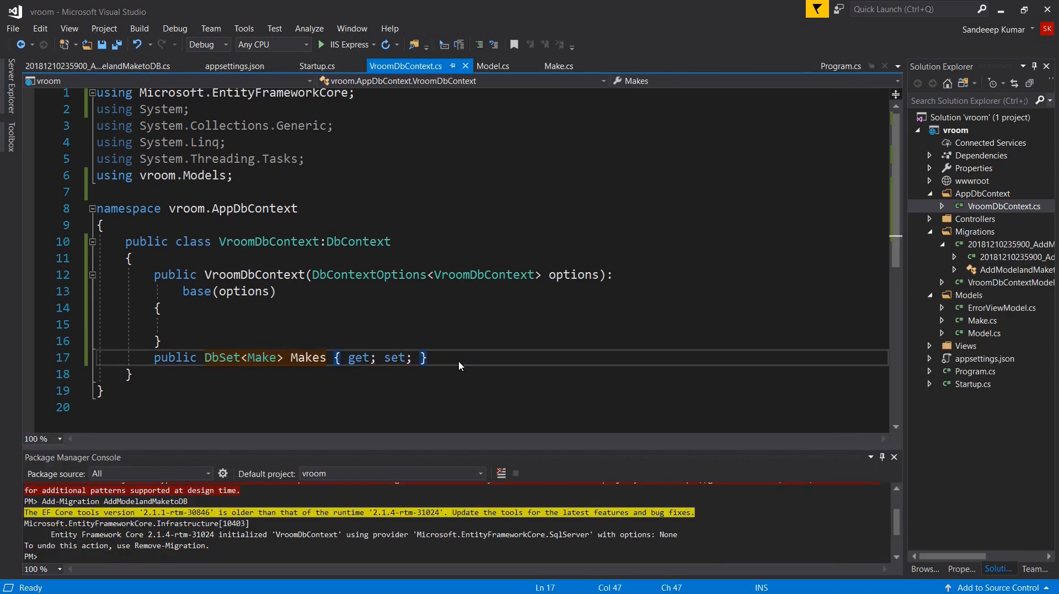
text(public d MyProperty { get; set;)
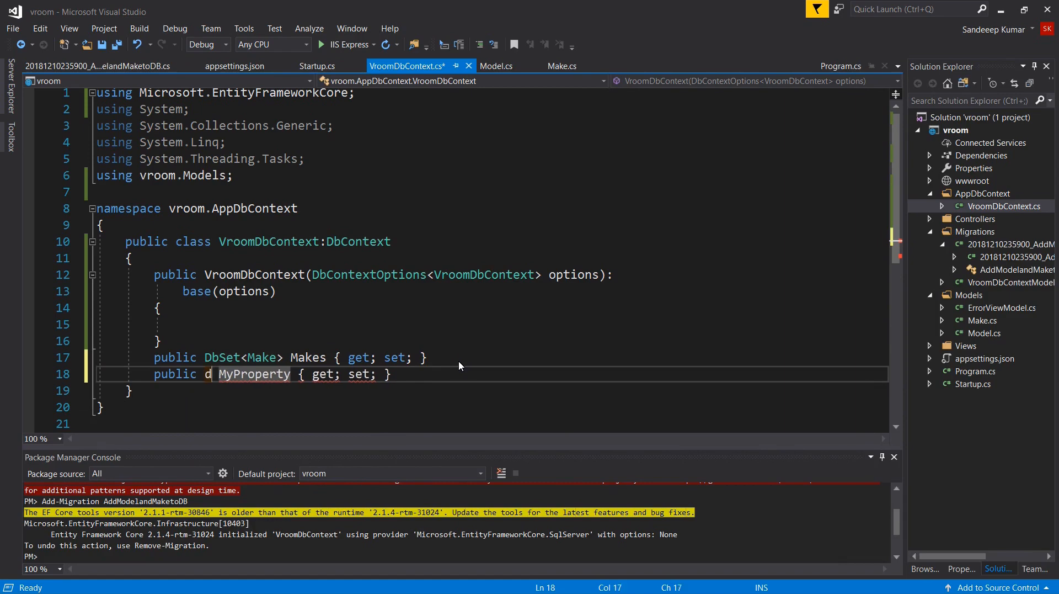
text(bSet<Model>)
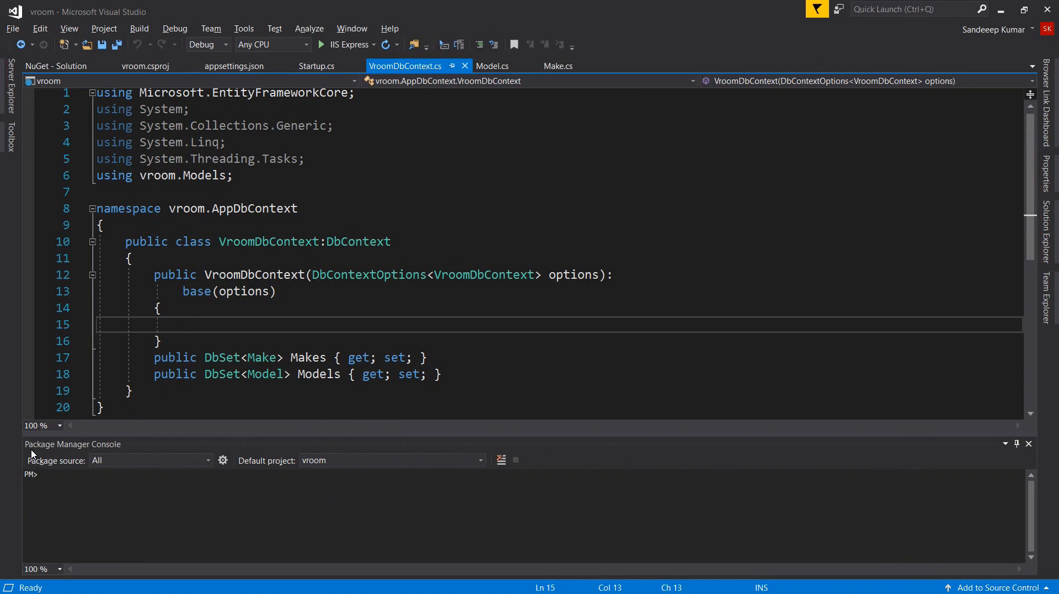
mouse_move(82, 528)
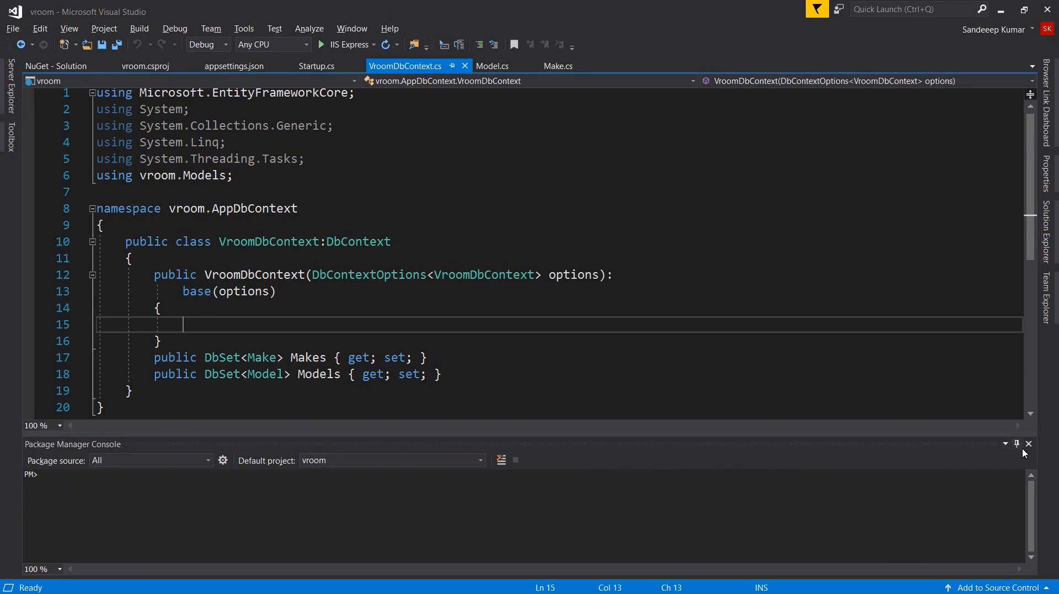
Close the docked console and reopen it via Tools > NuGet Package Manager > Package Manager Console
click(1030, 444)
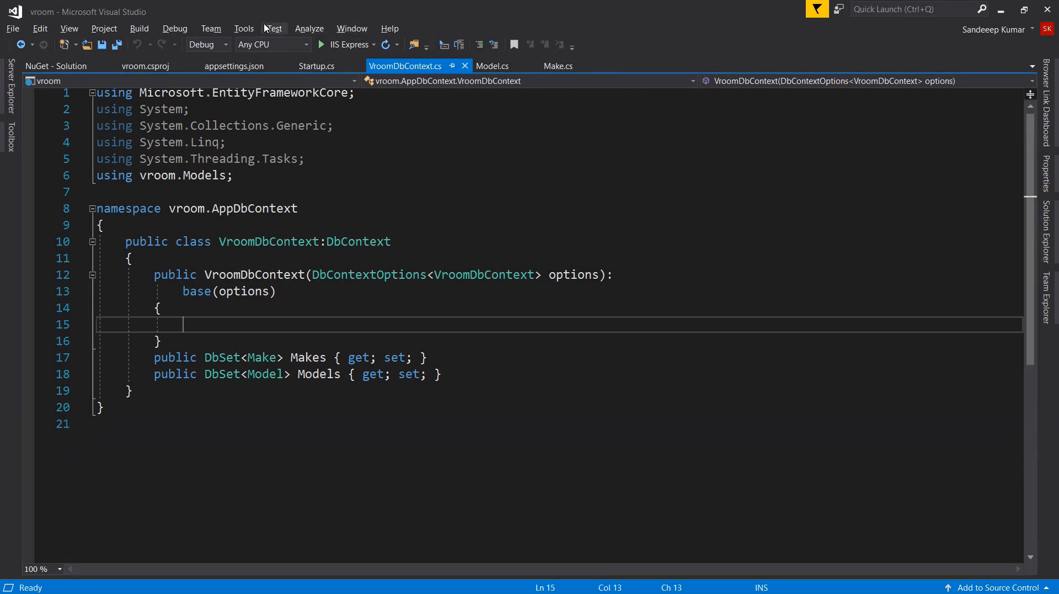
click(243, 28)
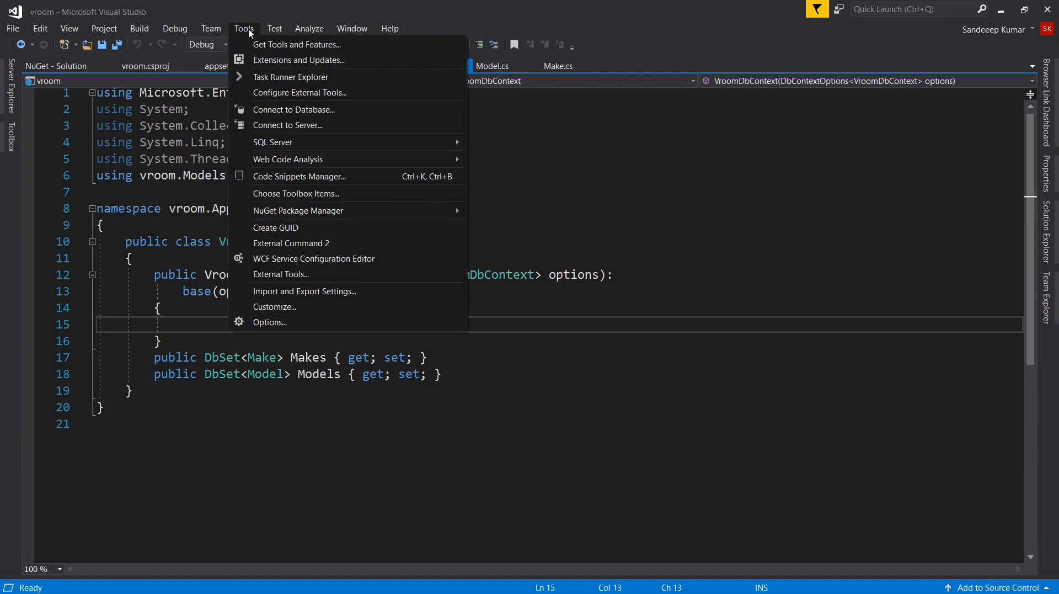
mouse_move(298, 211)
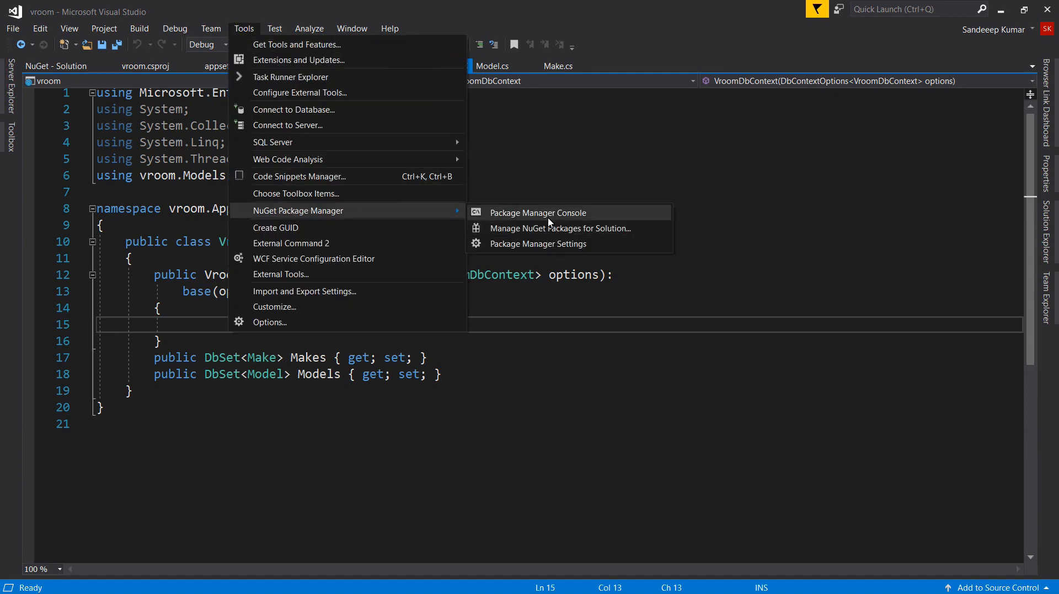
click(538, 212)
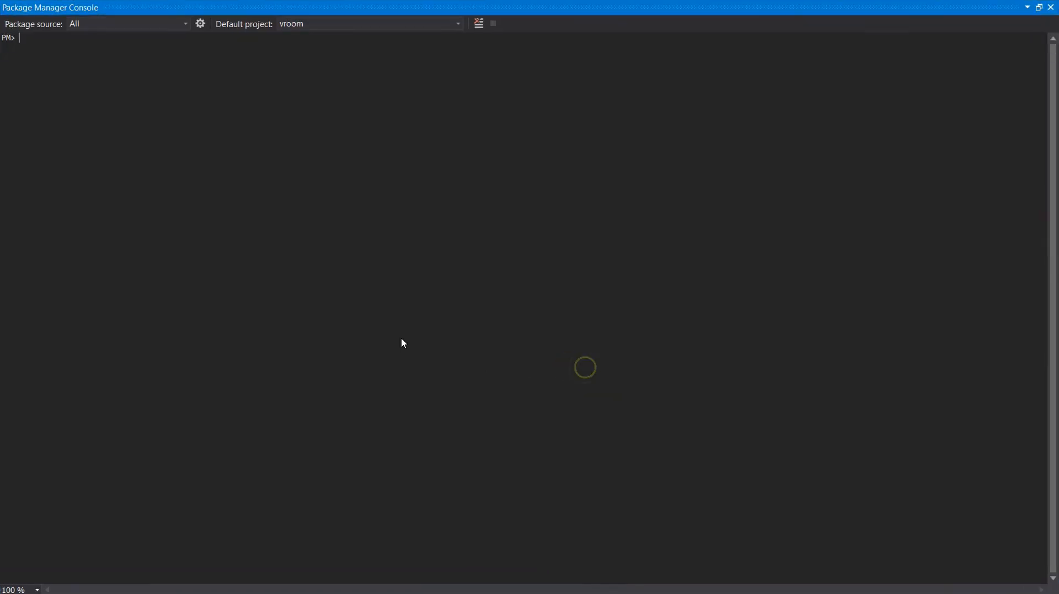
Run Add-Migration AddModelandMaketoDb in the Package Manager Console
text(add)
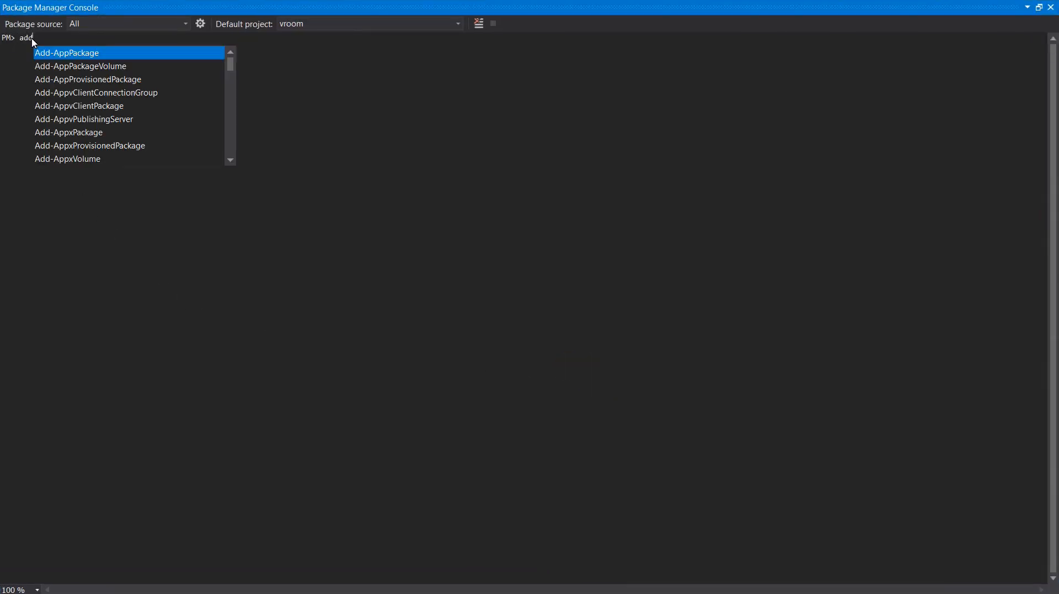
text(-mig)
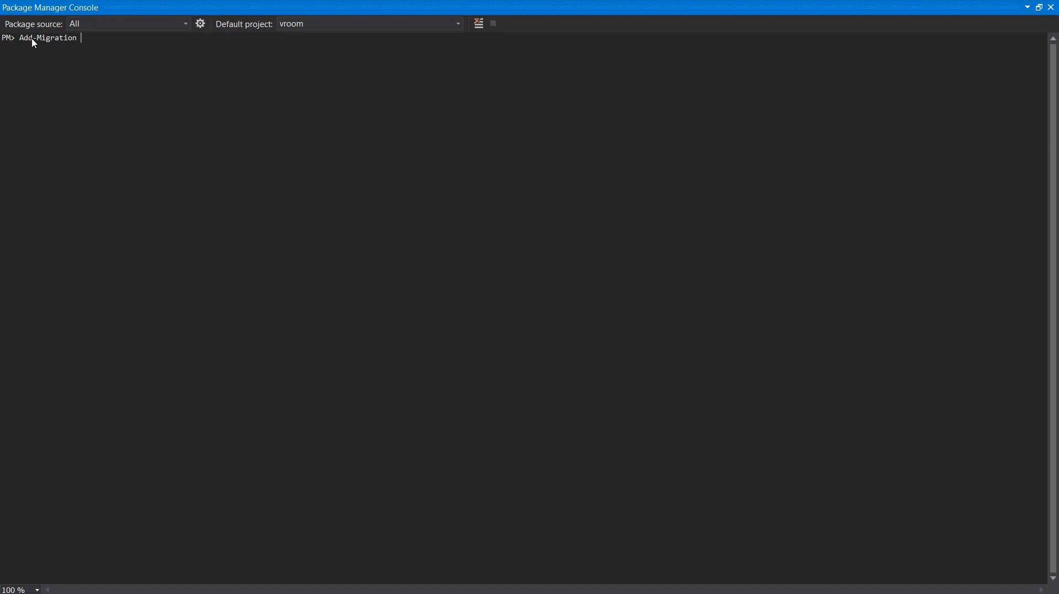
text(AddModel)
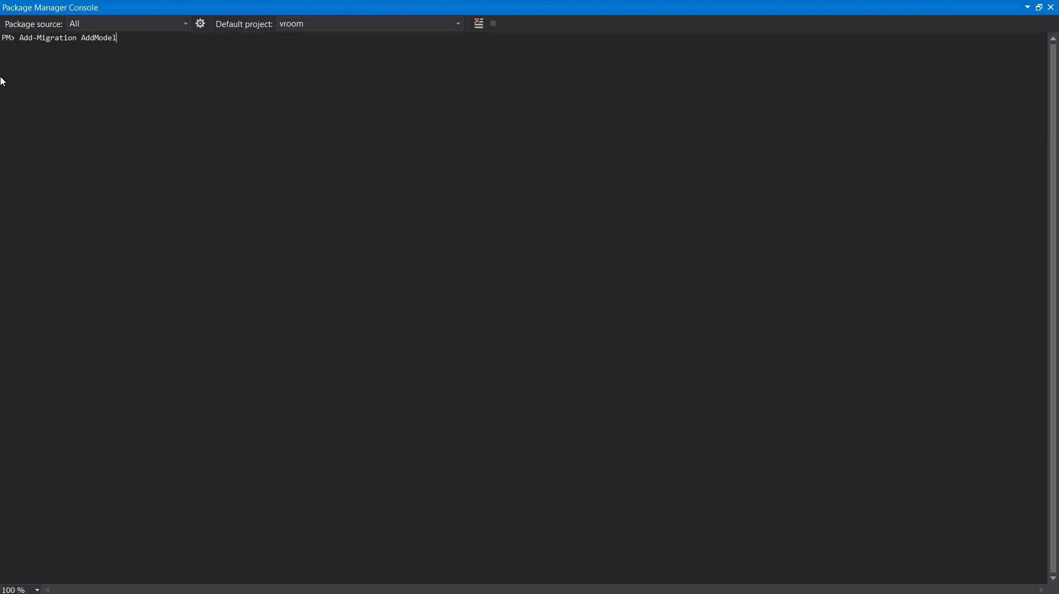
text(andMake)
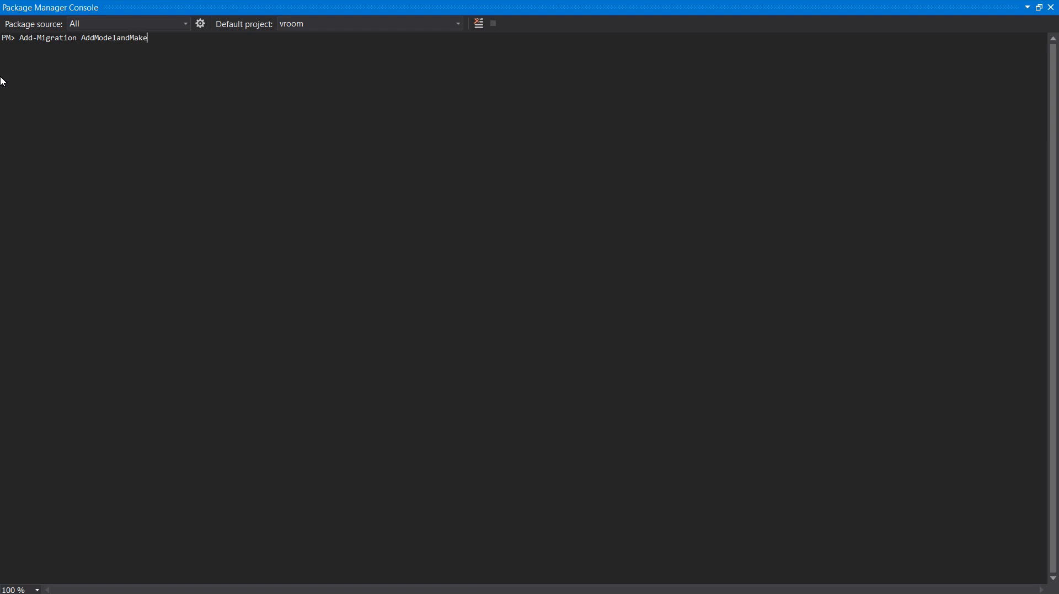
text(toDb)
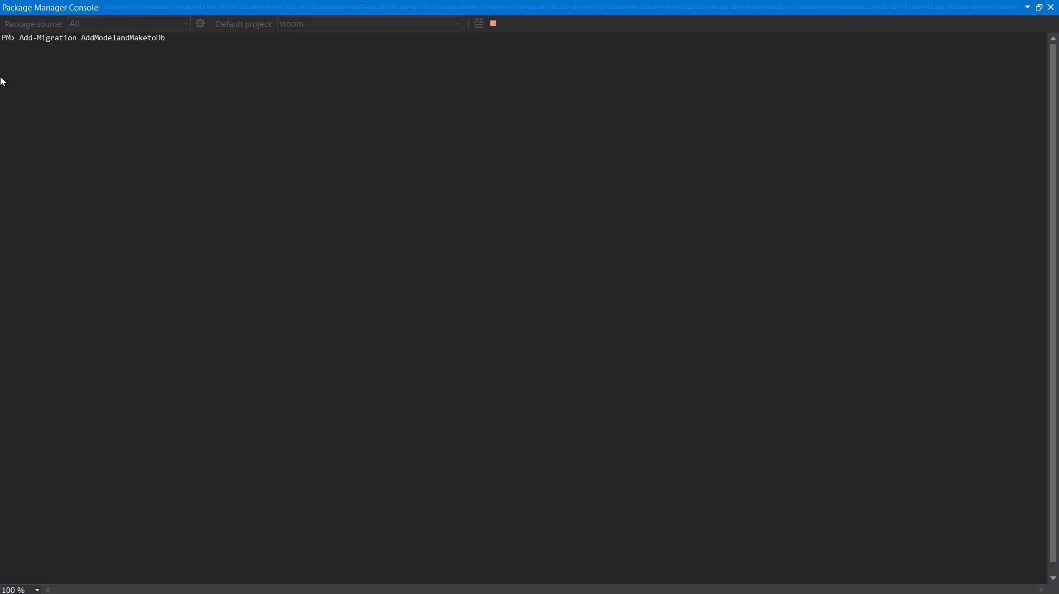
key(Enter)
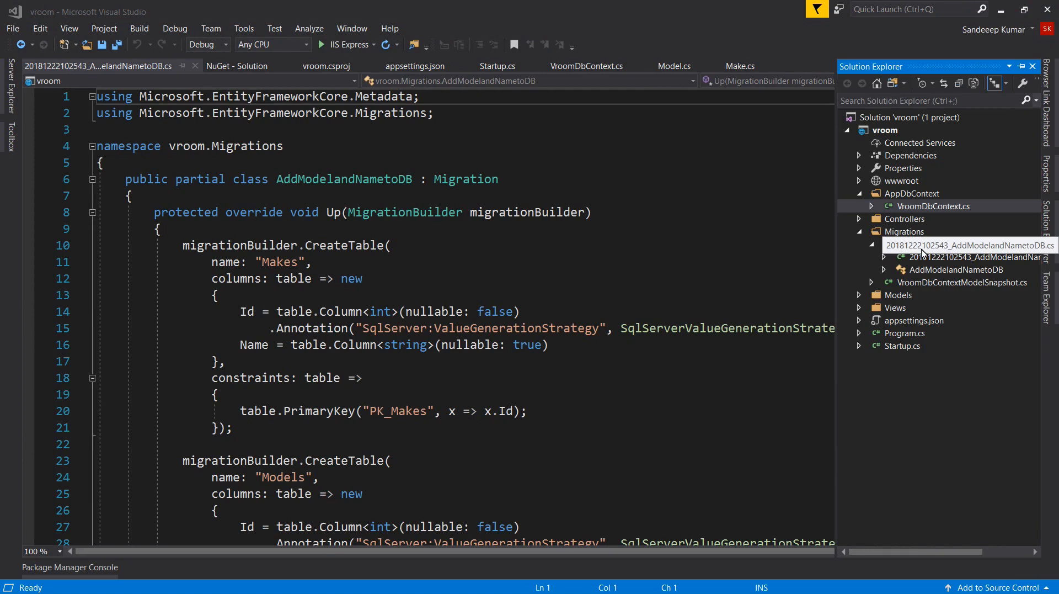
Open the generated migration and highlight its CreateTable calls for Makes and Models
click(967, 244)
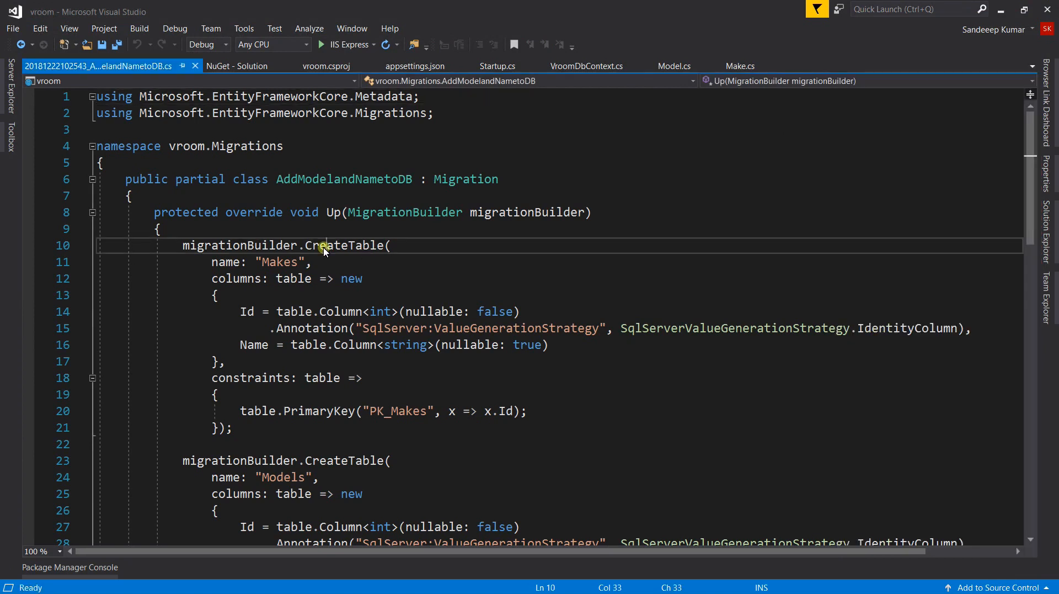
double_click(343, 244)
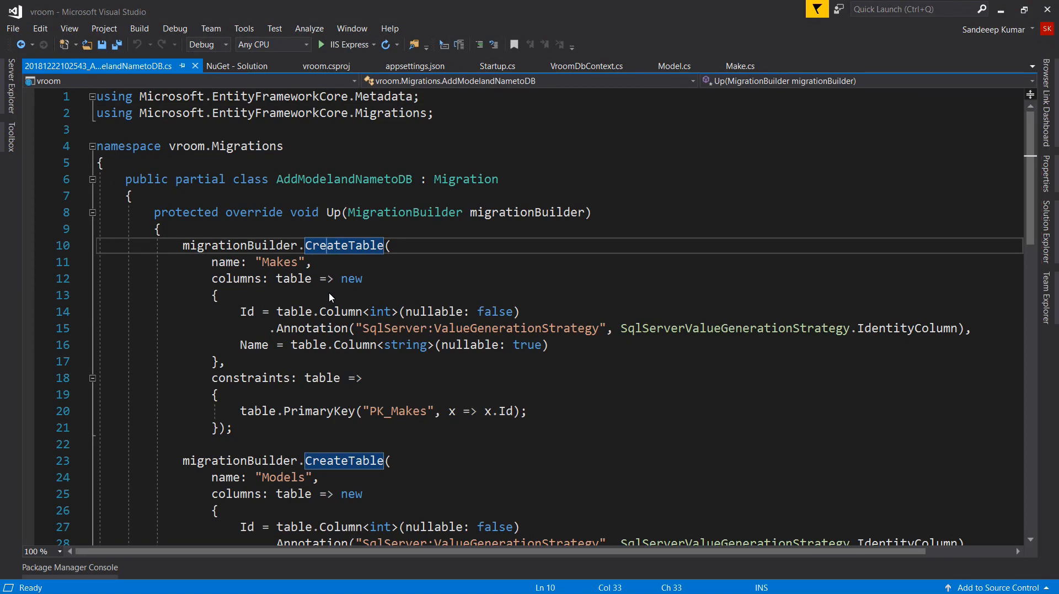
scroll(down, 3)
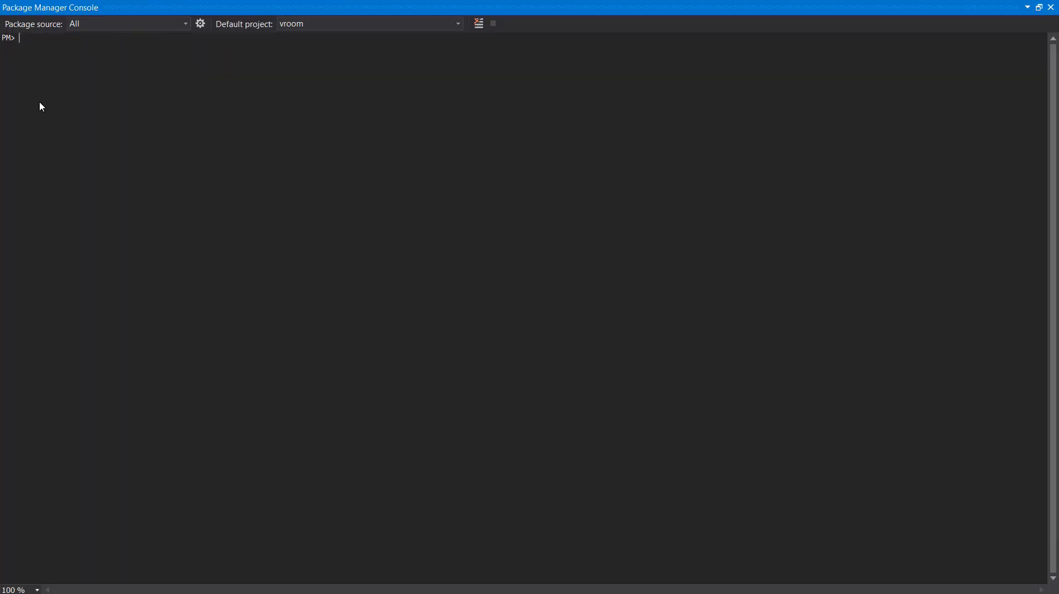
Run Update-Database in the Package Manager Console to apply the pending migration
text(Update-Database)
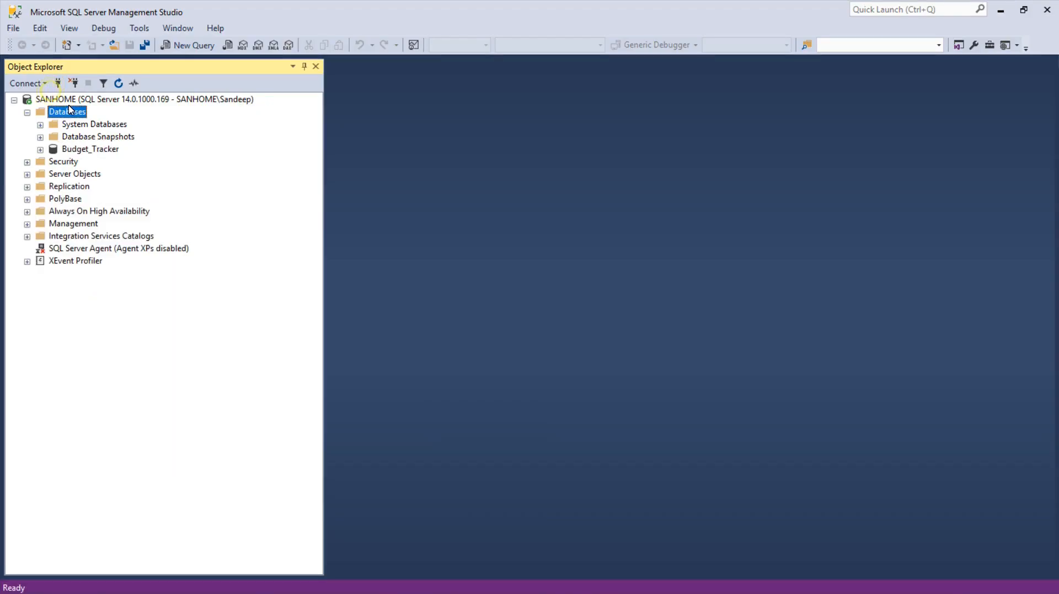
Refresh the Databases list and expand the new vroom database's Tables folder
double_click(67, 111)
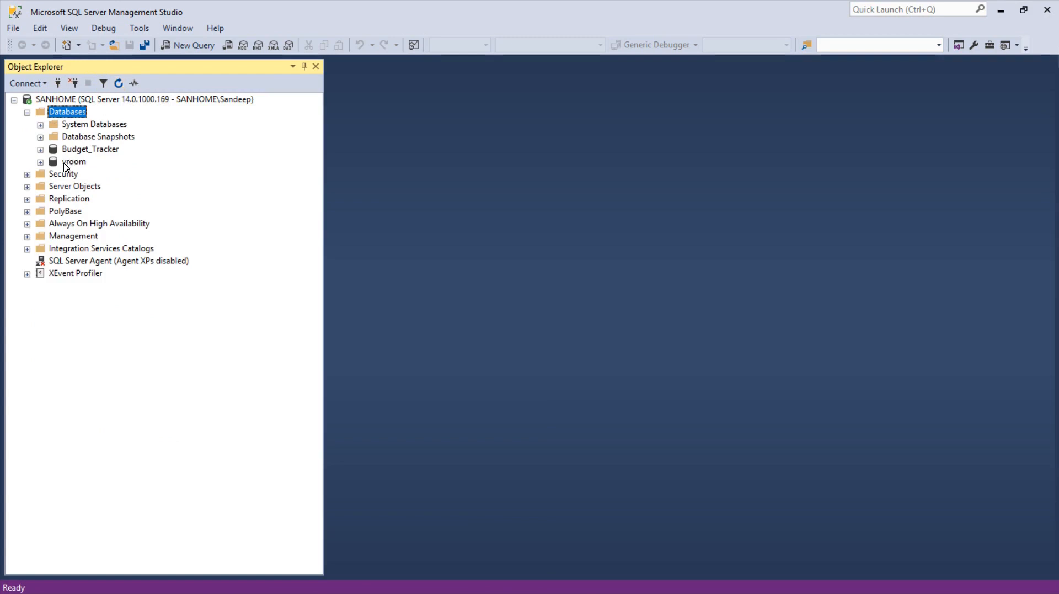
click(72, 162)
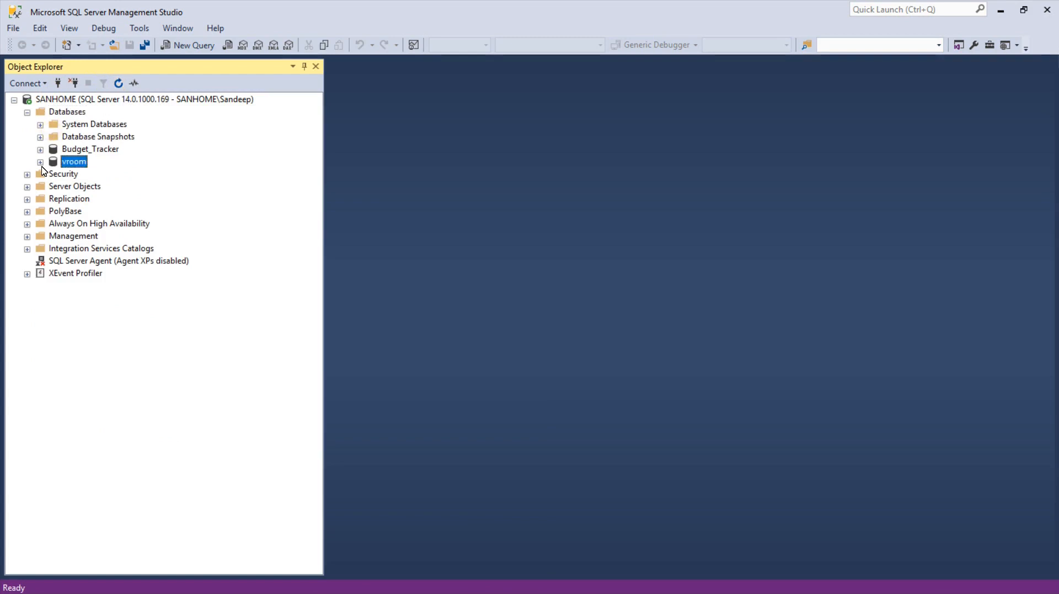
click(39, 161)
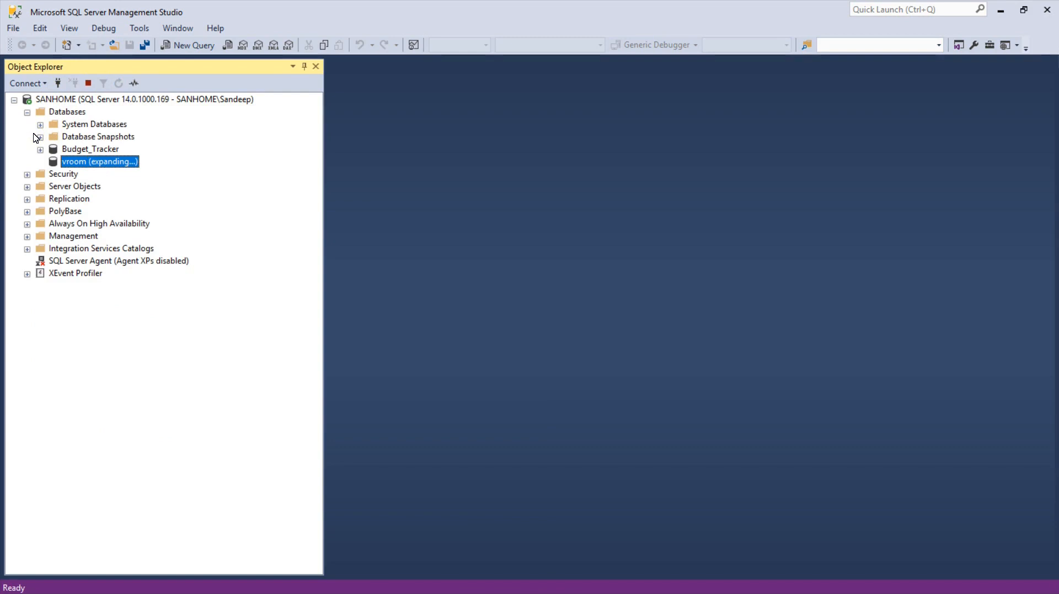
click(40, 161)
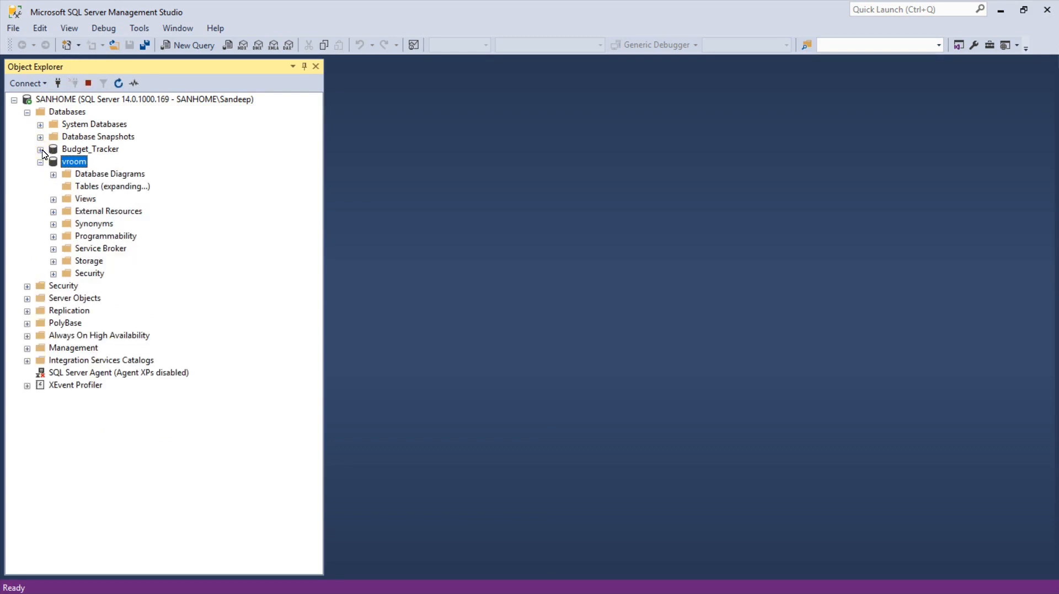
click(54, 186)
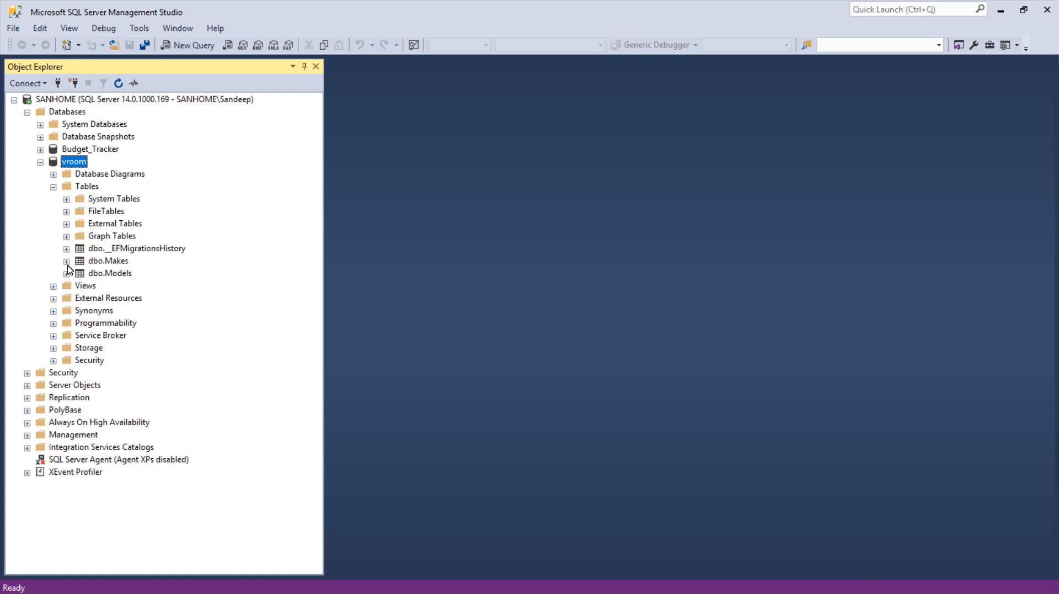
Inspect the dbo.Makes and dbo.Models columns and the Models keys
click(67, 261)
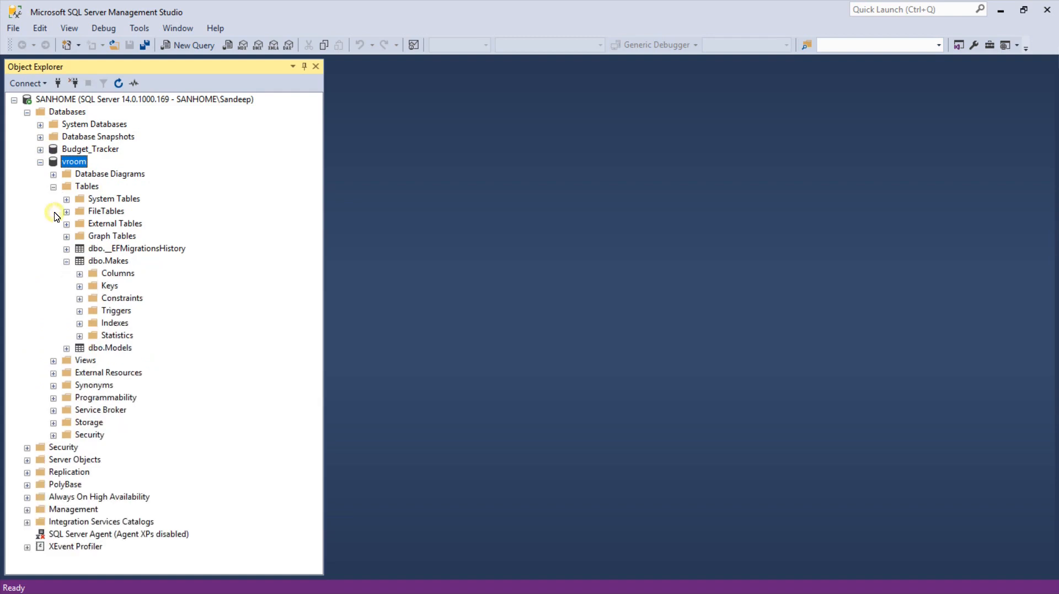
click(79, 273)
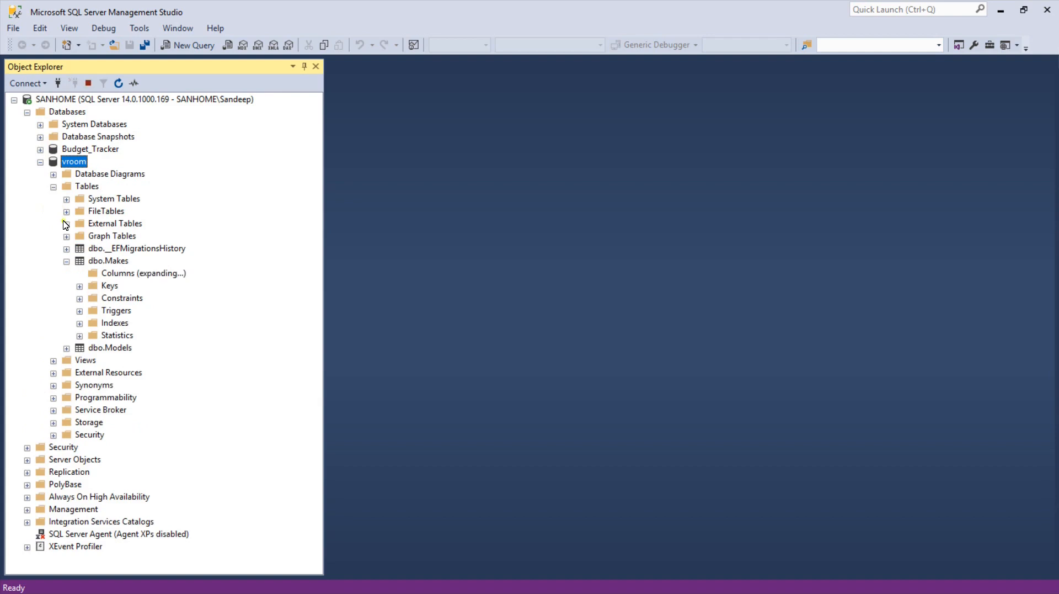
click(80, 274)
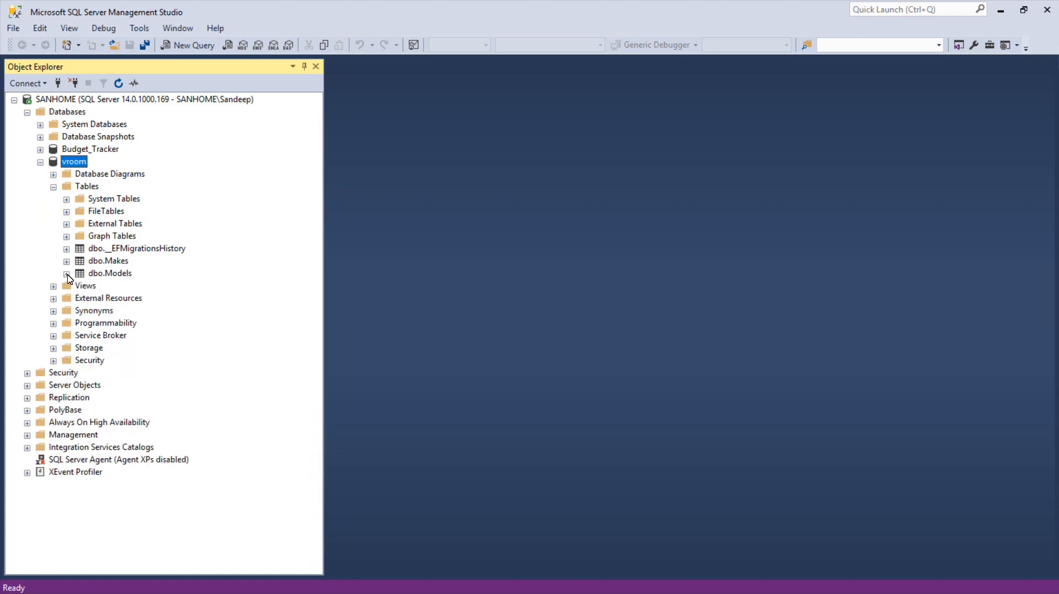
click(67, 274)
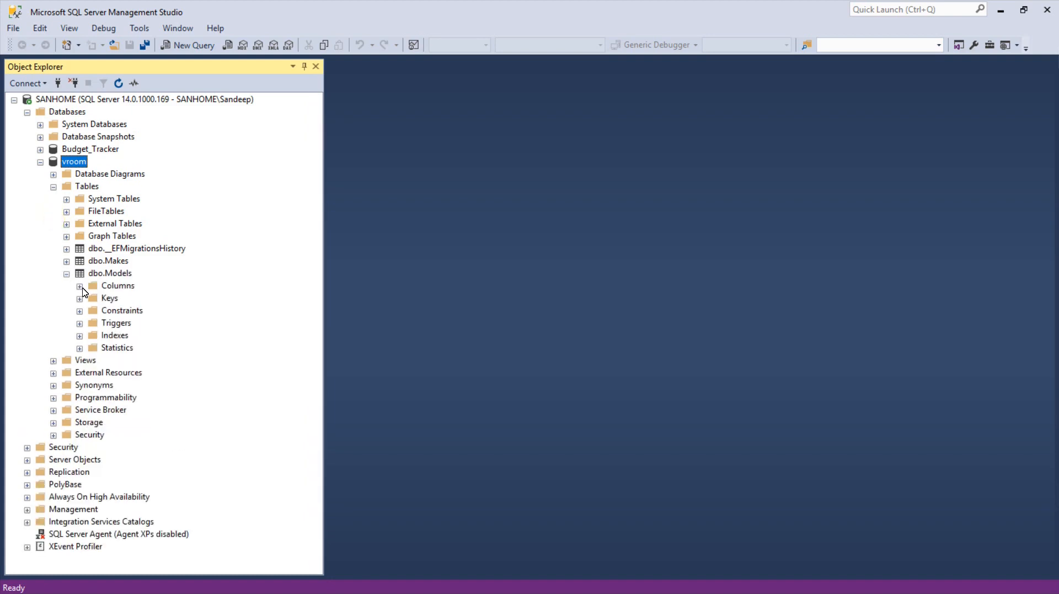
click(79, 285)
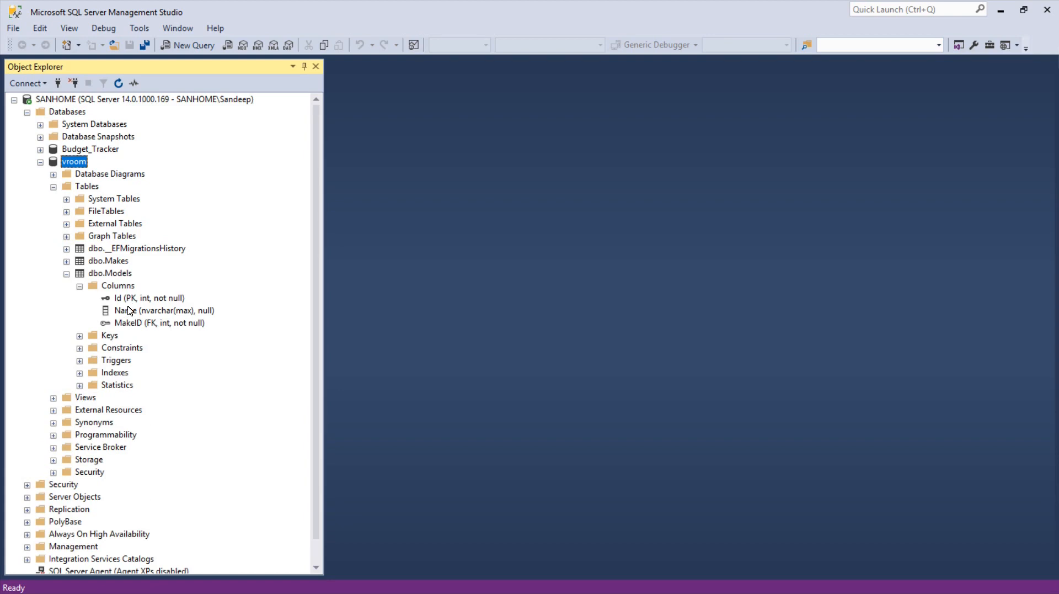
mouse_move(149, 331)
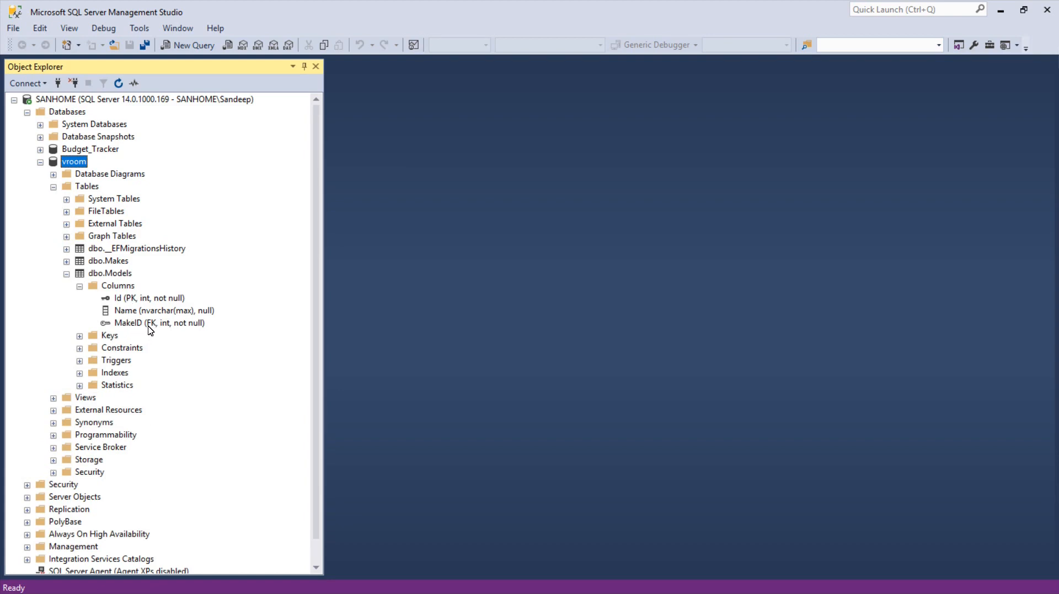
mouse_move(96, 341)
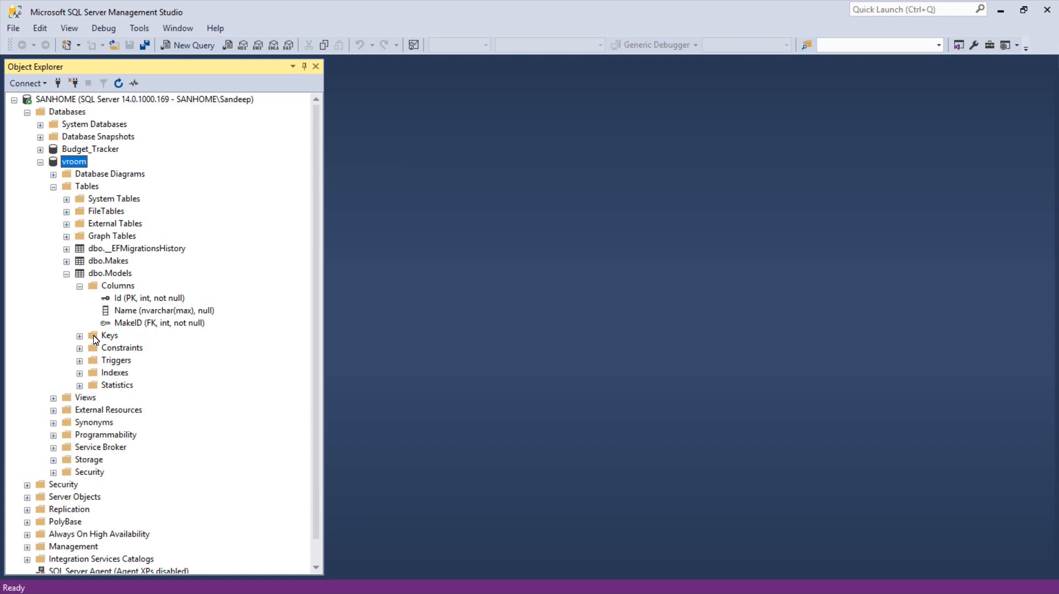
click(79, 334)
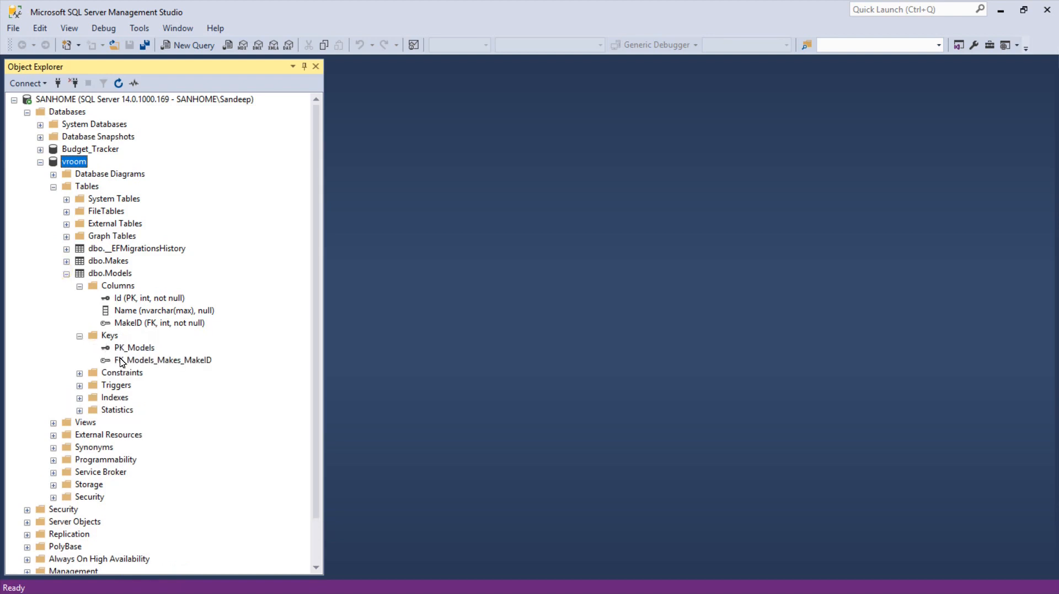
mouse_move(144, 370)
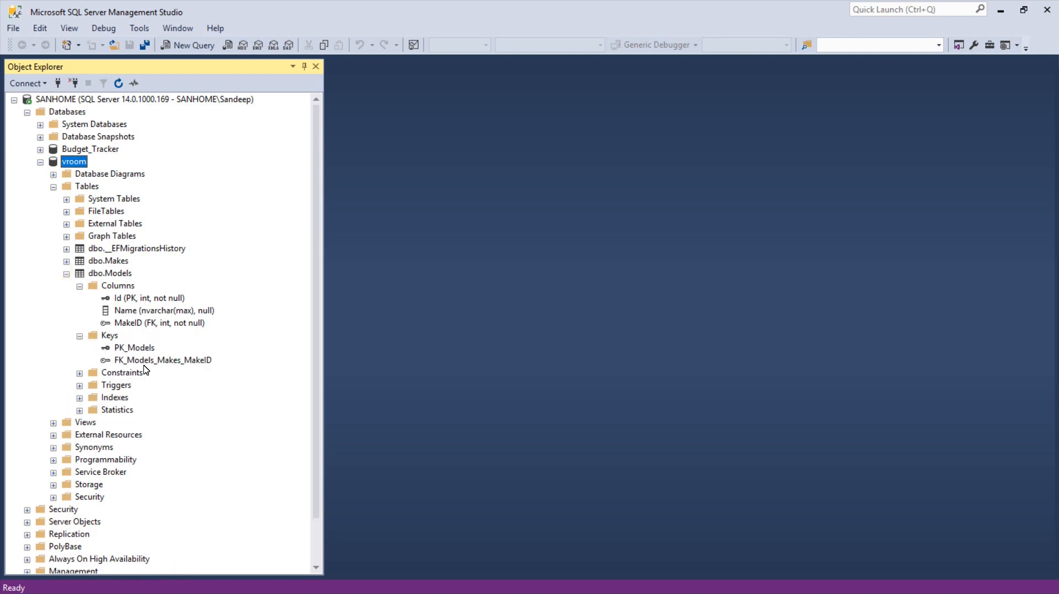
mouse_move(196, 370)
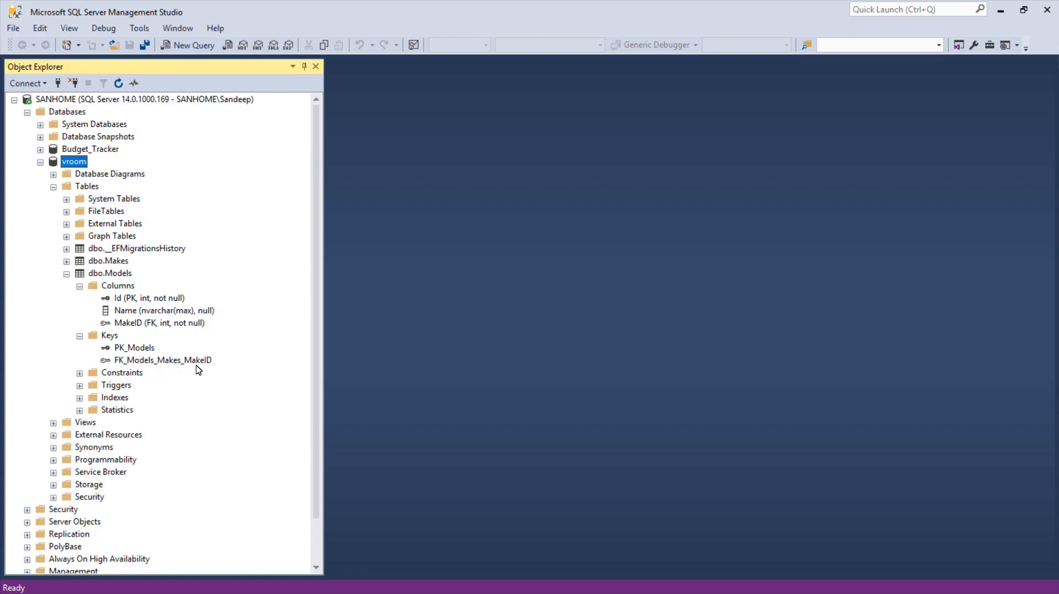
click(79, 335)
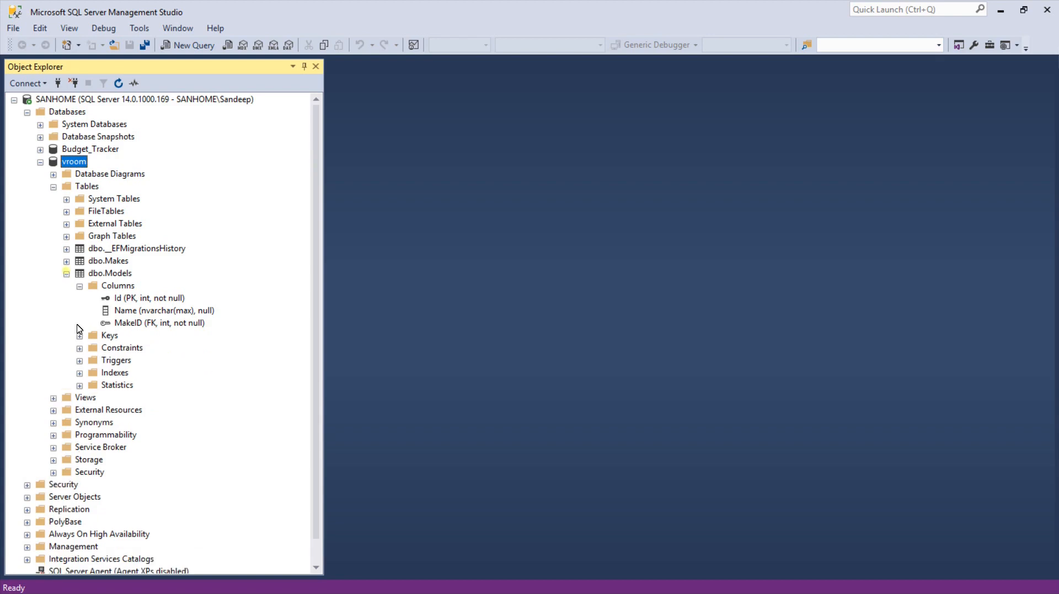